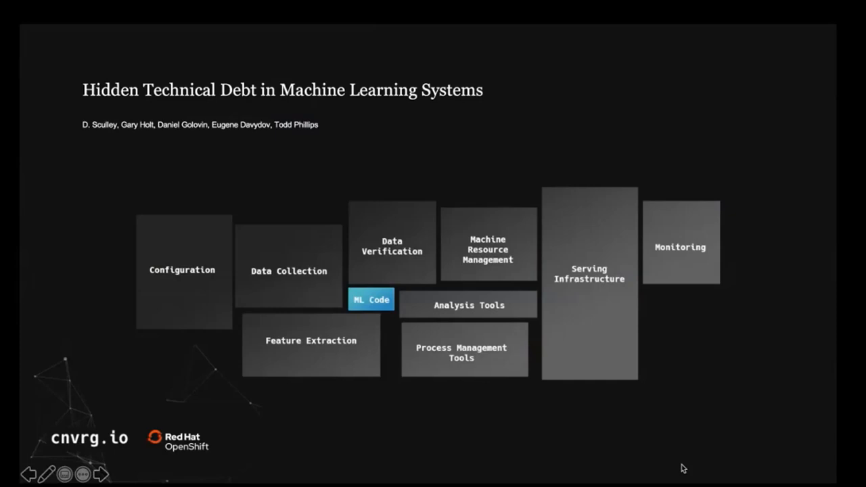
{"action": "mouse_move", "coordinate": [668, 465]}
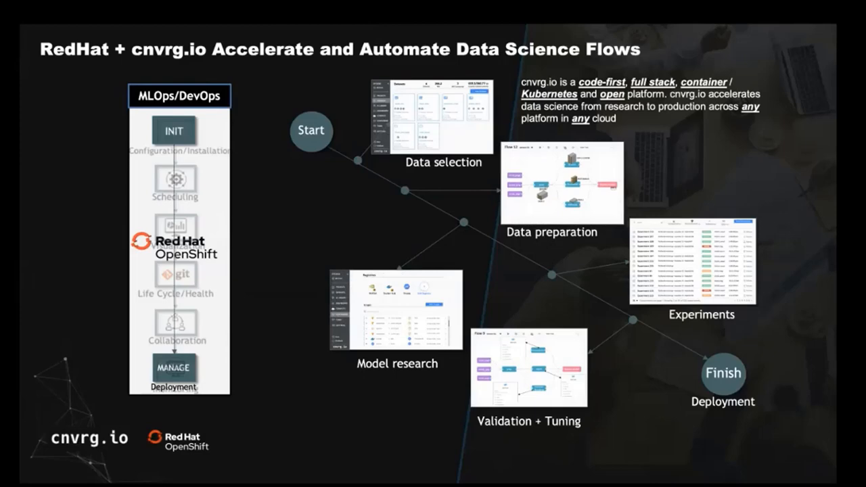
- Advance the slideshow to the Unified Control Plane slide
{"action": "key", "text": "Right"}
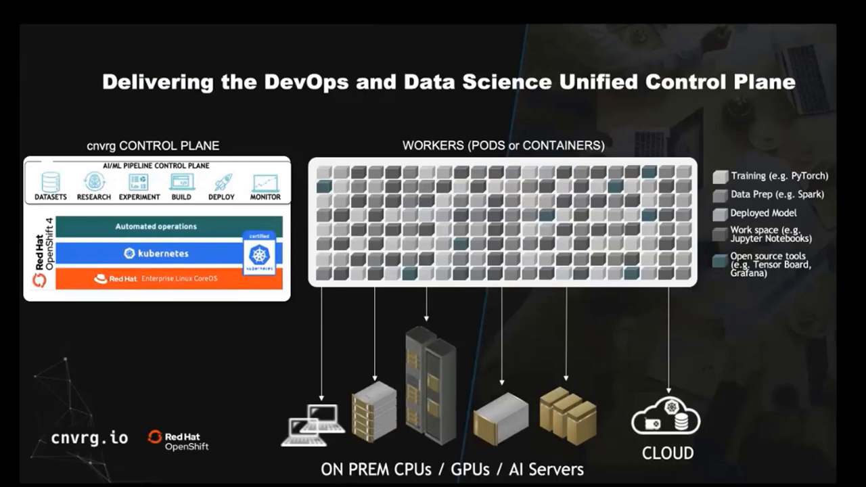
- Advance the slideshow to the ML Pipelines slide with the Flow 14 diagram
{"action": "key", "text": "Right"}
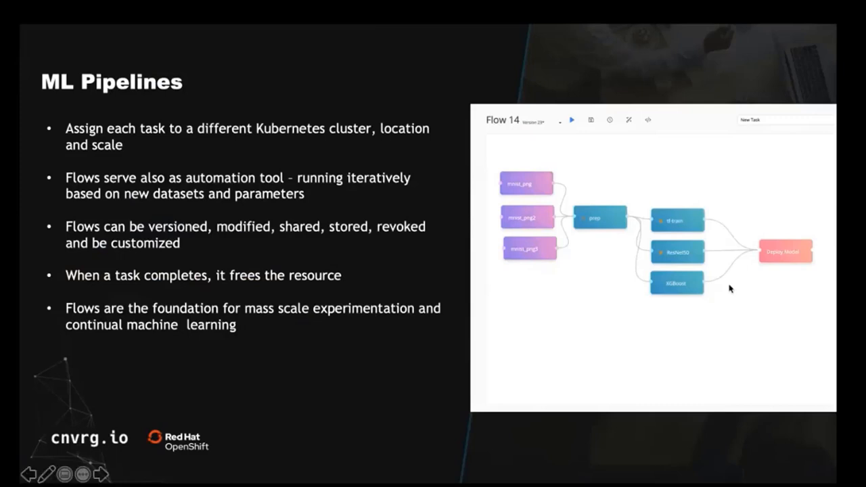
{"action": "mouse_move", "coordinate": [590, 237]}
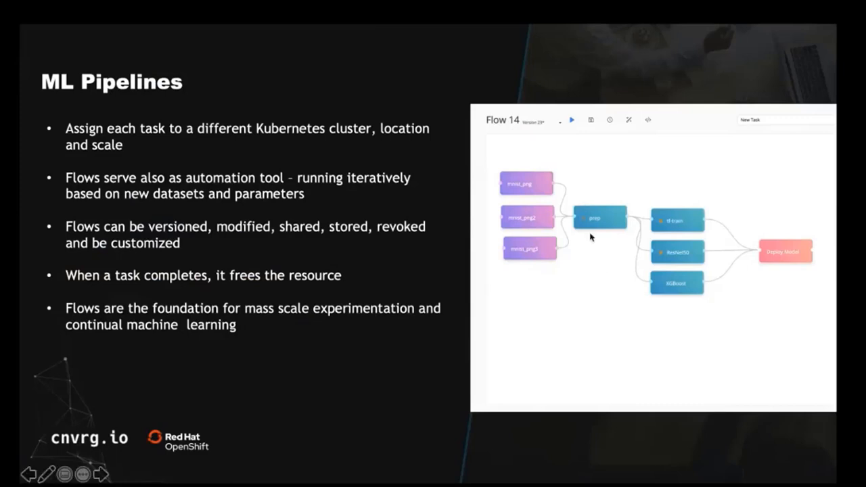
{"action": "mouse_move", "coordinate": [579, 235]}
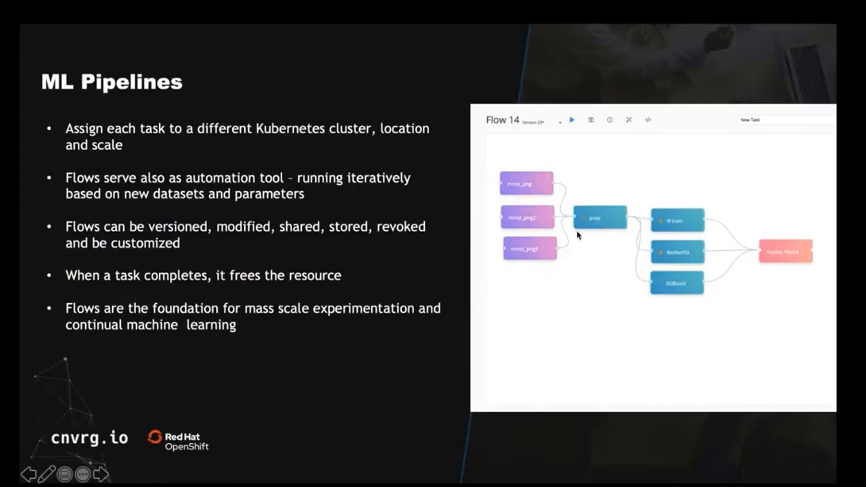
{"action": "mouse_move", "coordinate": [603, 246]}
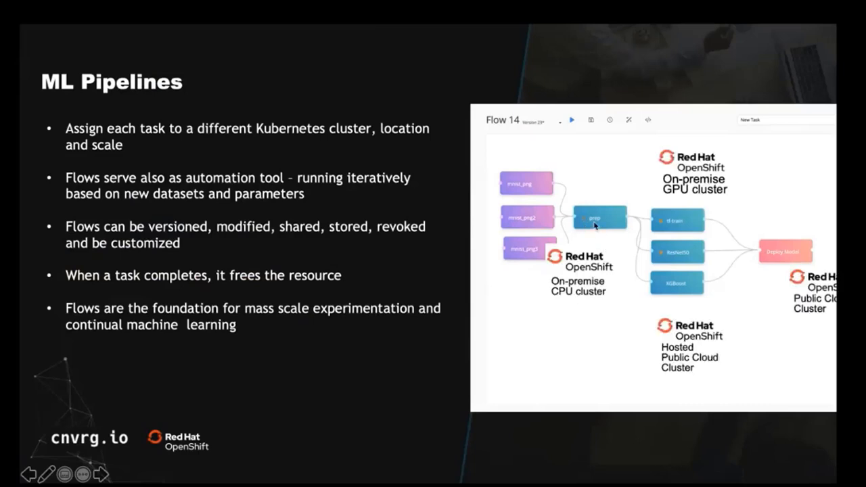
{"action": "mouse_move", "coordinate": [592, 225]}
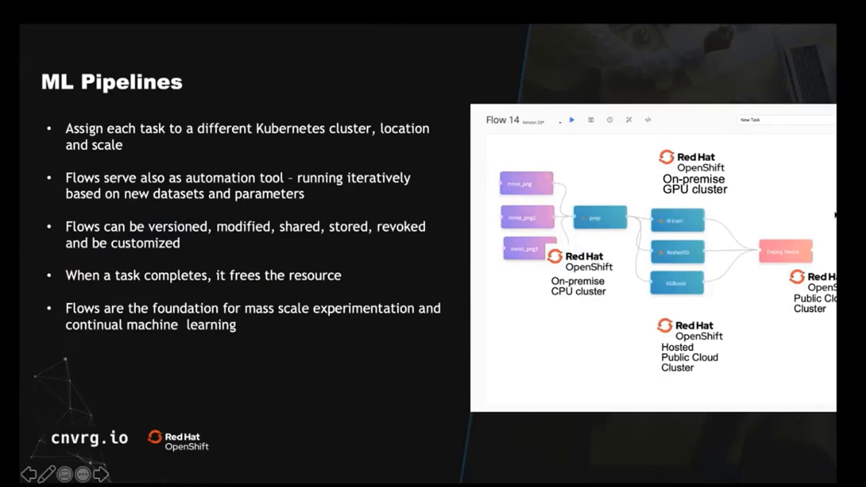
{"action": "mouse_move", "coordinate": [729, 286]}
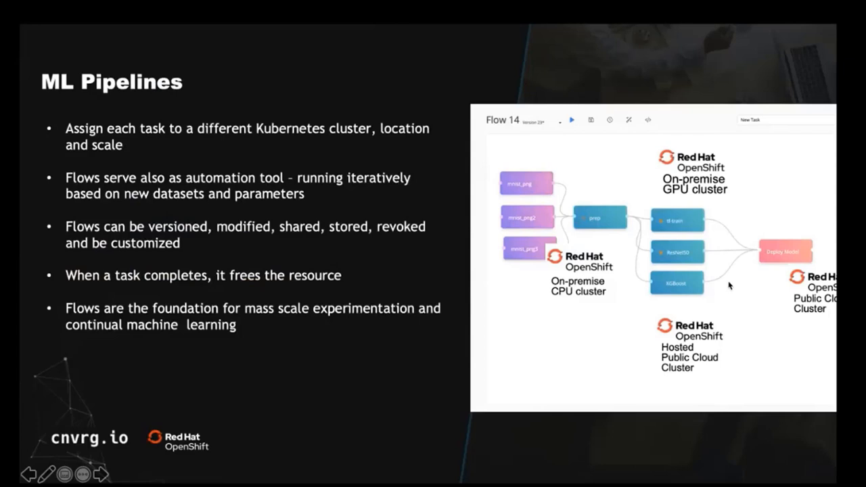
{"action": "mouse_move", "coordinate": [304, 268]}
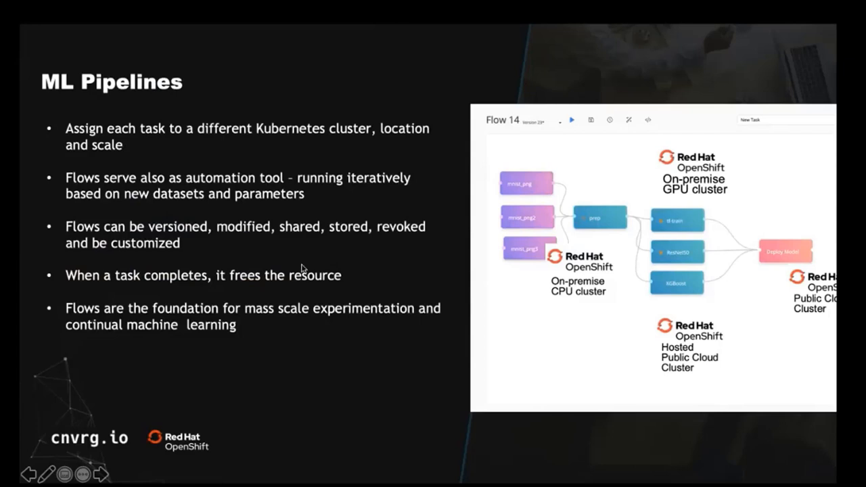
{"action": "mouse_move", "coordinate": [220, 211]}
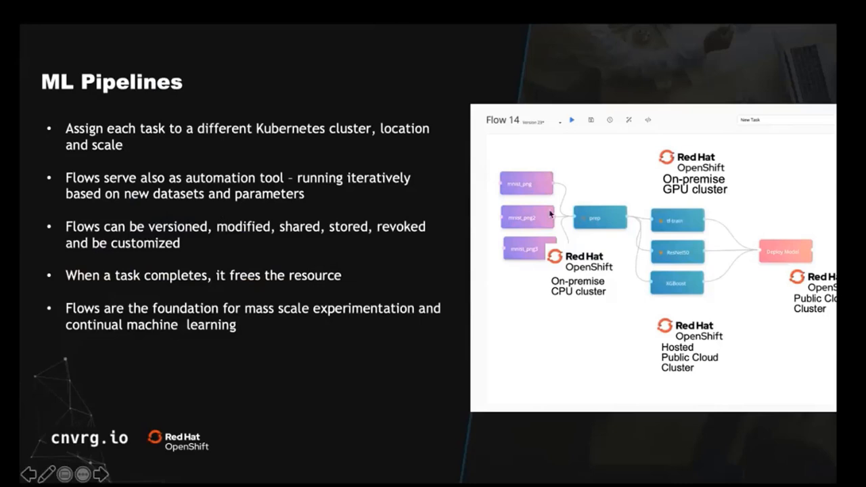
{"action": "mouse_move", "coordinate": [649, 306]}
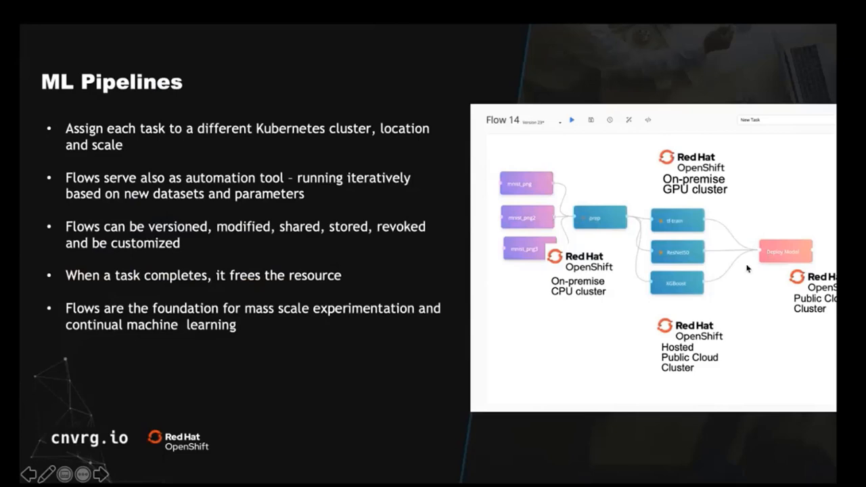
{"action": "mouse_move", "coordinate": [620, 295]}
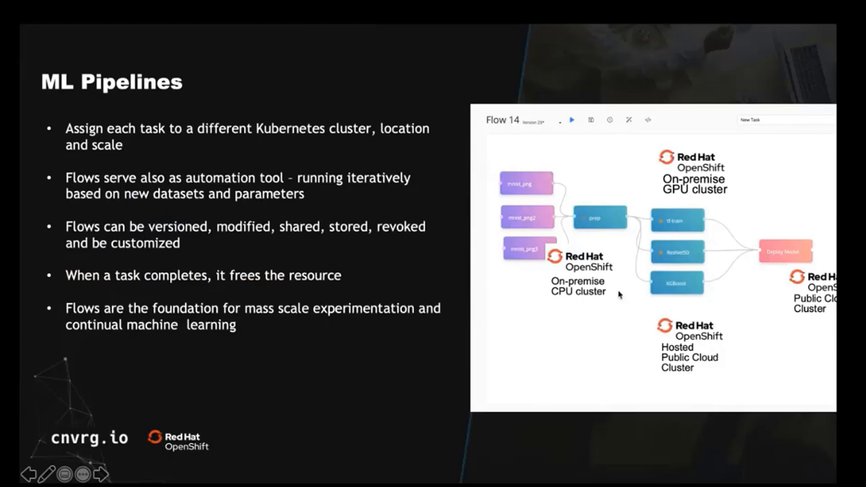
{"action": "mouse_move", "coordinate": [644, 280]}
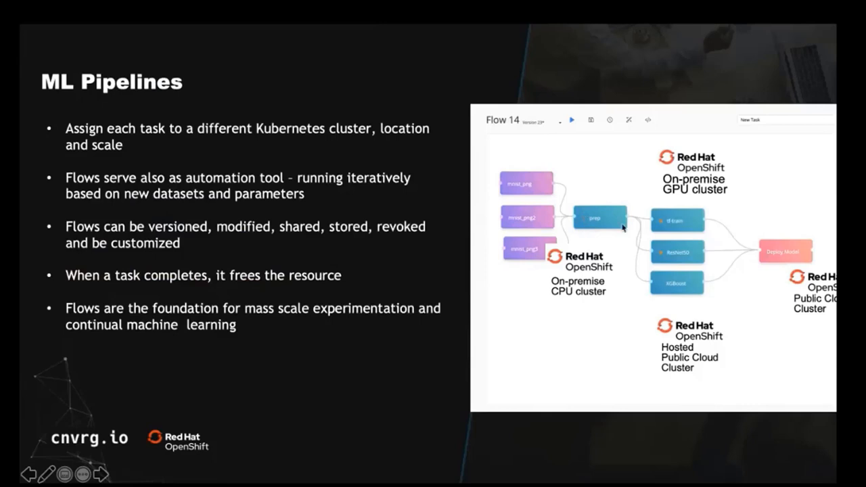
{"action": "mouse_move", "coordinate": [631, 233]}
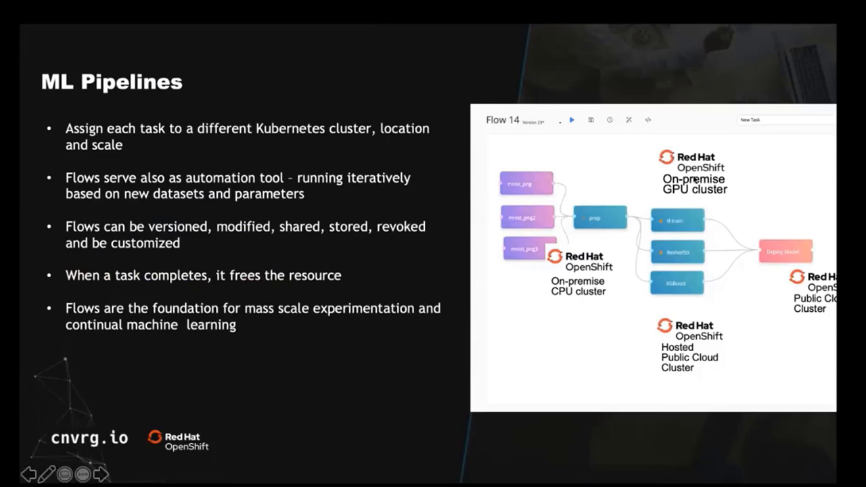
{"action": "mouse_move", "coordinate": [616, 205]}
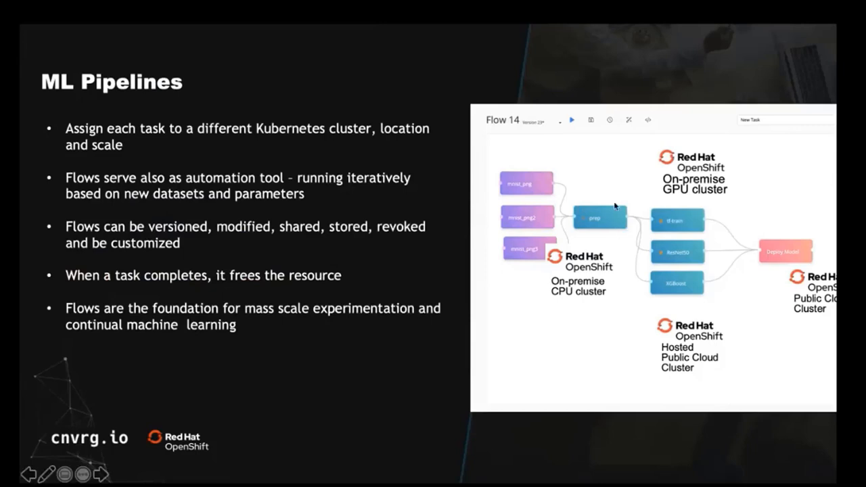
{"action": "mouse_move", "coordinate": [609, 230]}
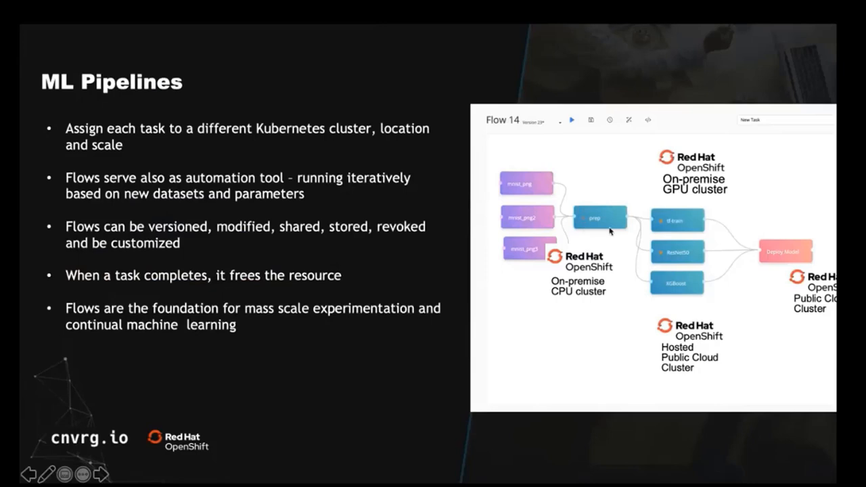
{"action": "mouse_move", "coordinate": [655, 292]}
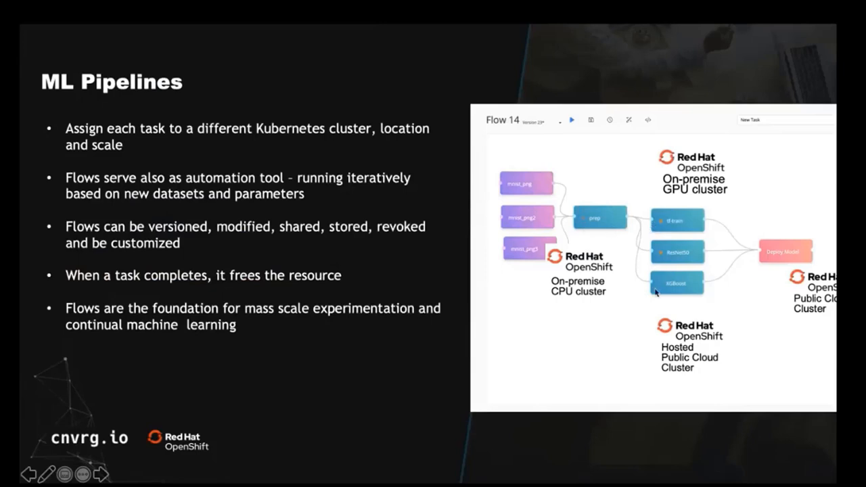
{"action": "mouse_move", "coordinate": [583, 255]}
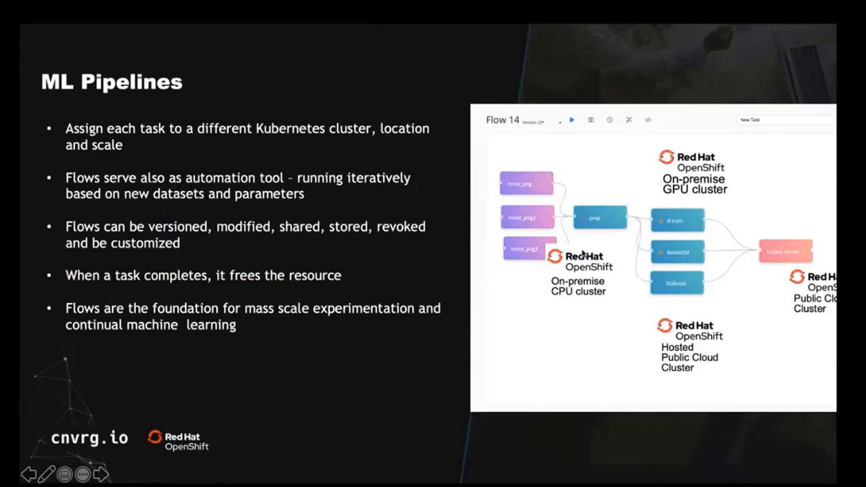
{"action": "mouse_move", "coordinate": [624, 191]}
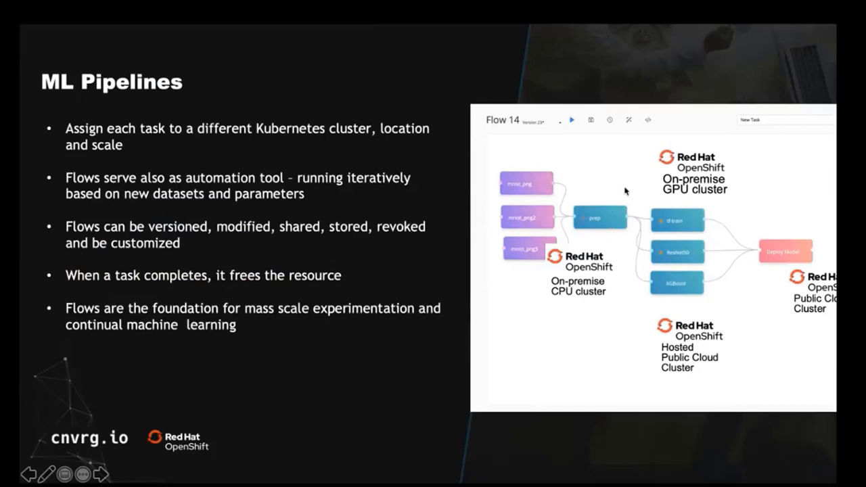
{"action": "mouse_move", "coordinate": [532, 234]}
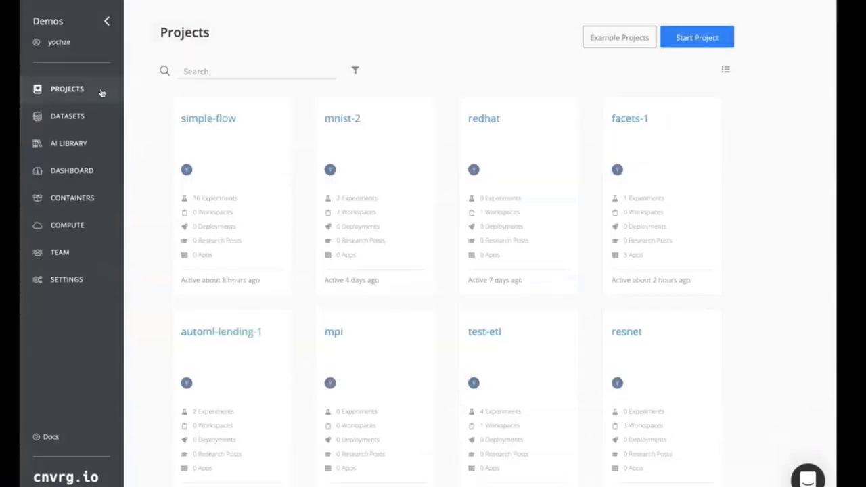
{"action": "mouse_move", "coordinate": [180, 224]}
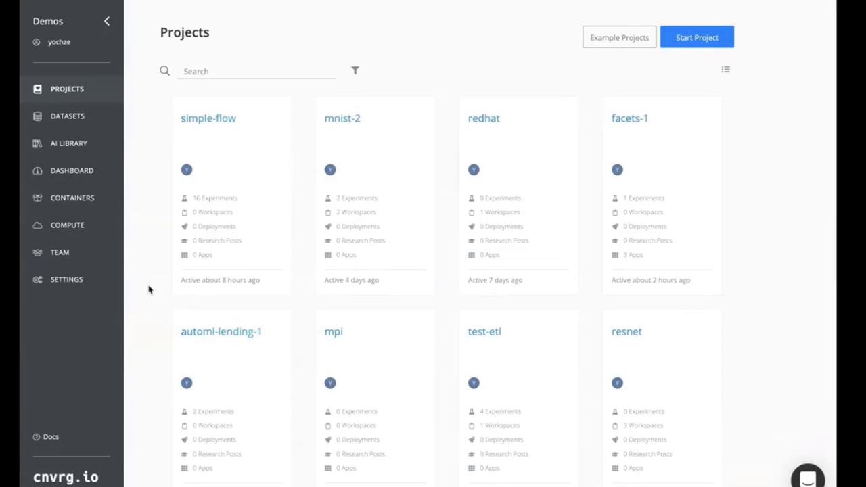
- Scroll the Projects page to reveal etl, pg-connector and imdb-1, then return to the top
{"action": "scroll", "scroll_direction": "down", "scroll_amount": 3}
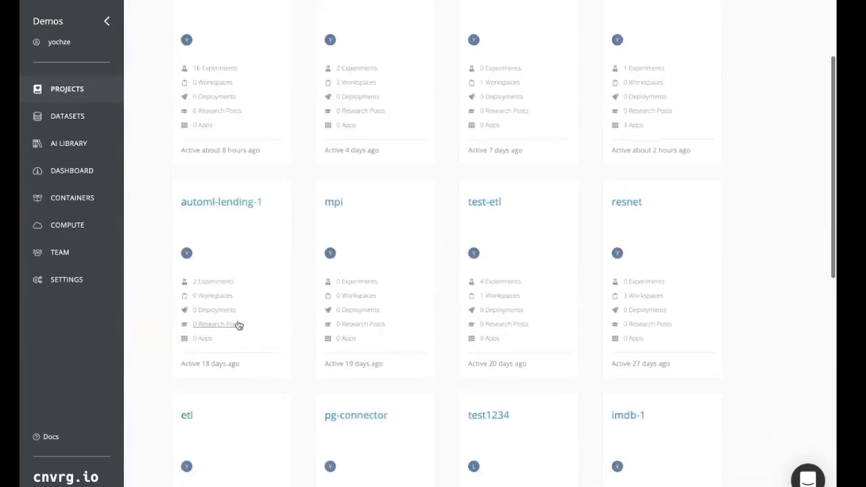
{"action": "scroll", "scroll_direction": "up", "scroll_amount": 3}
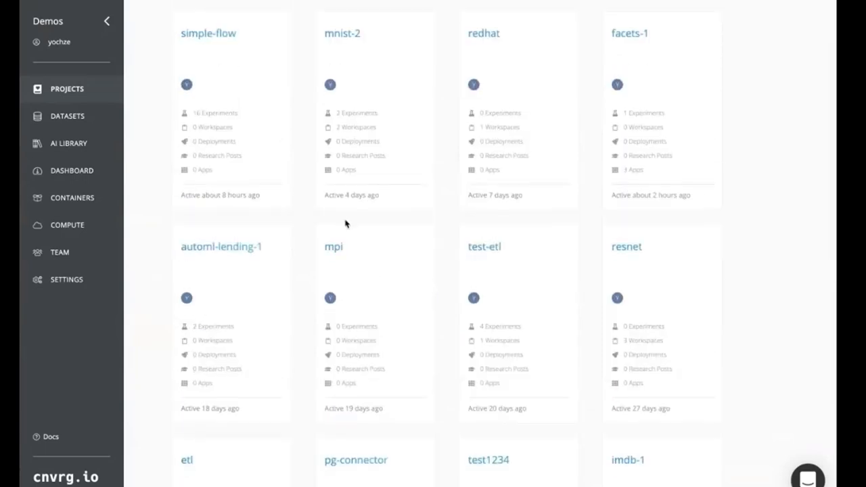
{"action": "scroll", "scroll_direction": "up", "scroll_amount": 3}
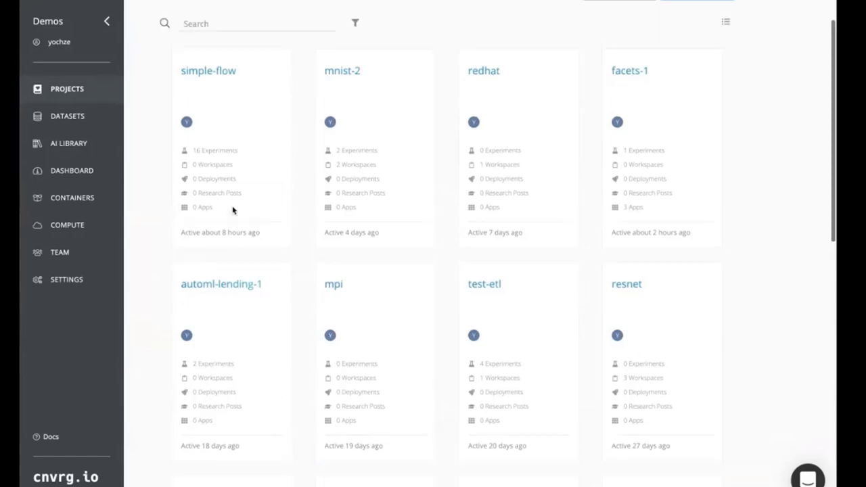
{"action": "scroll", "scroll_direction": "up", "scroll_amount": 3}
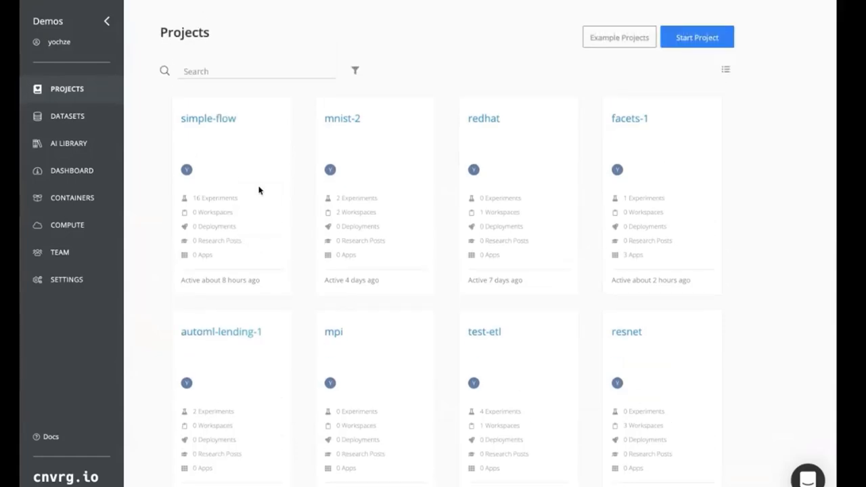
{"action": "mouse_move", "coordinate": [311, 265]}
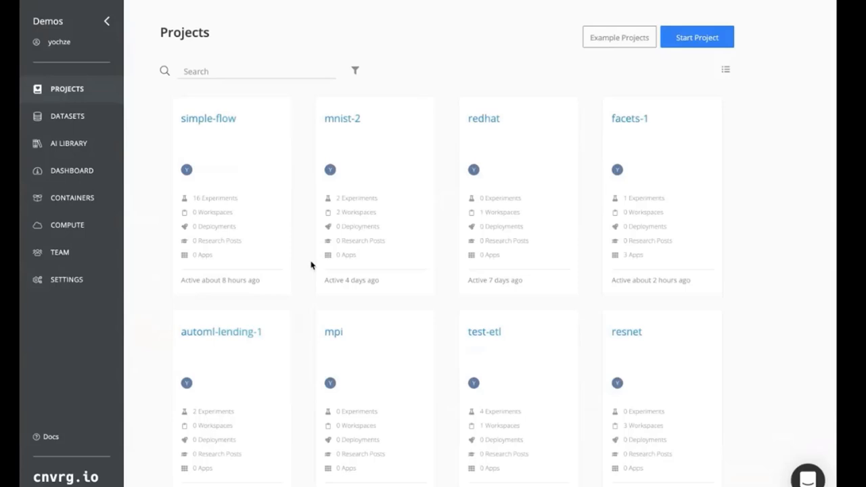
{"action": "mouse_move", "coordinate": [47, 255]}
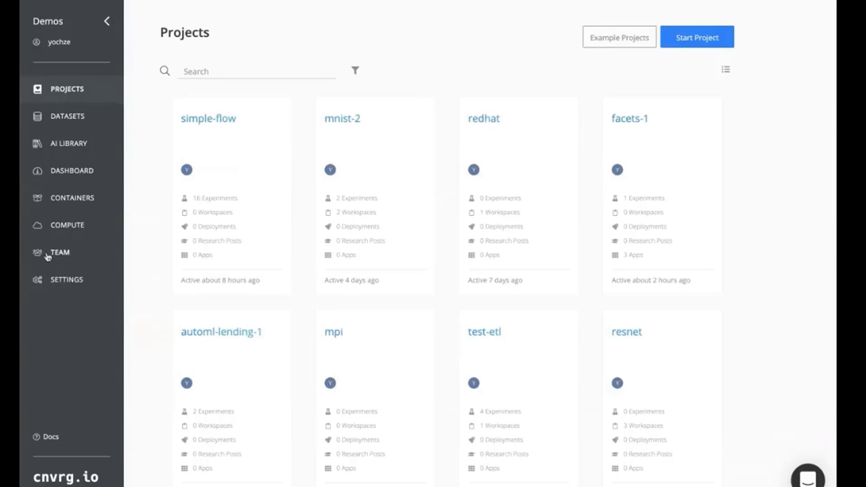
{"action": "mouse_move", "coordinate": [443, 157]}
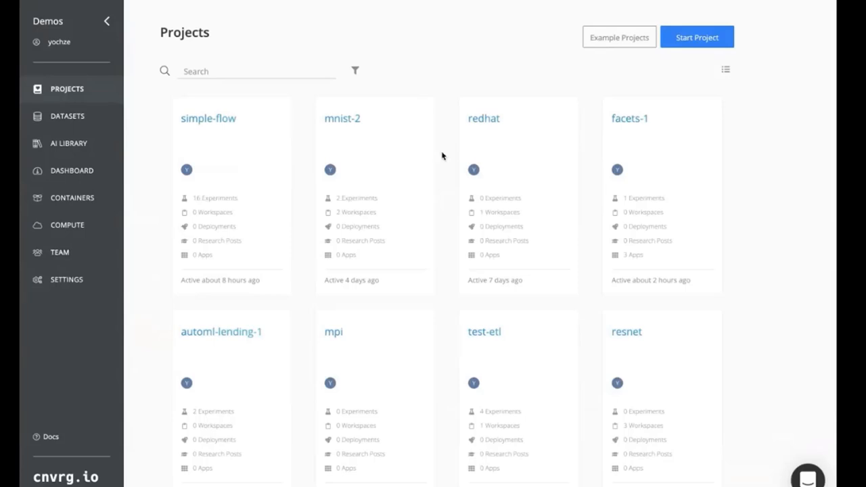
{"action": "mouse_move", "coordinate": [425, 260]}
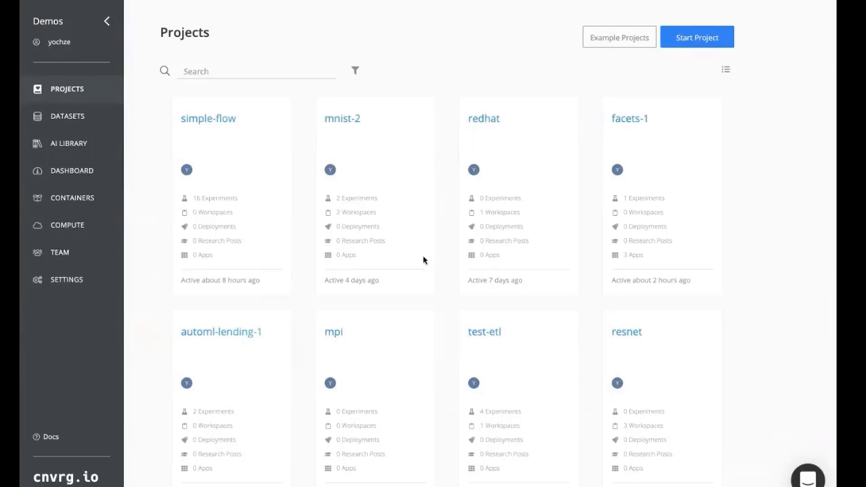
{"action": "mouse_move", "coordinate": [68, 225]}
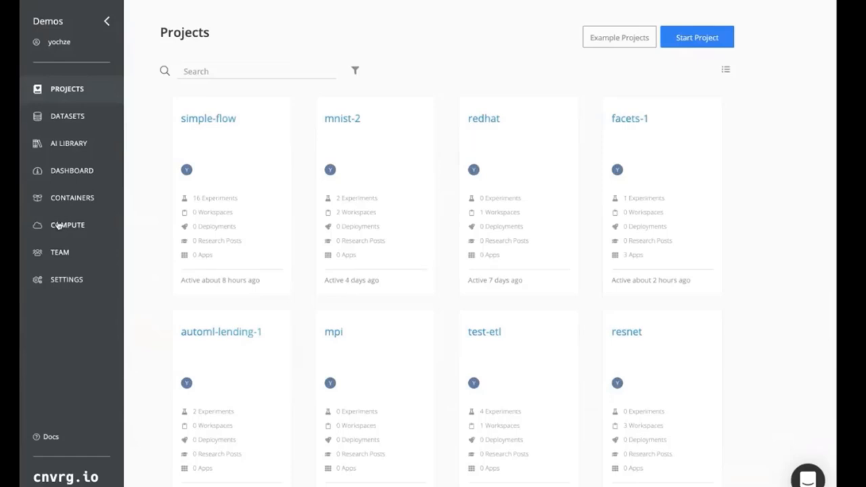
{"action": "scroll", "scroll_direction": "down", "scroll_amount": 3}
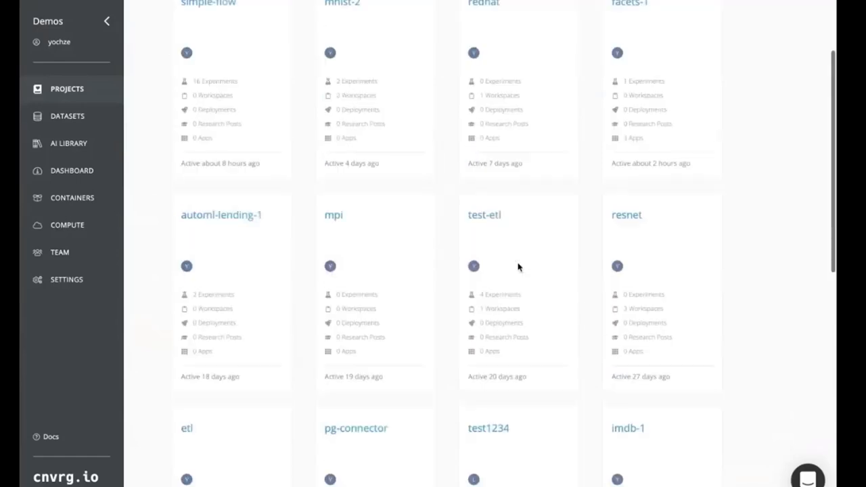
{"action": "scroll", "scroll_direction": "up", "scroll_amount": 3}
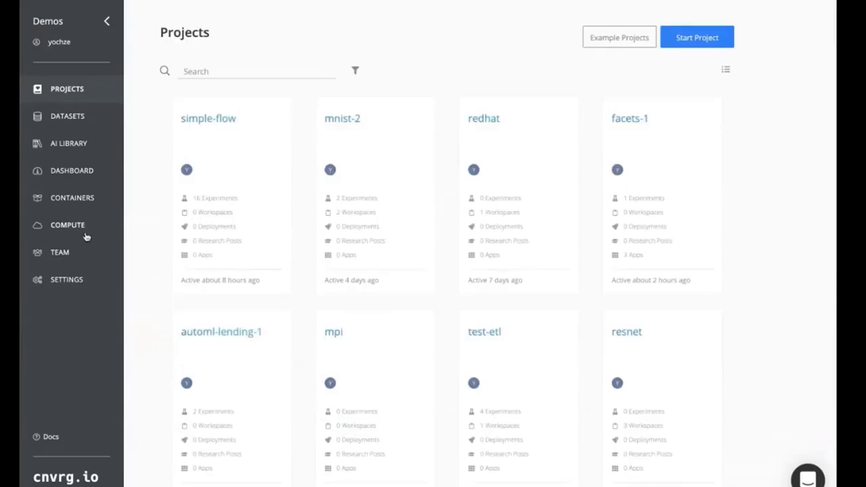
- Show the attached compute resources and view the DGX-1 Kubernetes cluster's details
{"action": "left_click", "coordinate": [68, 224]}
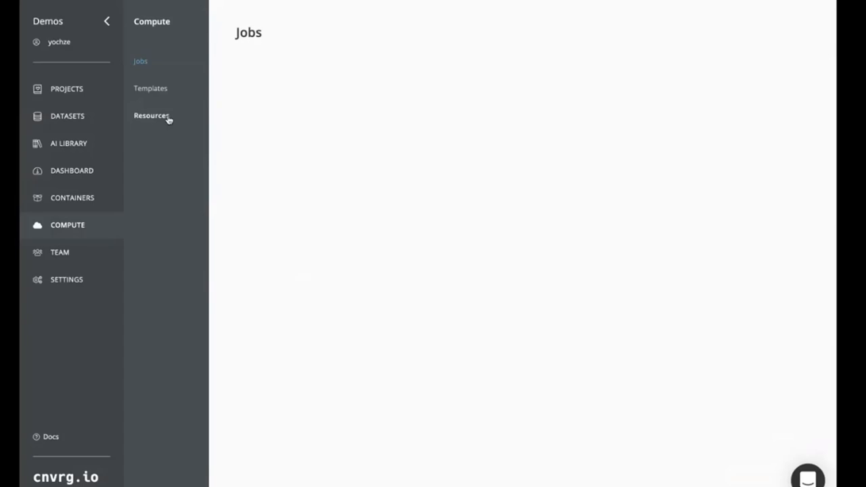
{"action": "left_click", "coordinate": [152, 115]}
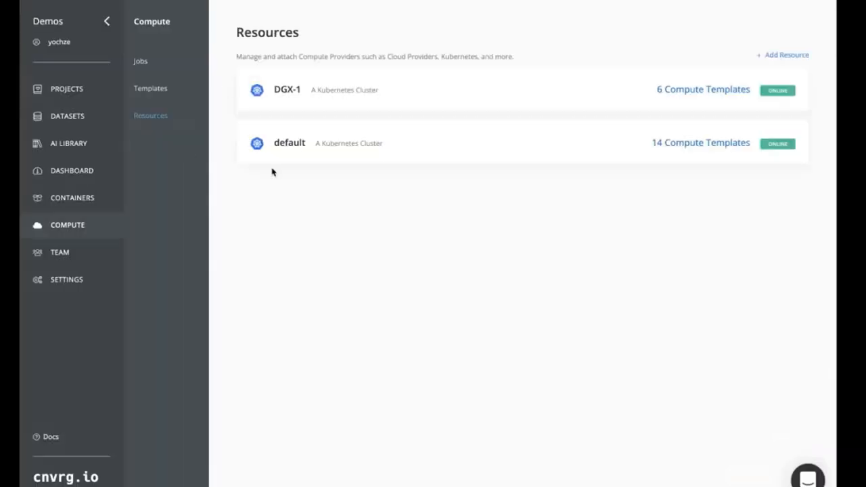
{"action": "mouse_move", "coordinate": [368, 200]}
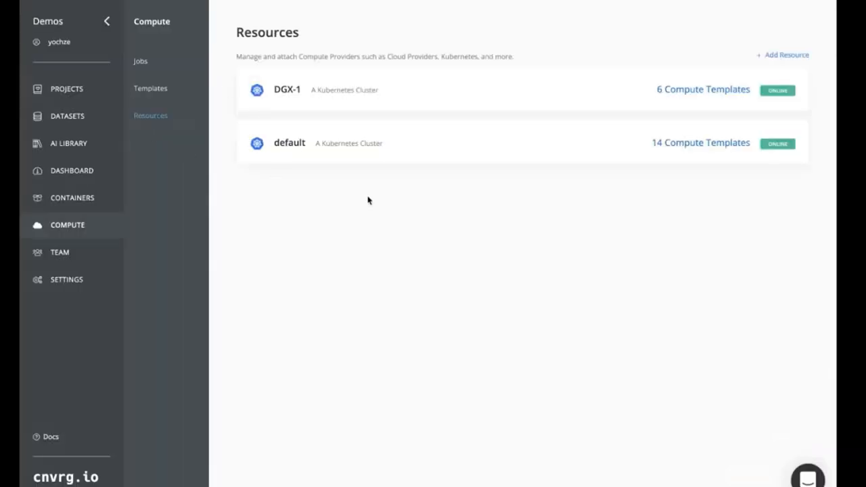
{"action": "mouse_move", "coordinate": [218, 42]}
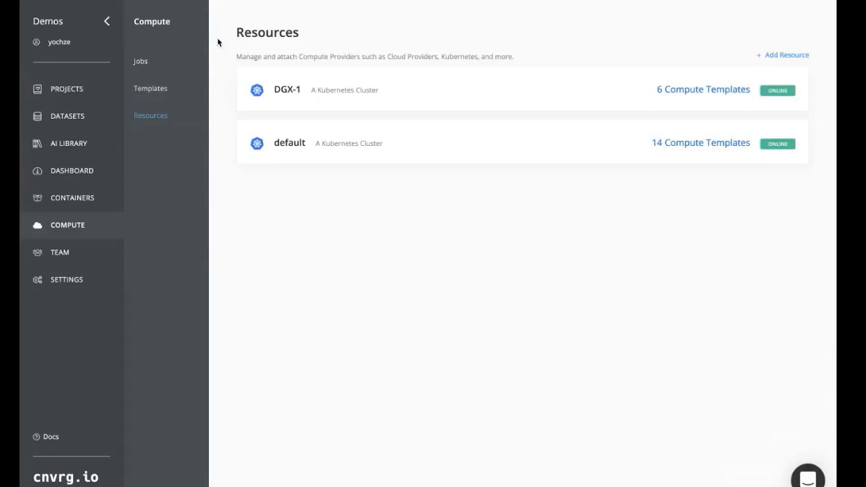
{"action": "mouse_move", "coordinate": [310, 114]}
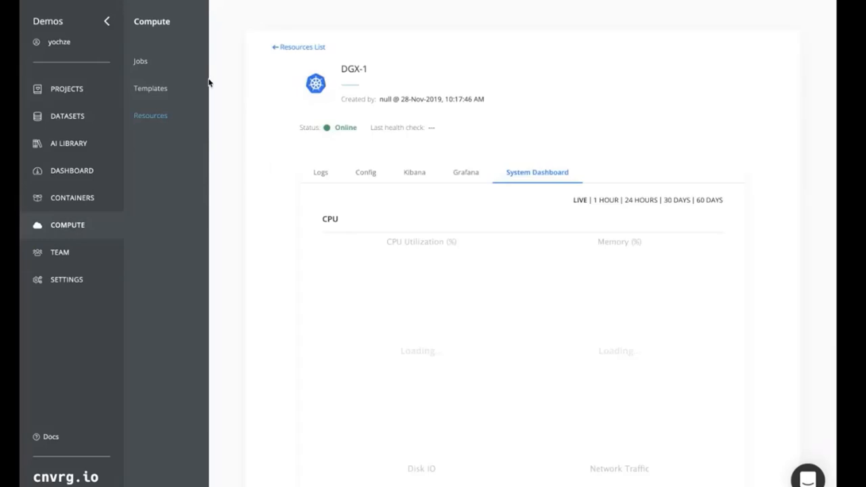
{"action": "left_click", "coordinate": [105, 22]}
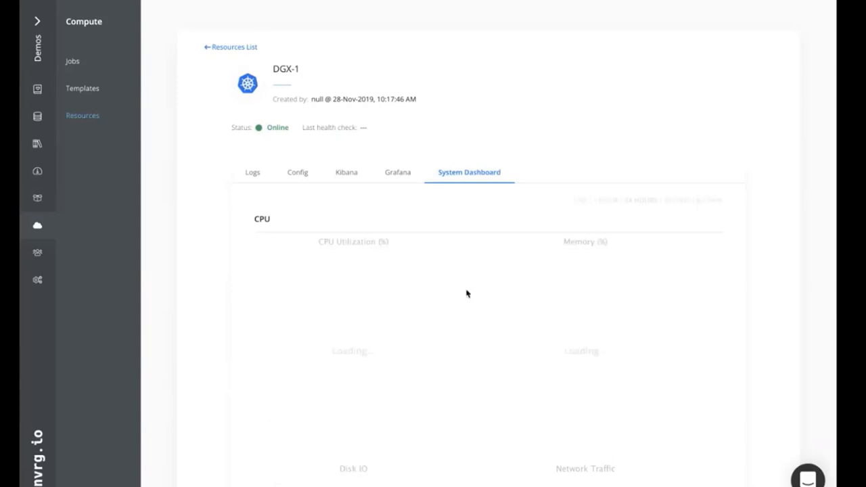
{"action": "mouse_move", "coordinate": [406, 323]}
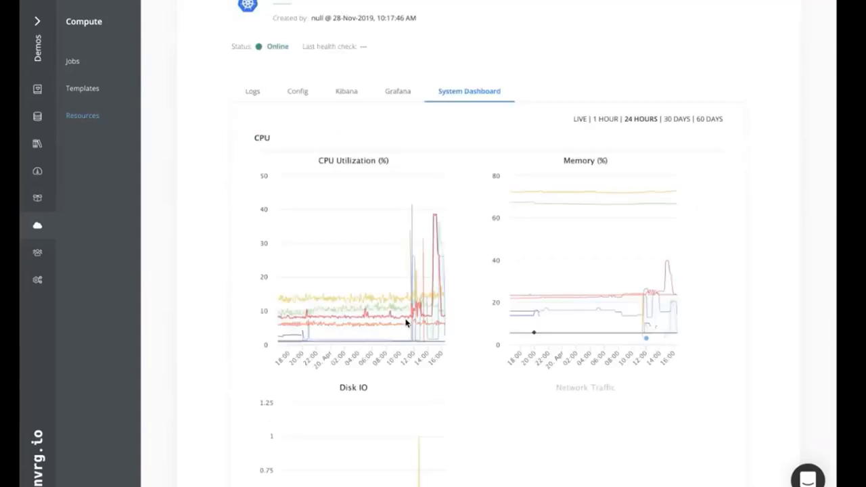
{"action": "mouse_move", "coordinate": [345, 302]}
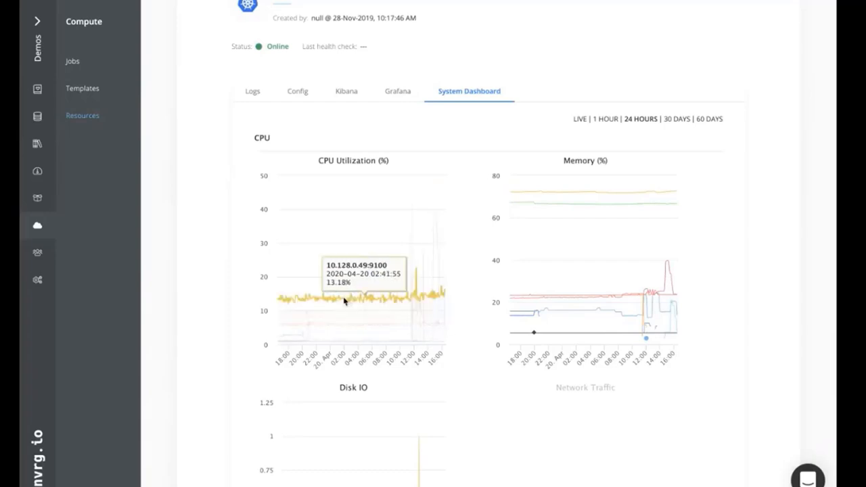
{"action": "mouse_move", "coordinate": [357, 319]}
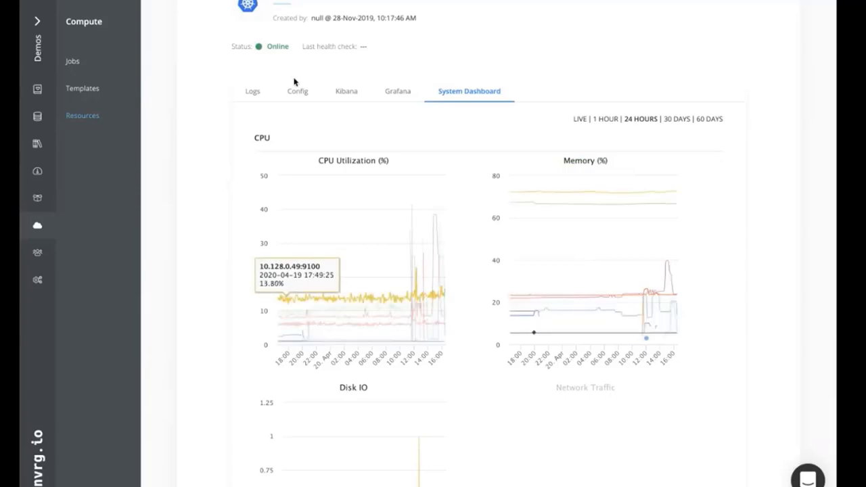
- Switch from the DGX-1 System Dashboard to its Grafana monitoring view
{"action": "left_click", "coordinate": [398, 92]}
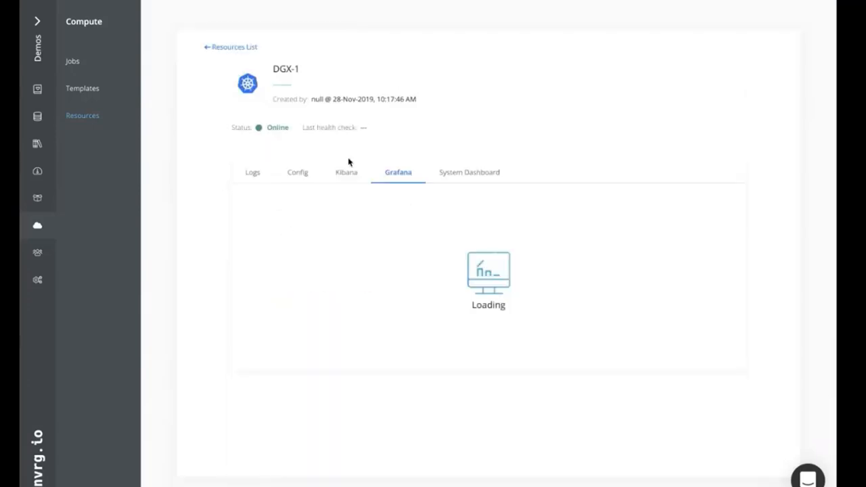
{"action": "mouse_move", "coordinate": [347, 176]}
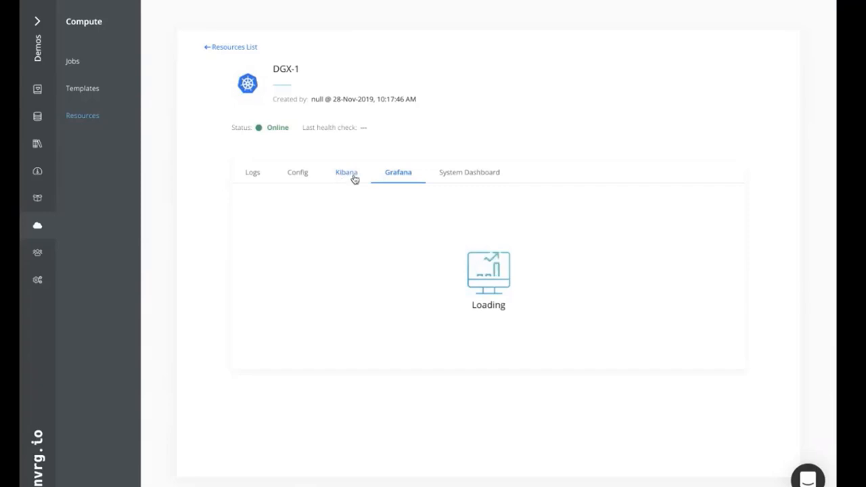
{"action": "mouse_move", "coordinate": [350, 236]}
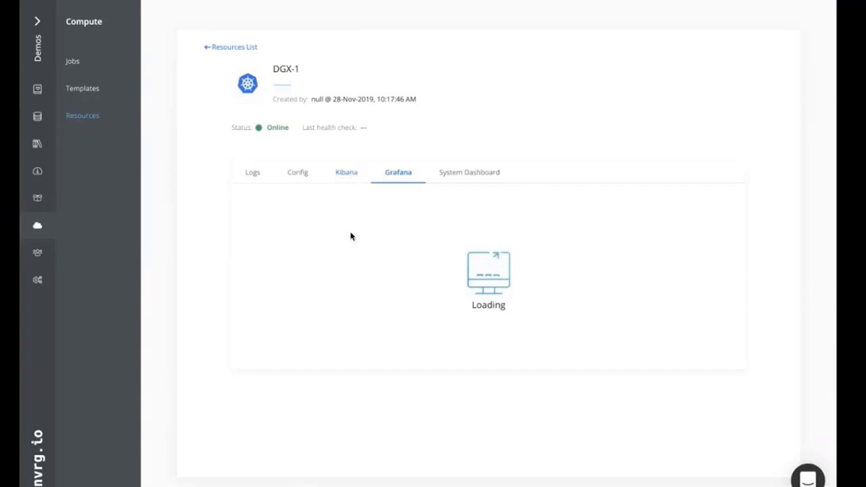
{"action": "mouse_move", "coordinate": [183, 224]}
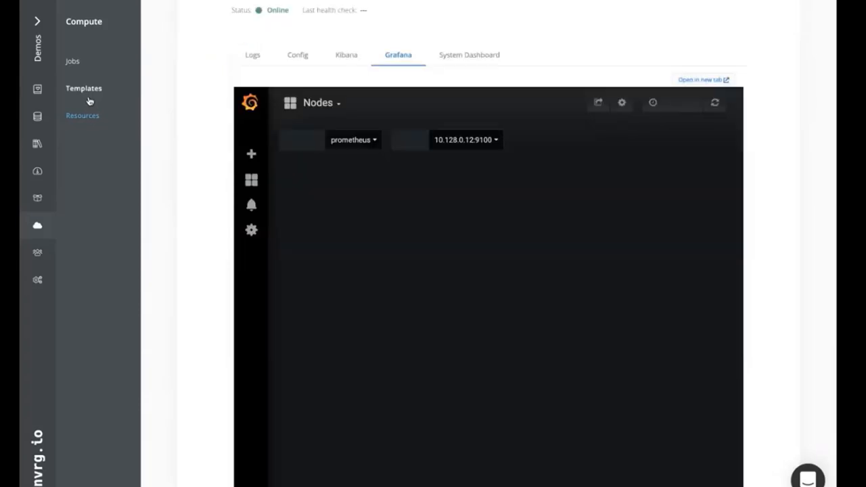
- Browse the Compute Templates list of AWS and Kubernetes sizes like xsmall, medium and GPU (V100)
{"action": "left_click", "coordinate": [83, 88]}
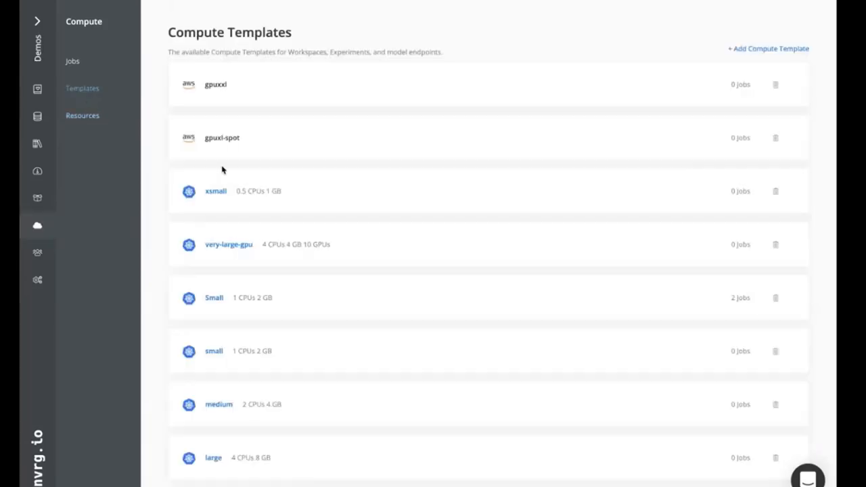
{"action": "scroll", "scroll_direction": "down", "scroll_amount": 3}
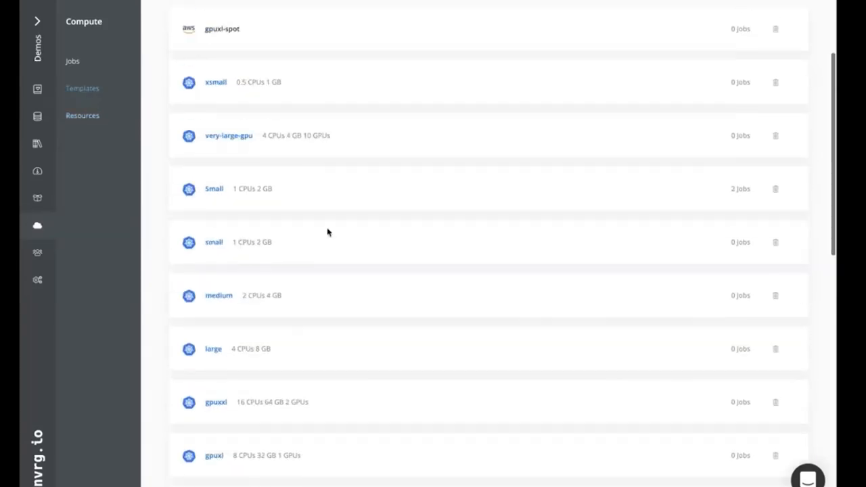
{"action": "scroll", "scroll_direction": "up", "scroll_amount": 3}
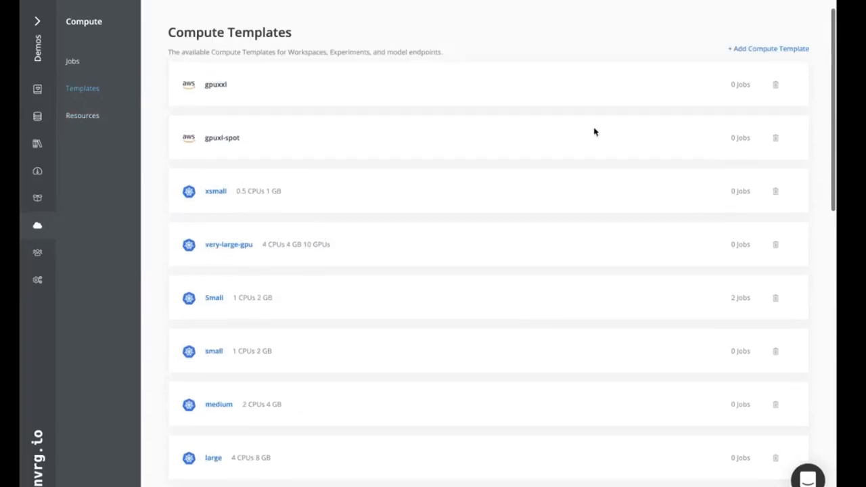
{"action": "mouse_move", "coordinate": [438, 203]}
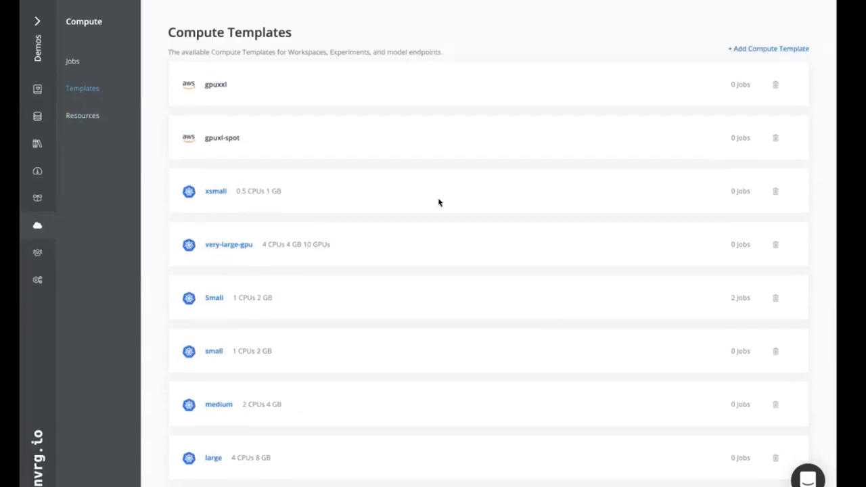
{"action": "mouse_move", "coordinate": [769, 46]}
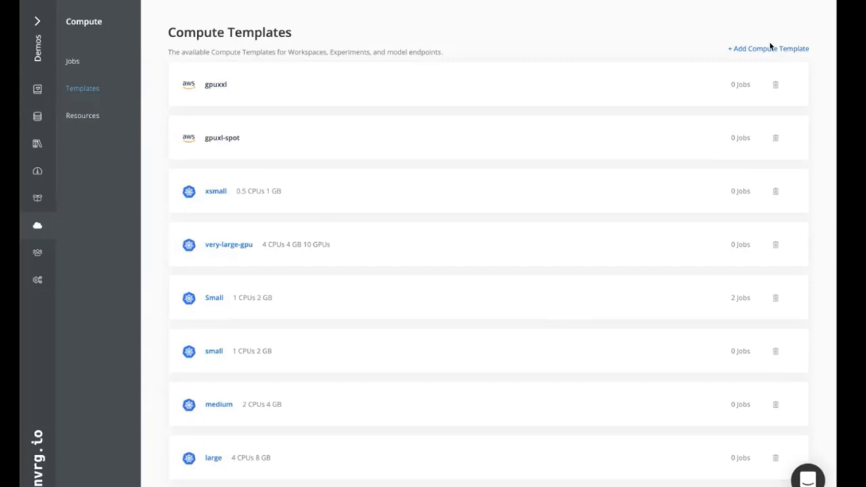
{"action": "mouse_move", "coordinate": [251, 191]}
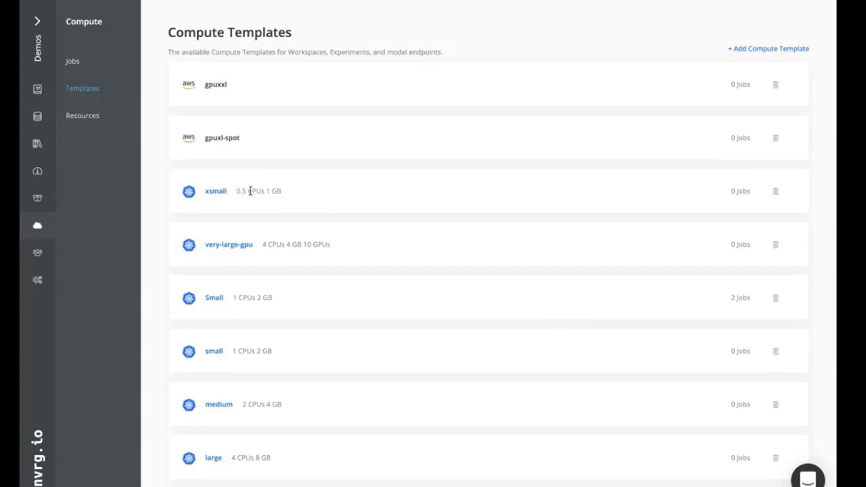
{"action": "mouse_move", "coordinate": [245, 200]}
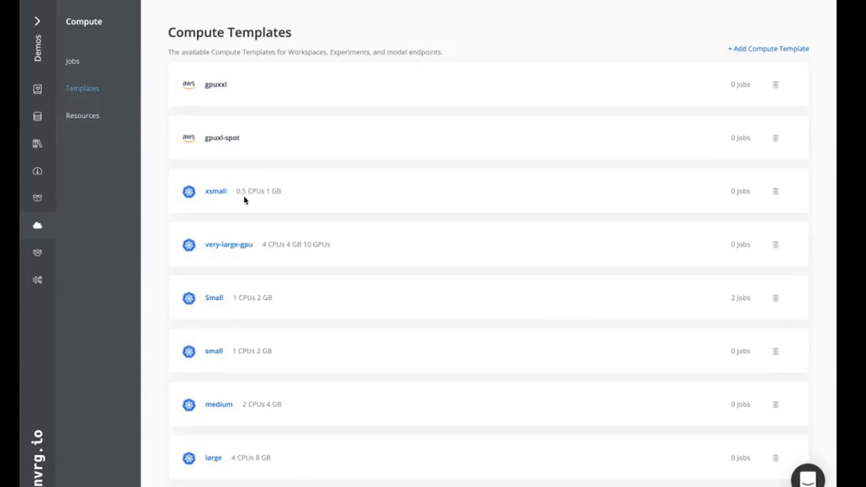
{"action": "scroll", "scroll_direction": "down", "scroll_amount": 3}
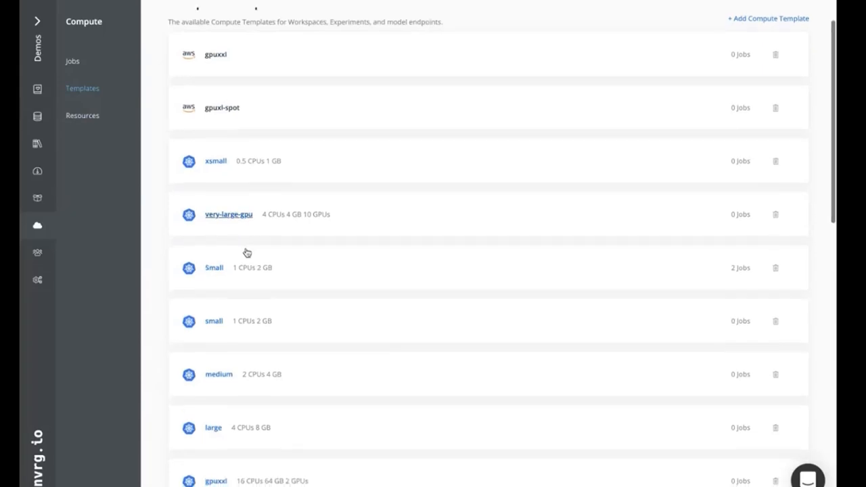
{"action": "scroll", "scroll_direction": "down", "scroll_amount": 3}
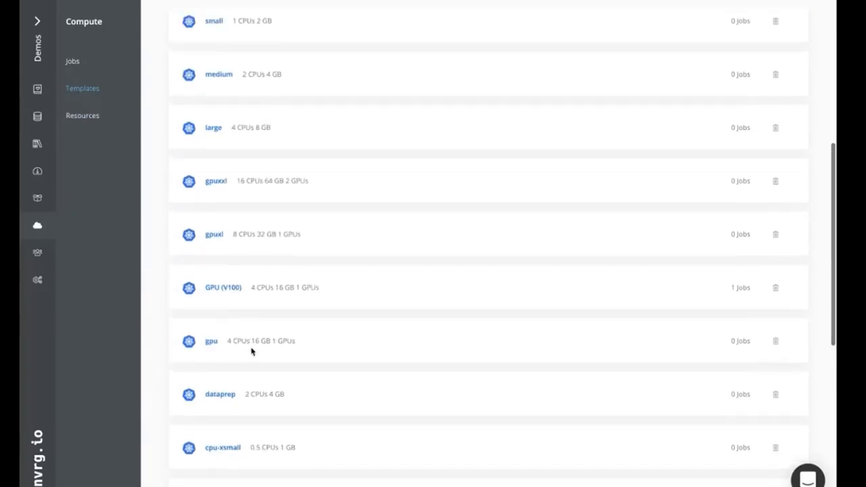
{"action": "mouse_move", "coordinate": [253, 287]}
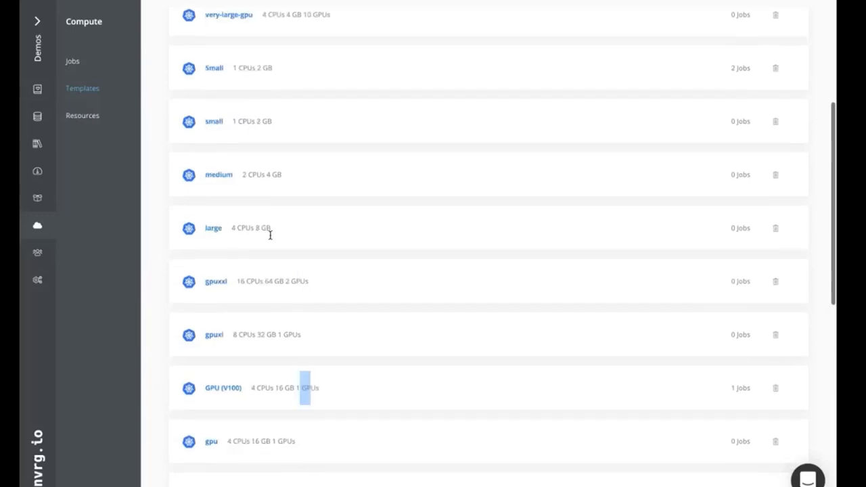
{"action": "left_click", "coordinate": [769, 49]}
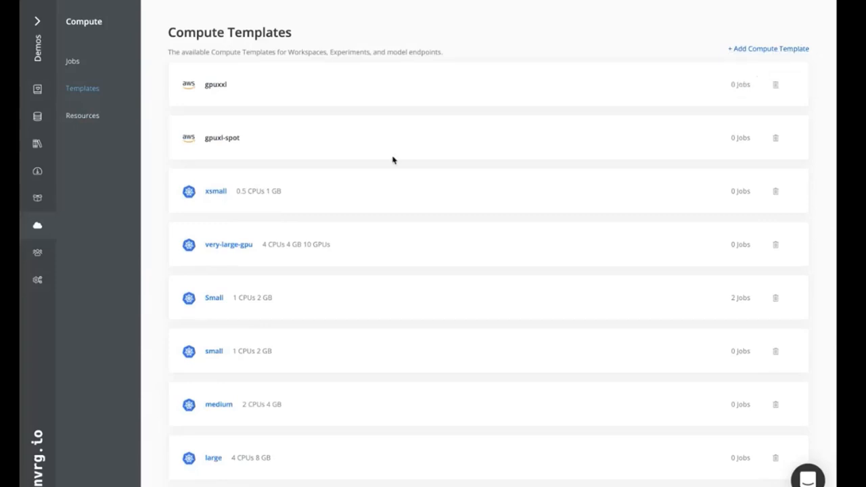
- Start a blank Add New Template form for the DGX-1 cluster
{"action": "left_click", "coordinate": [769, 49]}
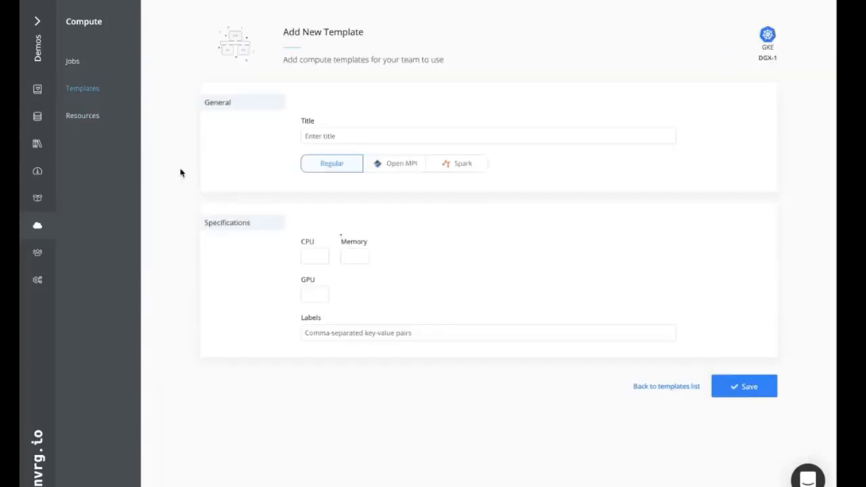
{"action": "mouse_move", "coordinate": [236, 190]}
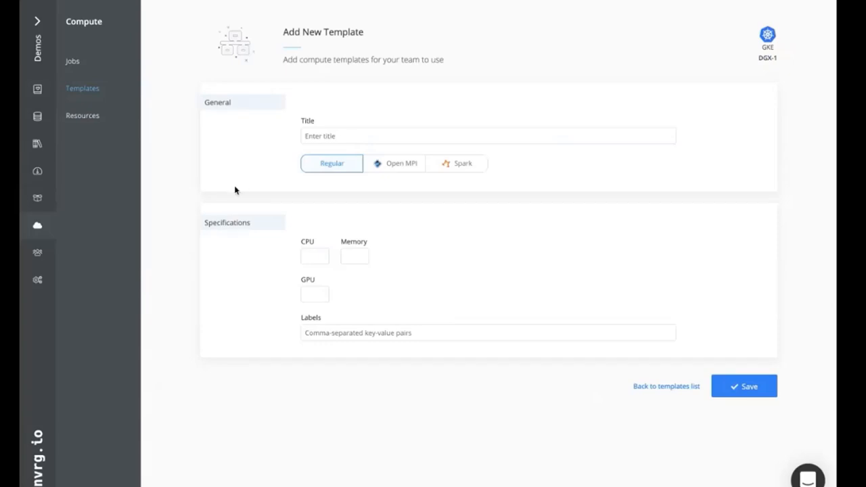
{"action": "mouse_move", "coordinate": [155, 143]}
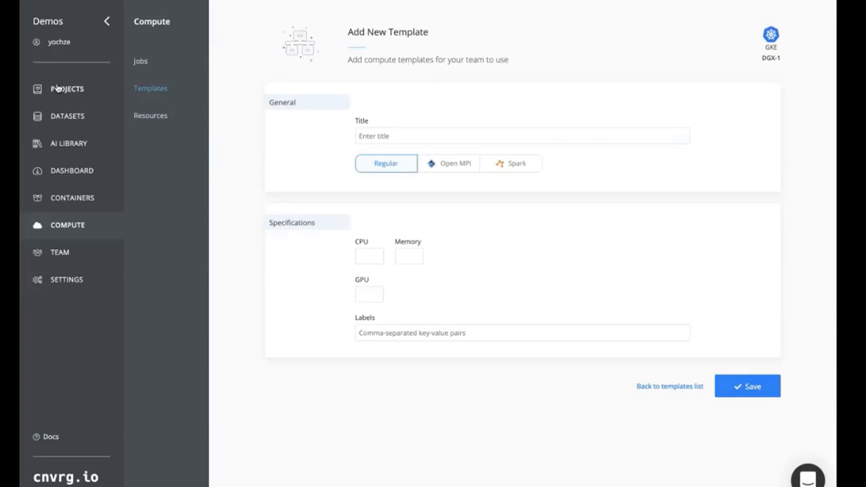
- Return to the projects list and collapse the main navigation to widen the page
{"action": "left_click", "coordinate": [66, 89]}
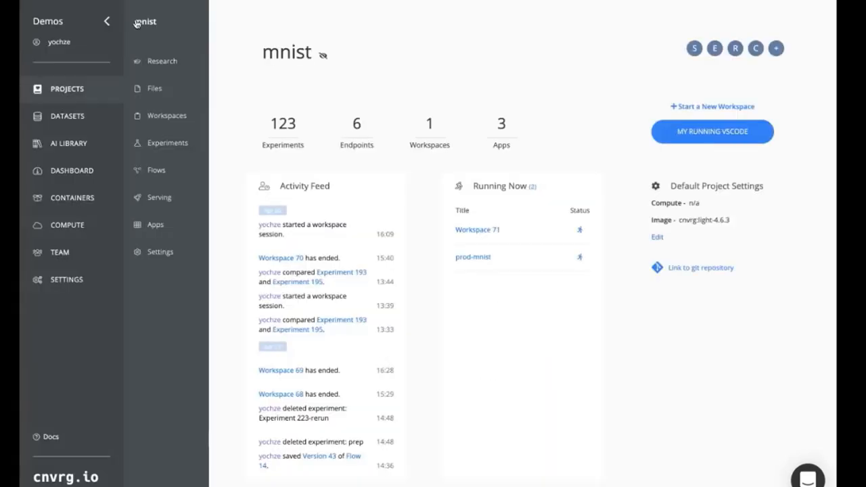
{"action": "left_click", "coordinate": [106, 21]}
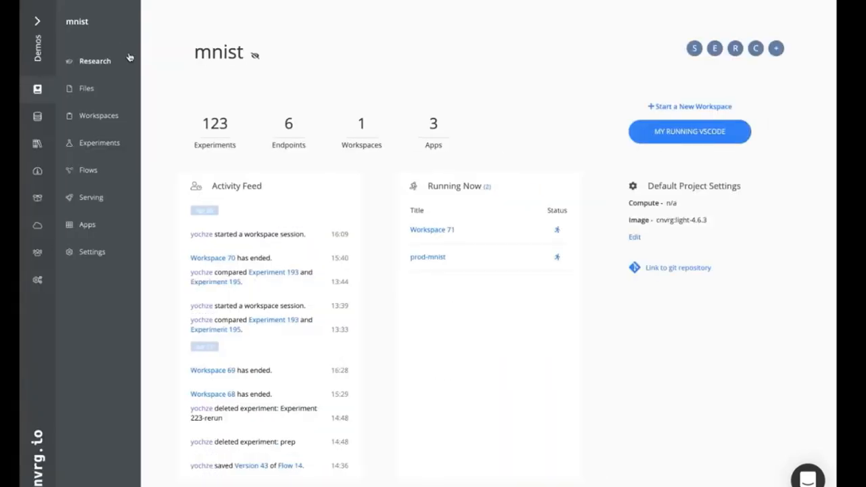
{"action": "mouse_move", "coordinate": [247, 138]}
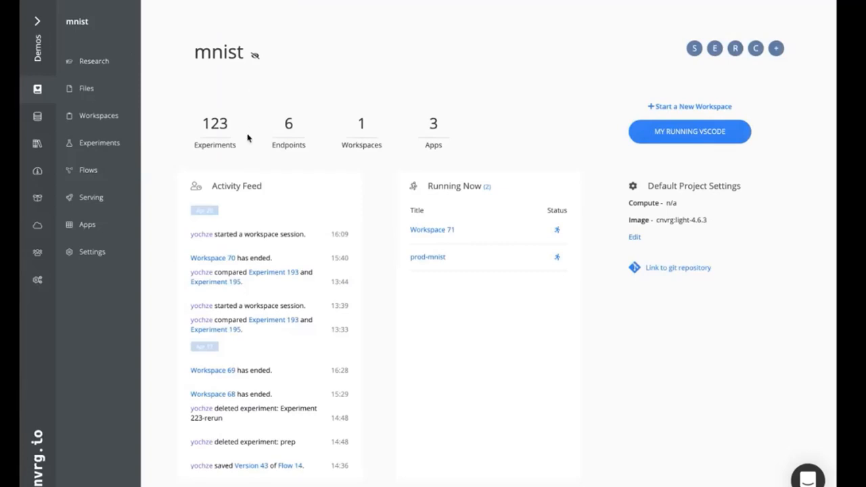
{"action": "mouse_move", "coordinate": [575, 114]}
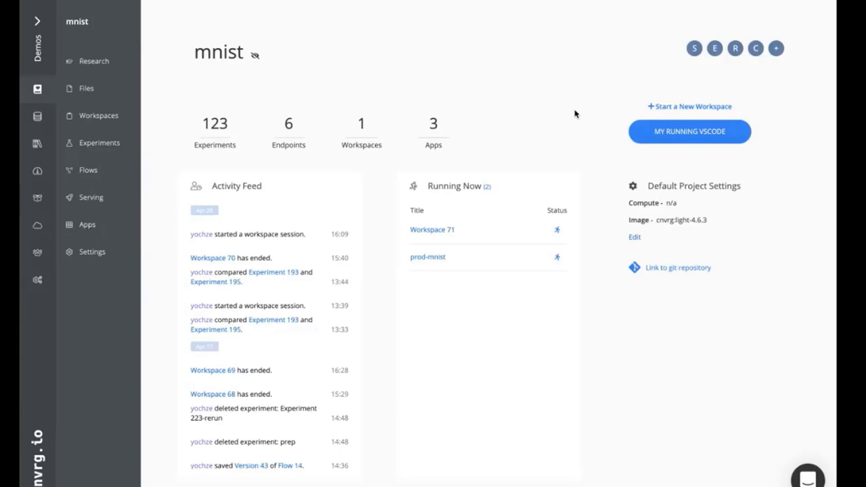
- Start a new VSCode workspace and review its available compute options and environment images
{"action": "left_click", "coordinate": [693, 105]}
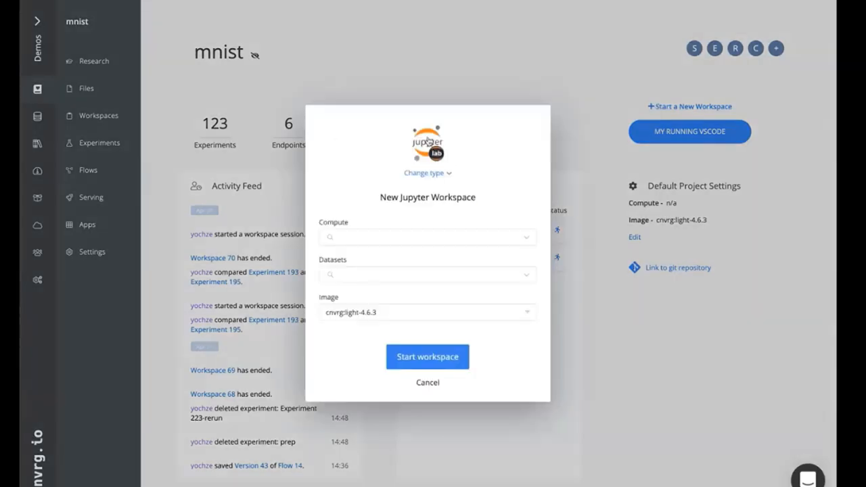
{"action": "left_click", "coordinate": [428, 174]}
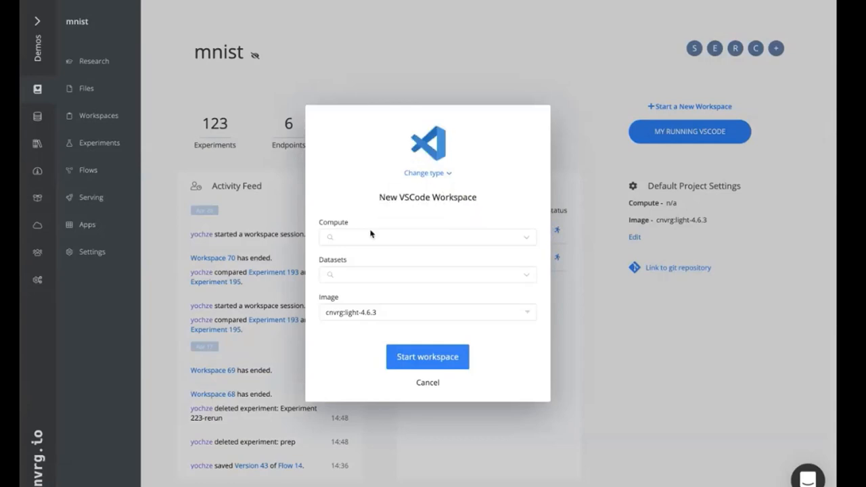
{"action": "left_click", "coordinate": [426, 237]}
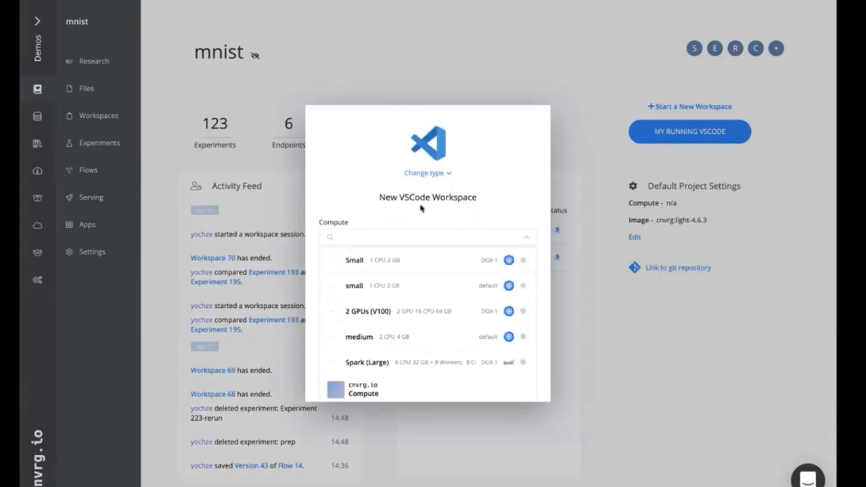
{"action": "mouse_move", "coordinate": [409, 288]}
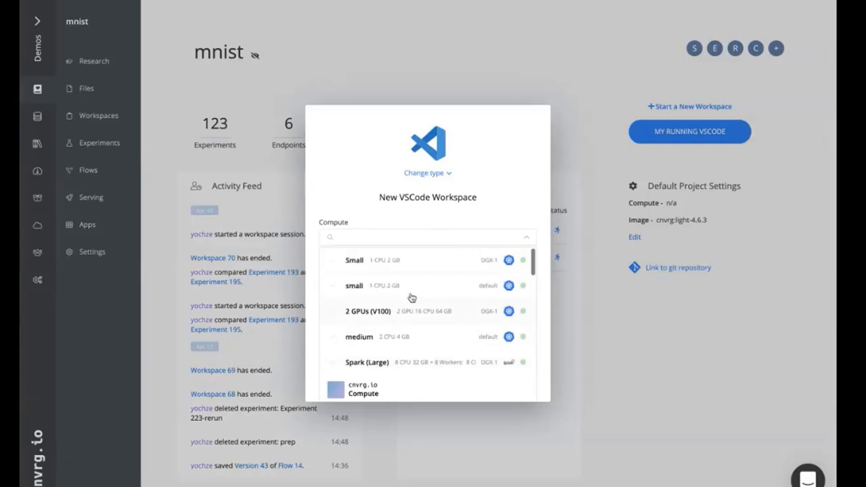
{"action": "left_click", "coordinate": [426, 237]}
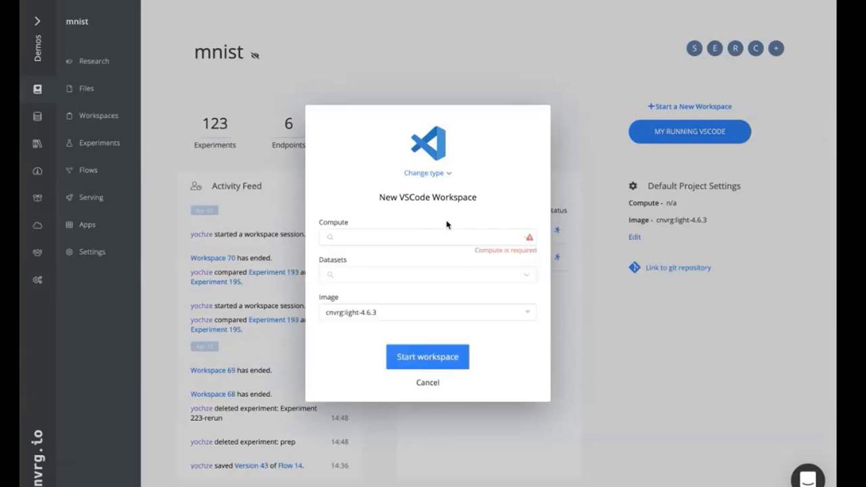
{"action": "left_click", "coordinate": [426, 274]}
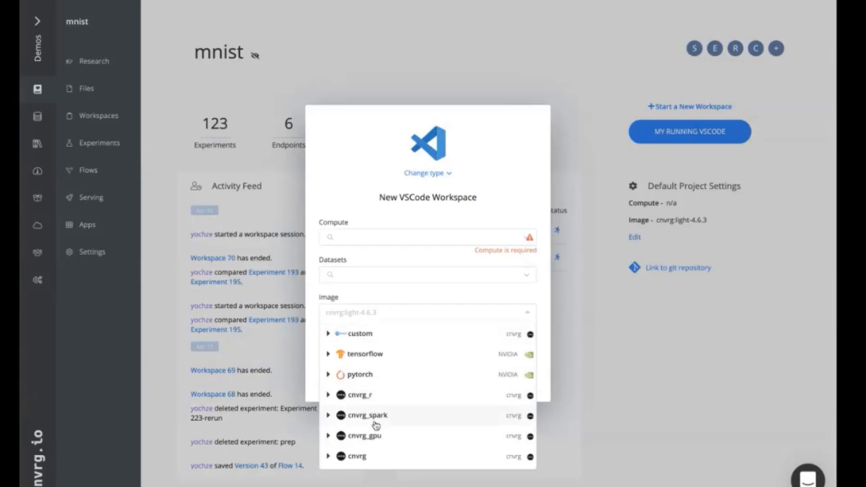
{"action": "mouse_move", "coordinate": [394, 387]}
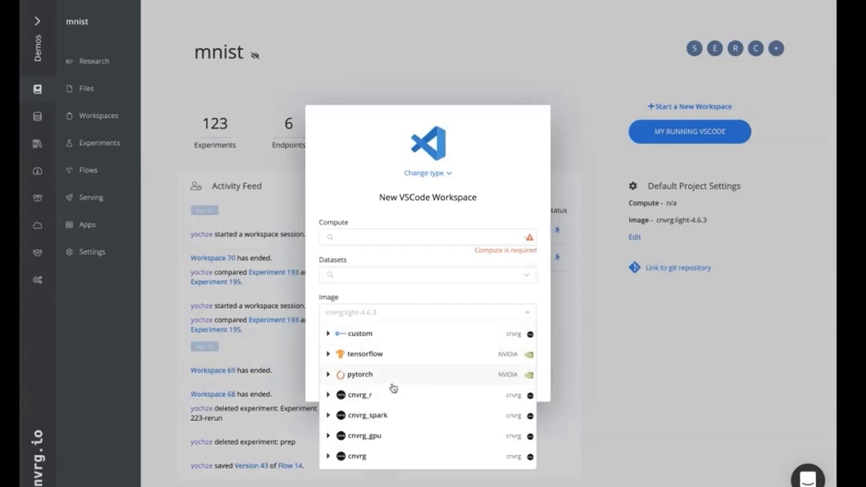
{"action": "mouse_move", "coordinate": [414, 296]}
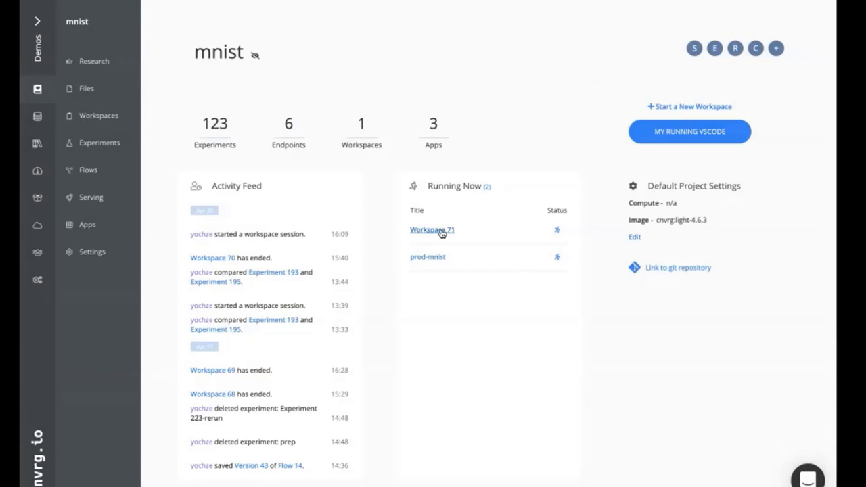
- Enter the running Workspace 71 and read through the mnist.py Keras training script
{"action": "left_click", "coordinate": [430, 230]}
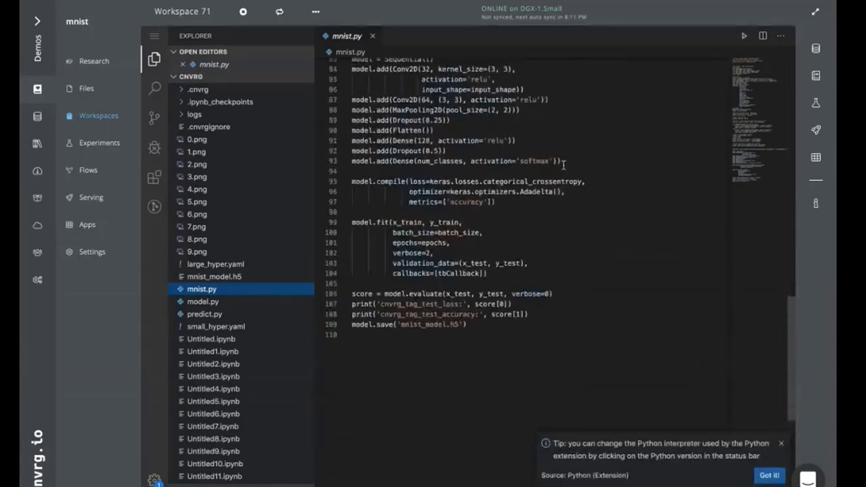
{"action": "mouse_move", "coordinate": [279, 114]}
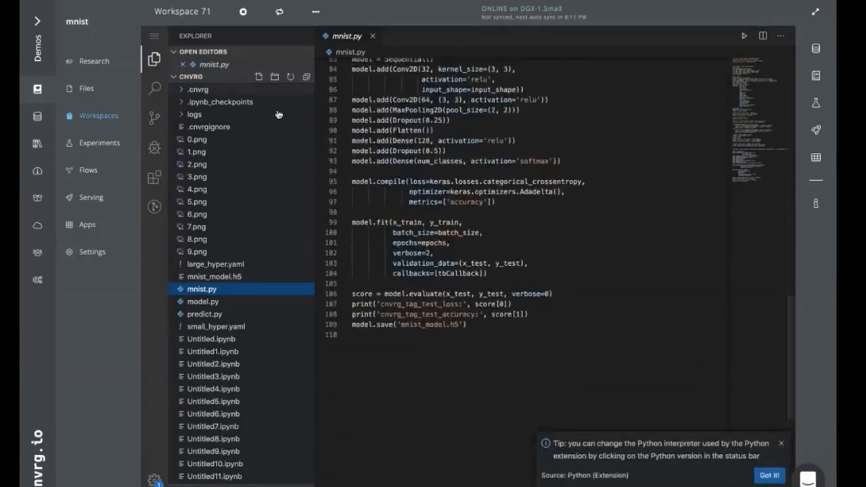
{"action": "scroll", "scroll_direction": "up", "scroll_amount": 3}
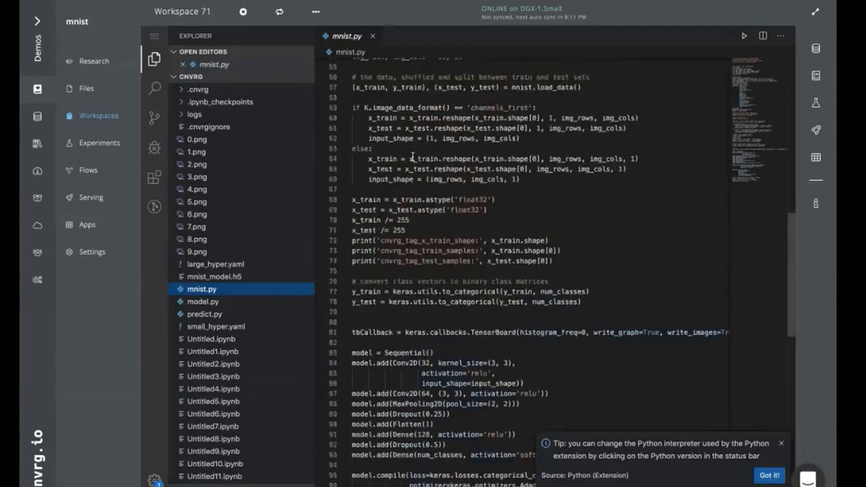
{"action": "scroll", "scroll_direction": "up", "scroll_amount": 3}
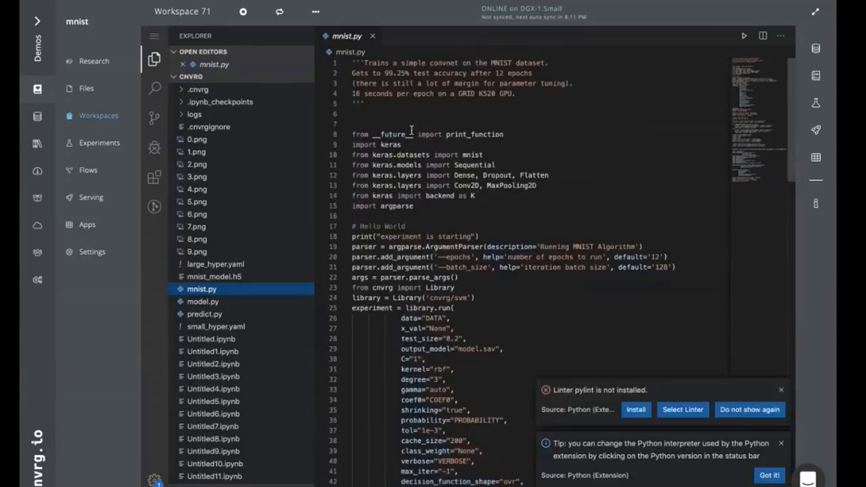
{"action": "scroll", "scroll_direction": "down", "scroll_amount": 3}
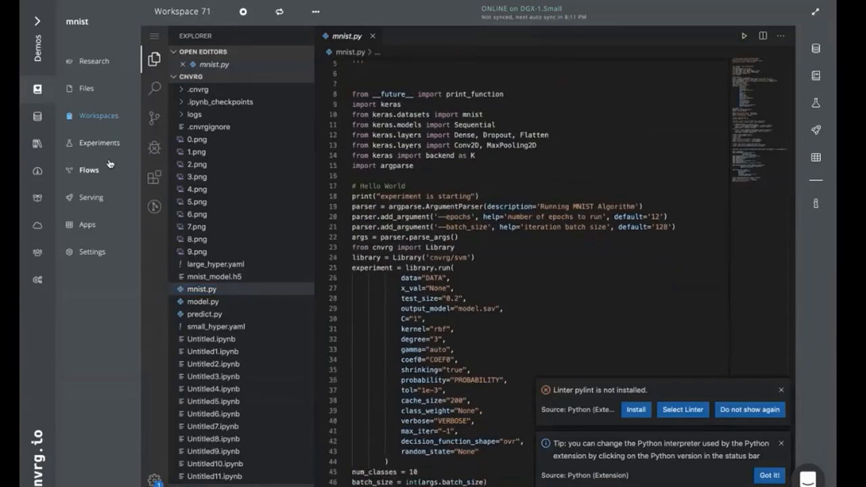
- Go to the project's Flows, open Flow 14 and nudge the mnist_png task up and left
{"action": "left_click", "coordinate": [88, 170]}
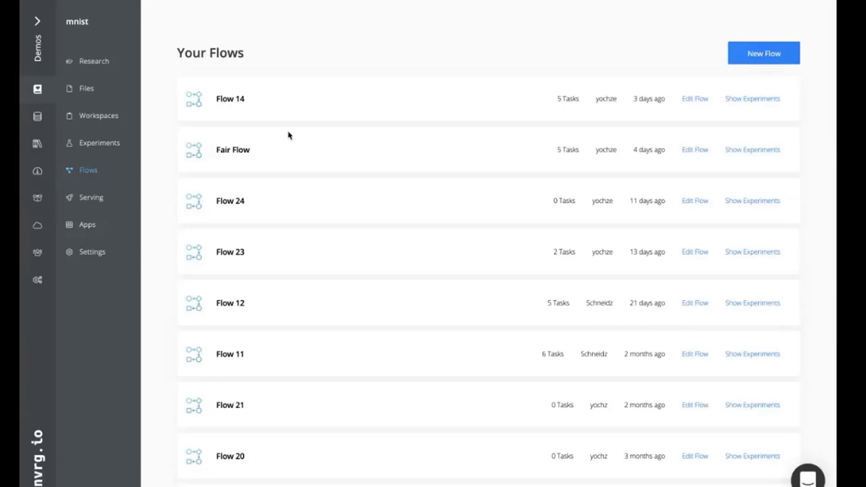
{"action": "mouse_move", "coordinate": [412, 186]}
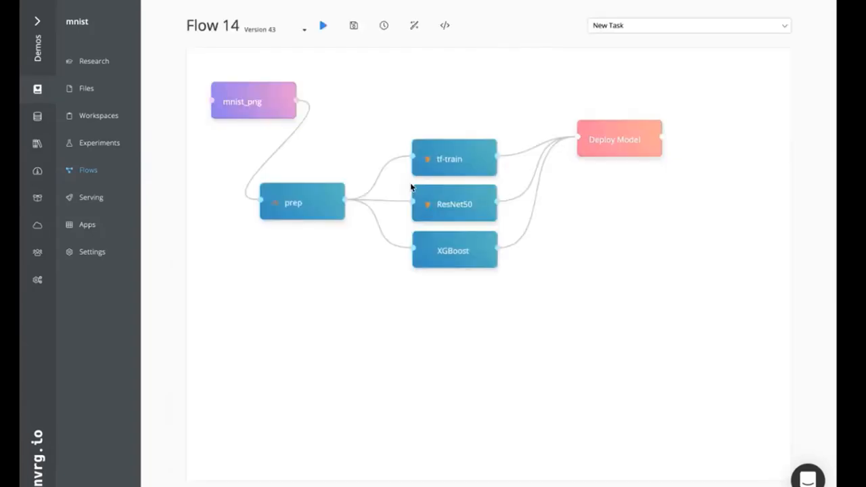
{"action": "mouse_move", "coordinate": [291, 183]}
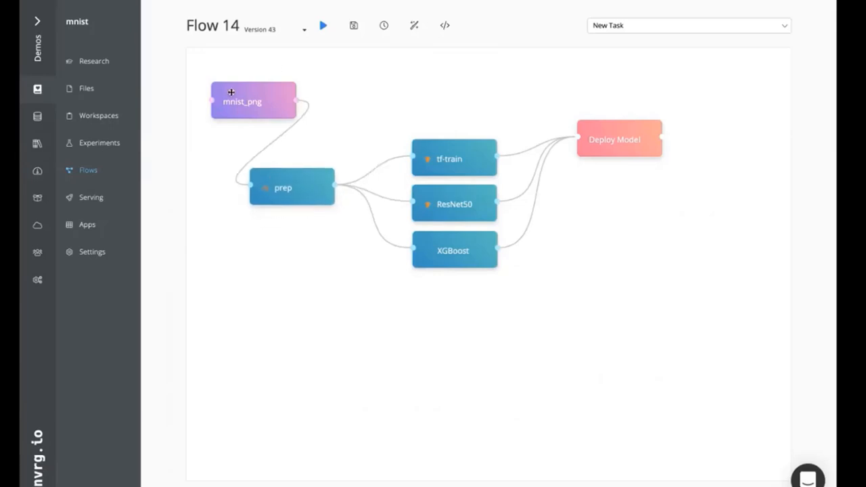
{"action": "mouse_move", "coordinate": [230, 105]}
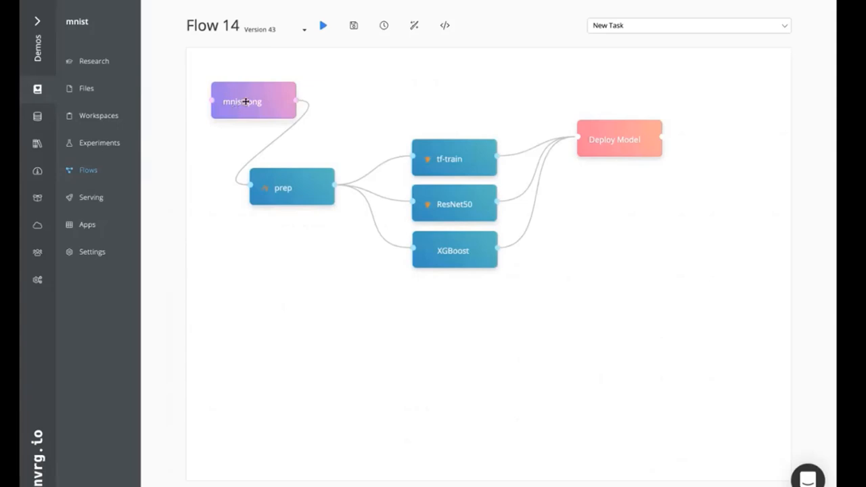
{"action": "left_click_drag", "start_coordinate": [254, 101], "coordinate": [252, 95]}
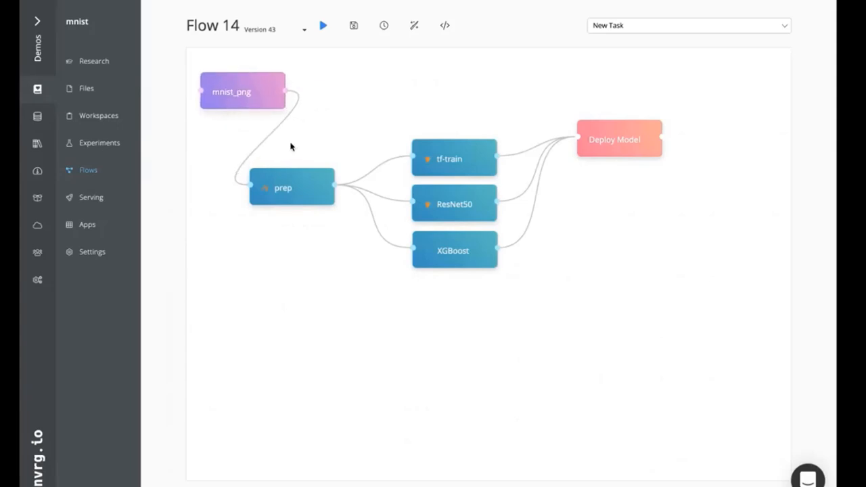
{"action": "mouse_move", "coordinate": [249, 196]}
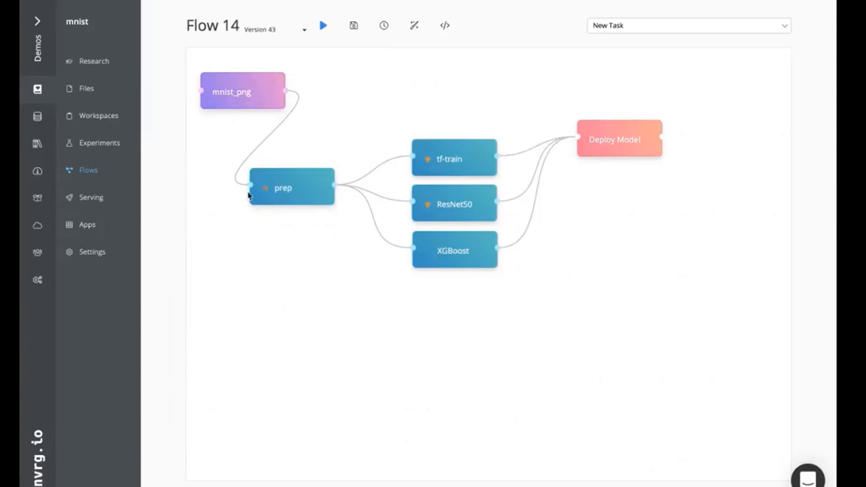
- Review the prep task's command and its Advanced settings with DGX-1.Spark (Large) compute
{"action": "left_click", "coordinate": [291, 186]}
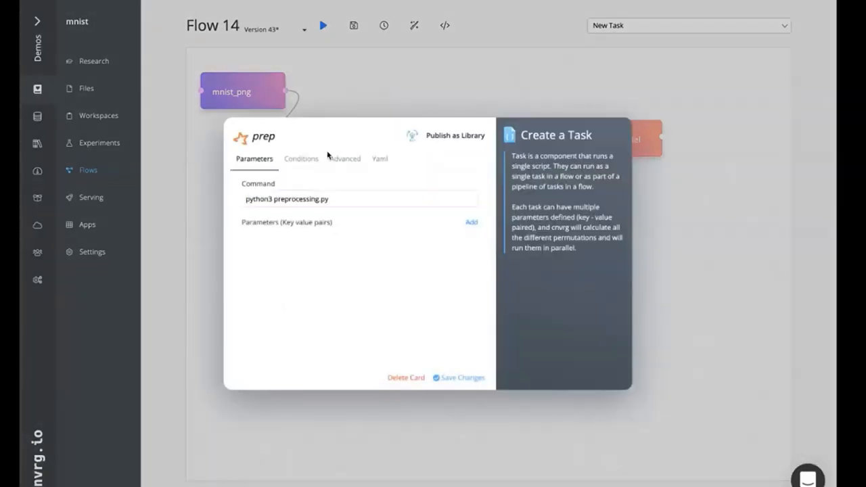
{"action": "left_click", "coordinate": [359, 197]}
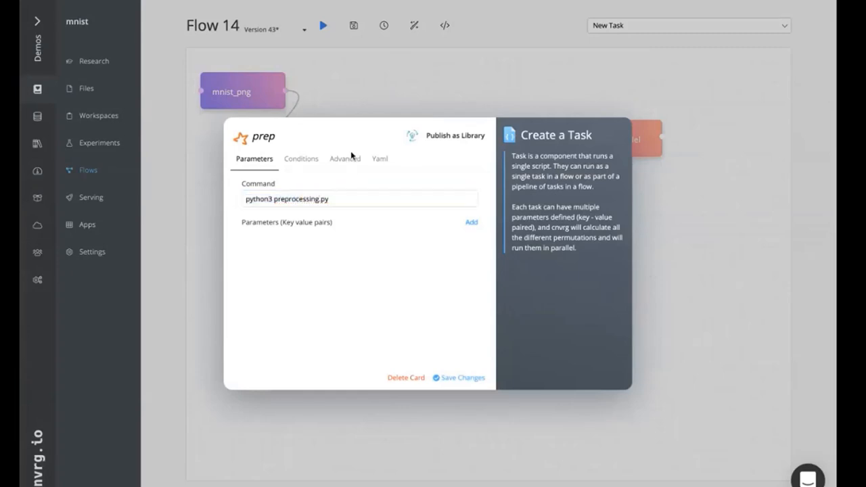
{"action": "mouse_move", "coordinate": [345, 190]}
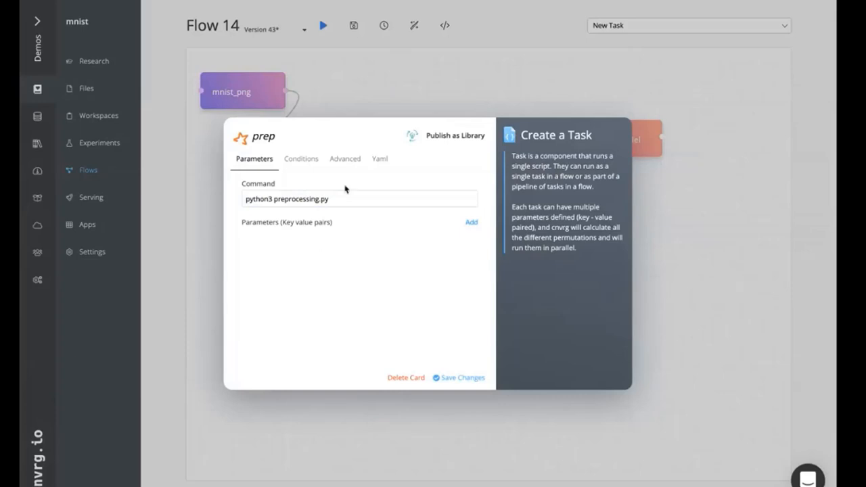
{"action": "left_click", "coordinate": [343, 159]}
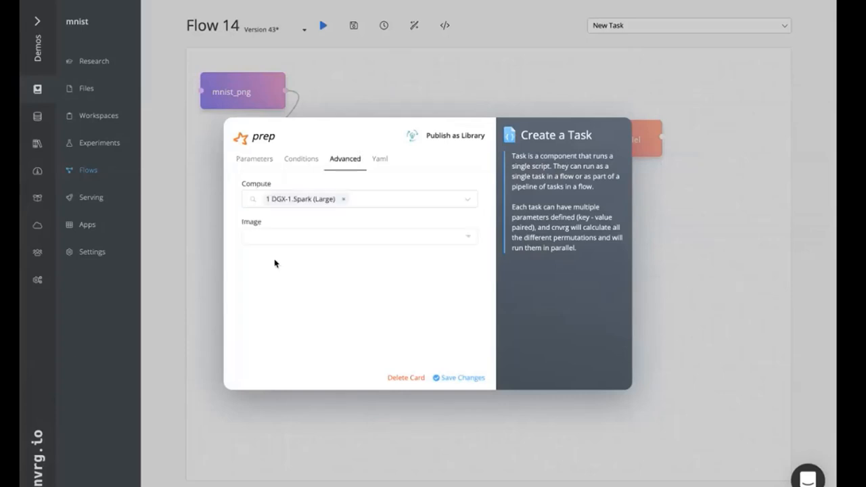
{"action": "mouse_move", "coordinate": [358, 256]}
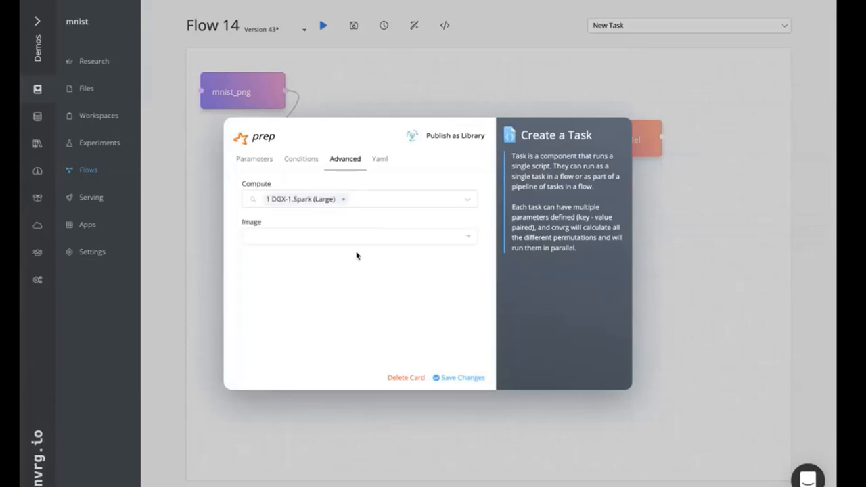
{"action": "mouse_move", "coordinate": [196, 317]}
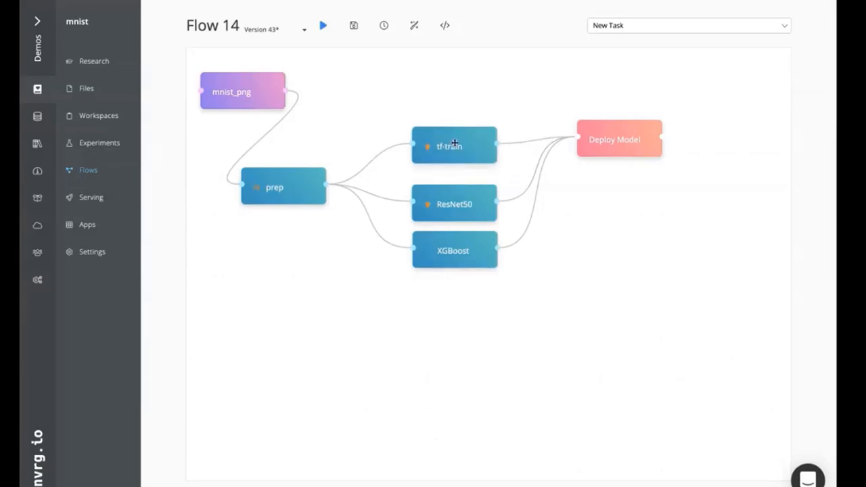
{"action": "mouse_move", "coordinate": [471, 166]}
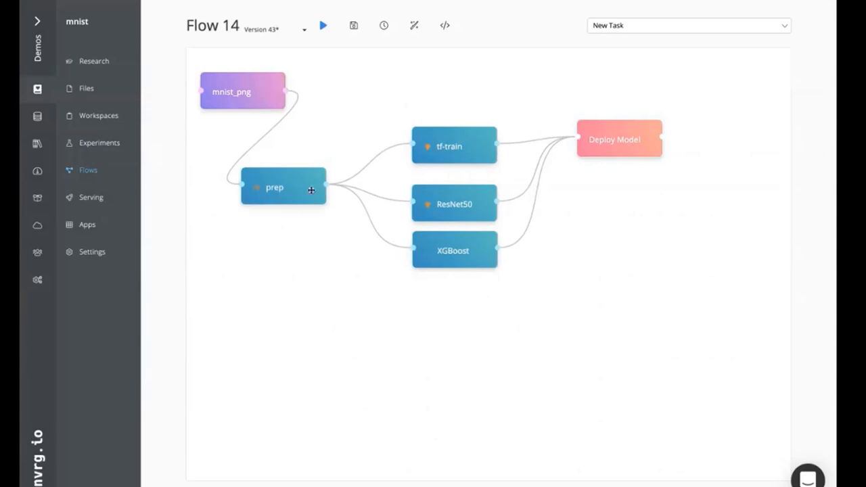
{"action": "mouse_move", "coordinate": [279, 176]}
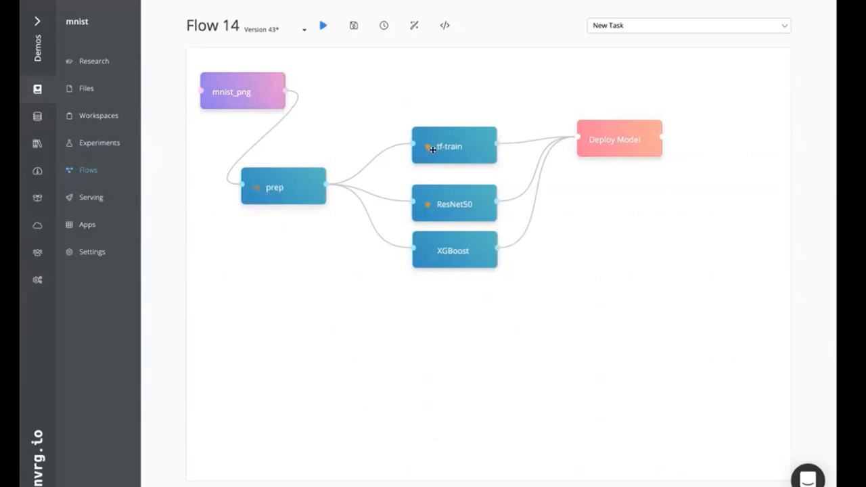
{"action": "mouse_move", "coordinate": [465, 195]}
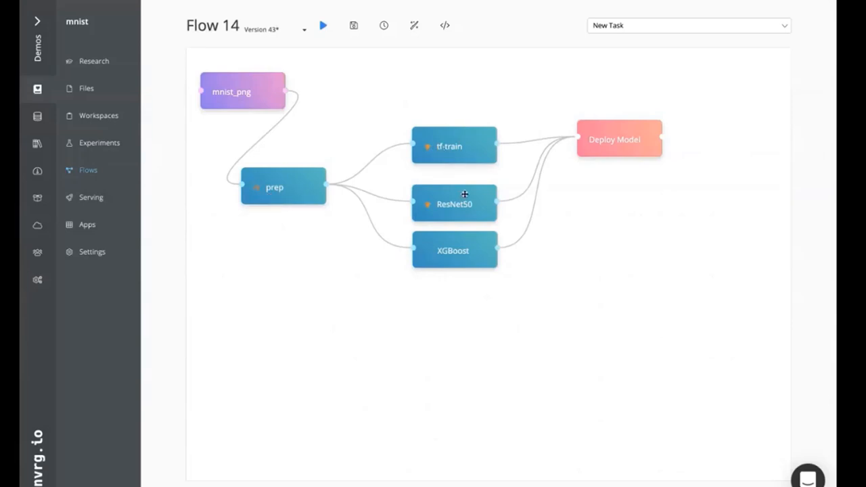
{"action": "mouse_move", "coordinate": [423, 211]}
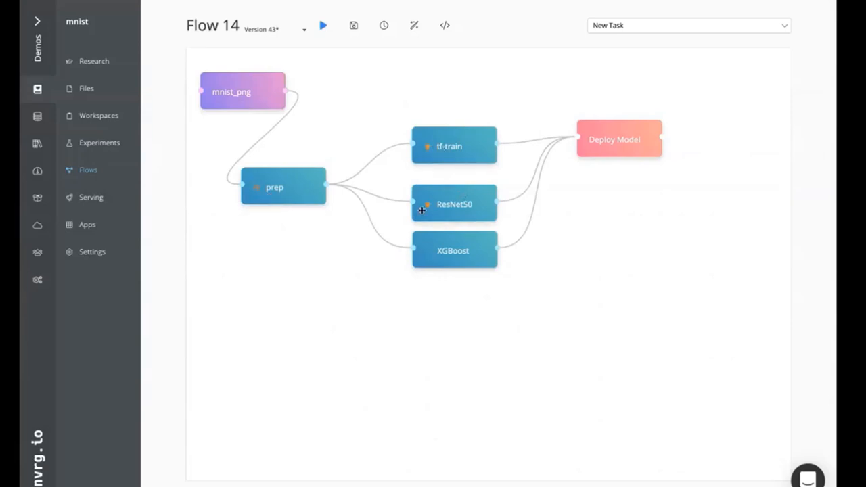
{"action": "mouse_move", "coordinate": [435, 219]}
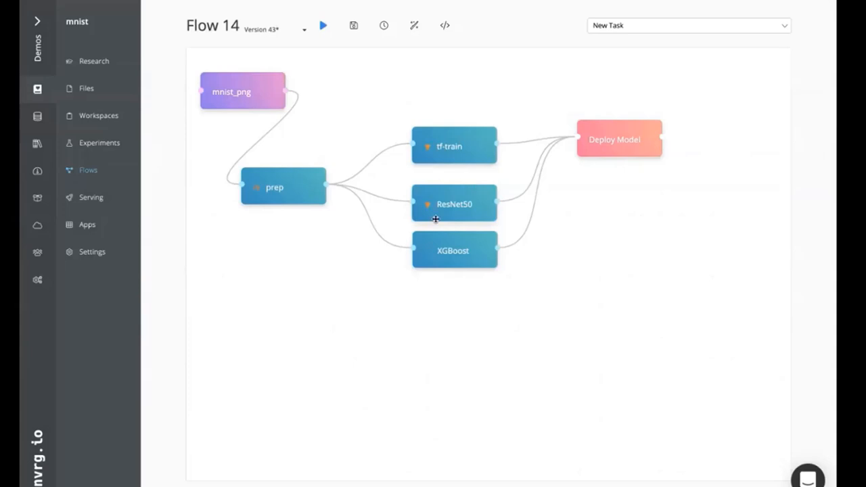
{"action": "mouse_move", "coordinate": [501, 149]}
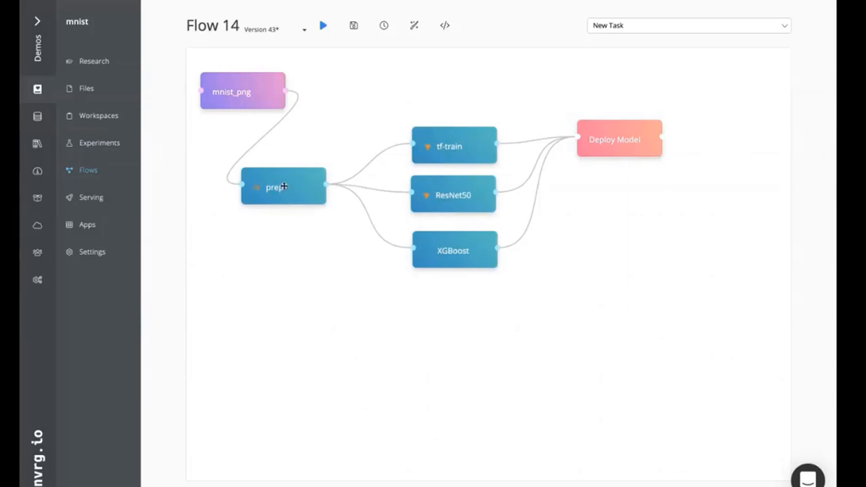
{"action": "mouse_move", "coordinate": [264, 174]}
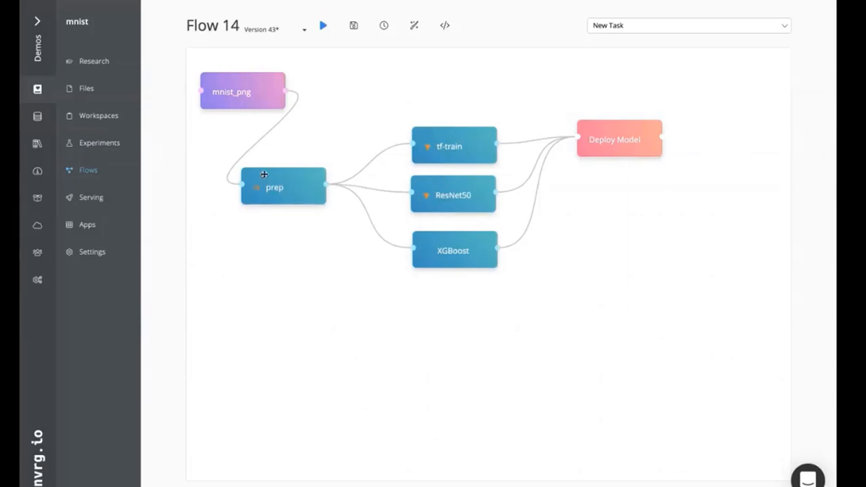
{"action": "mouse_move", "coordinate": [311, 167]}
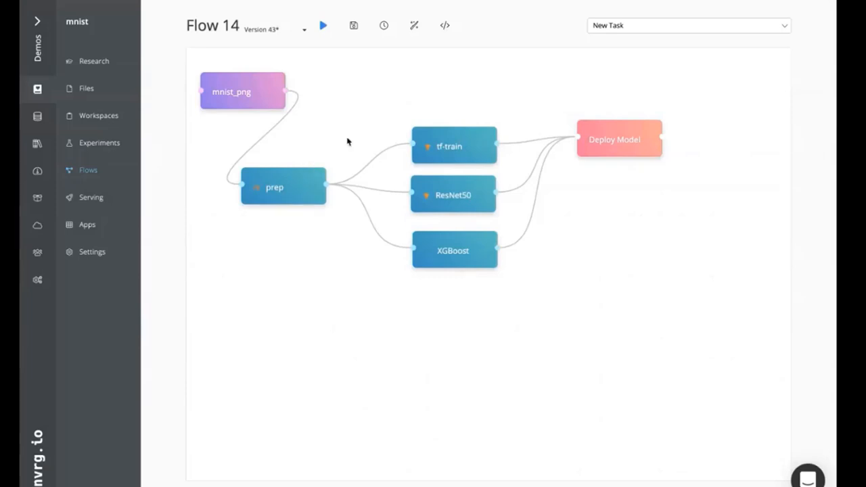
{"action": "mouse_move", "coordinate": [349, 305]}
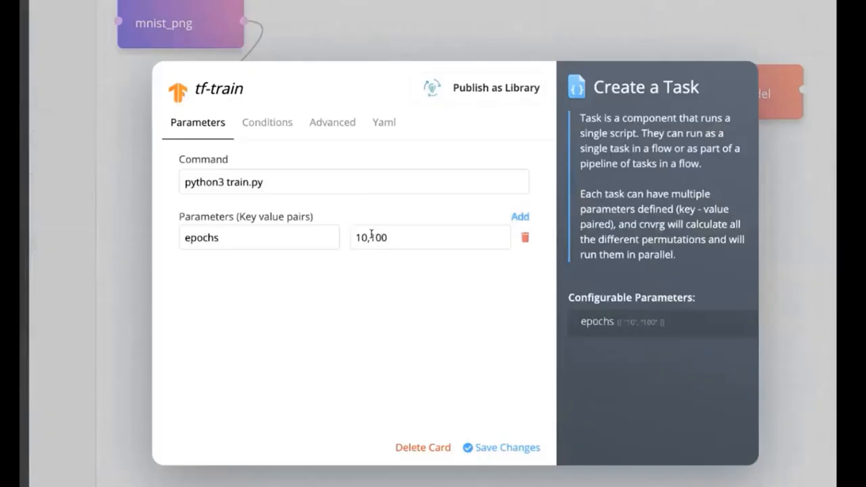
{"action": "mouse_move", "coordinate": [360, 255]}
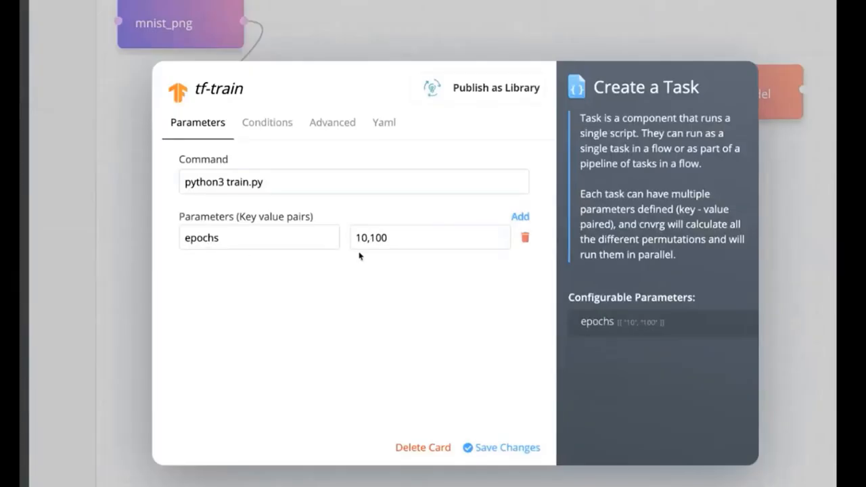
- Add a learning_rate parameter with values 0.01,0.001 to tf-train beside epochs 10,100
{"action": "left_click", "coordinate": [520, 217]}
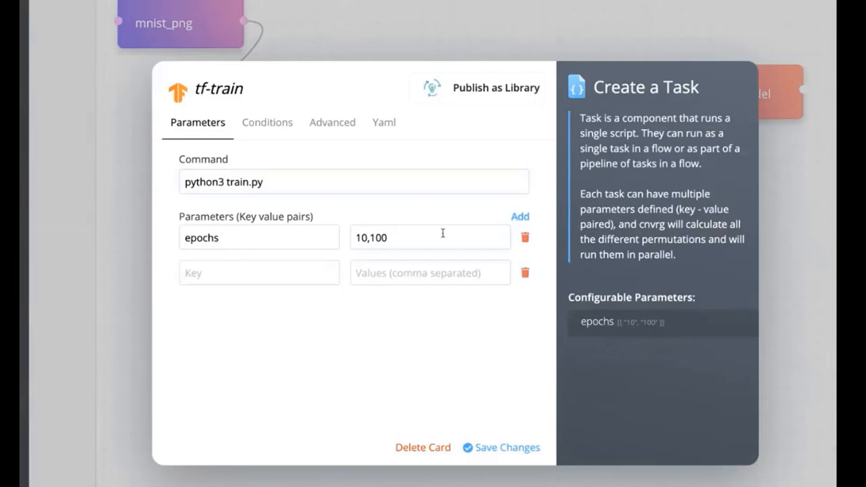
{"action": "type", "text": "learning_rate"}
{"action": "type", "text": "0"}
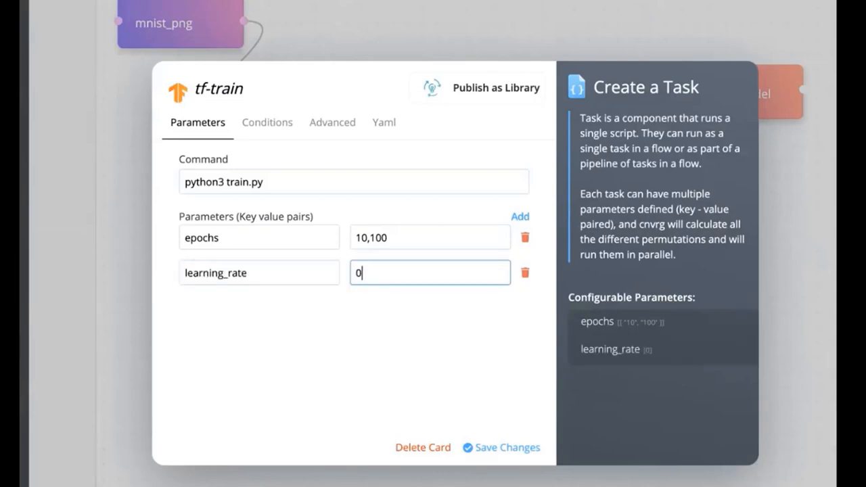
{"action": "type", "text": ".01,0.001"}
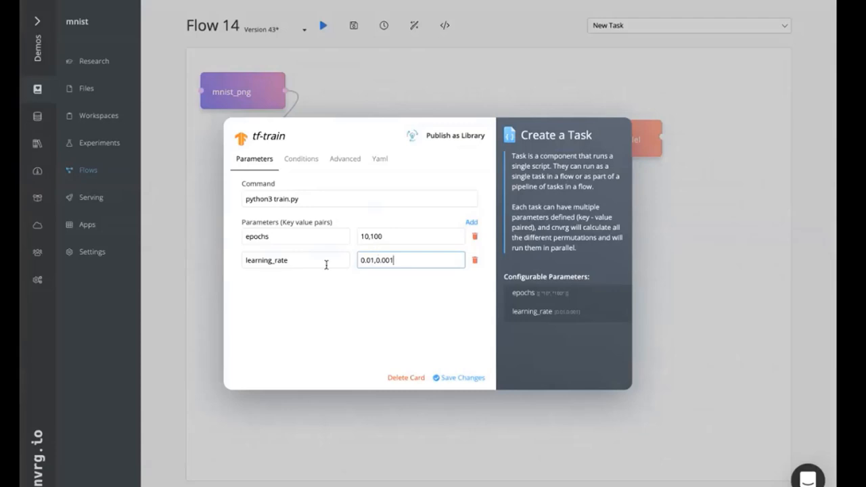
{"action": "mouse_move", "coordinate": [323, 236]}
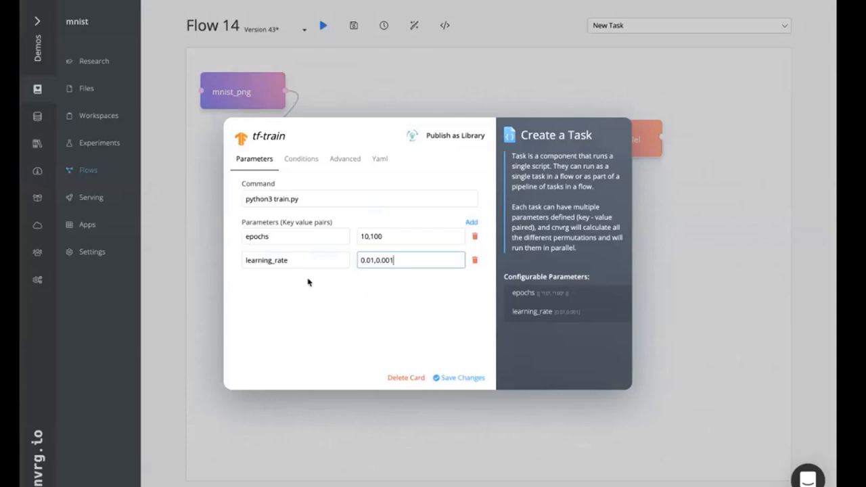
{"action": "mouse_move", "coordinate": [200, 236]}
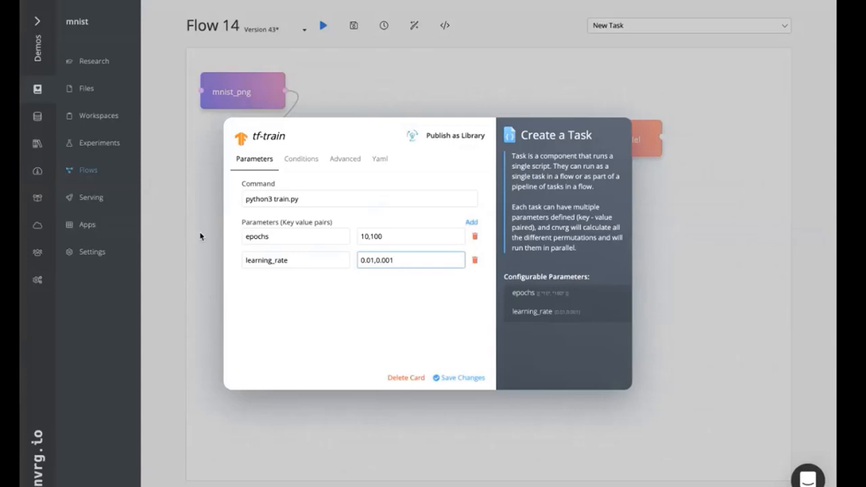
{"action": "left_click", "coordinate": [410, 260]}
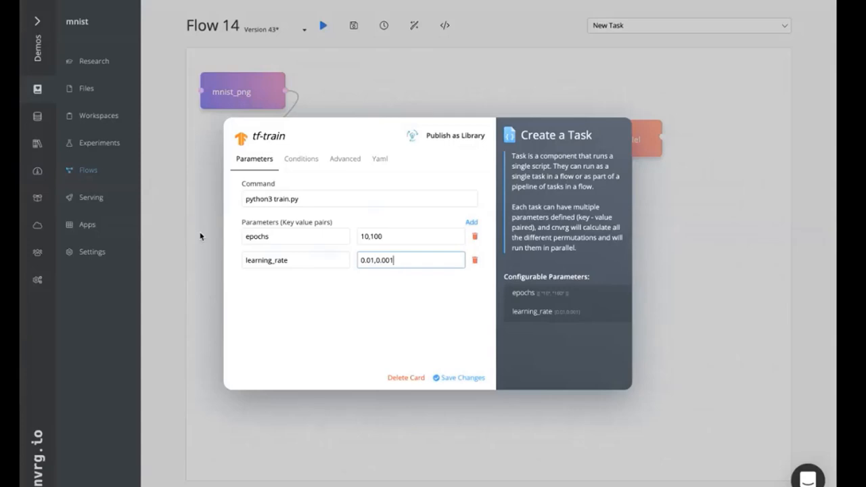
{"action": "mouse_move", "coordinate": [262, 222]}
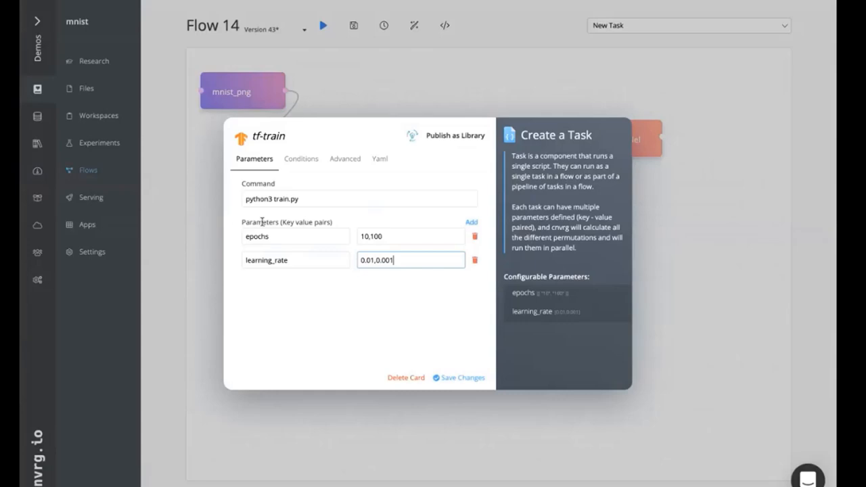
{"action": "mouse_move", "coordinate": [274, 233]}
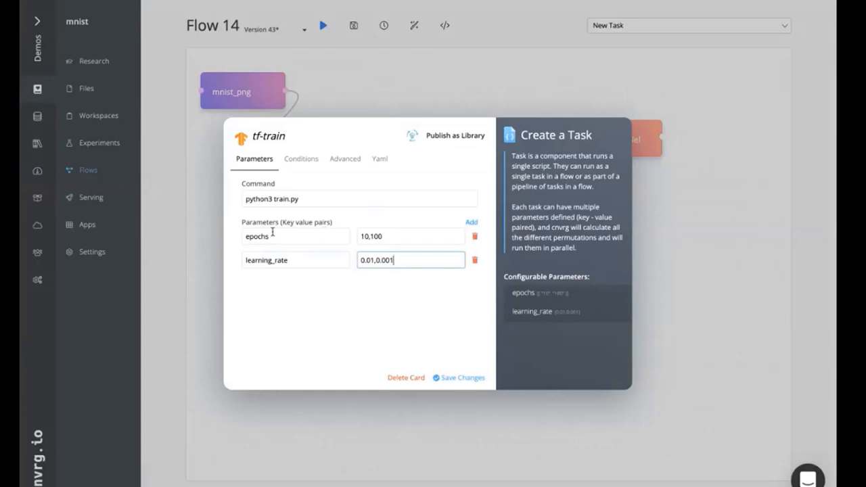
{"action": "mouse_move", "coordinate": [353, 249]}
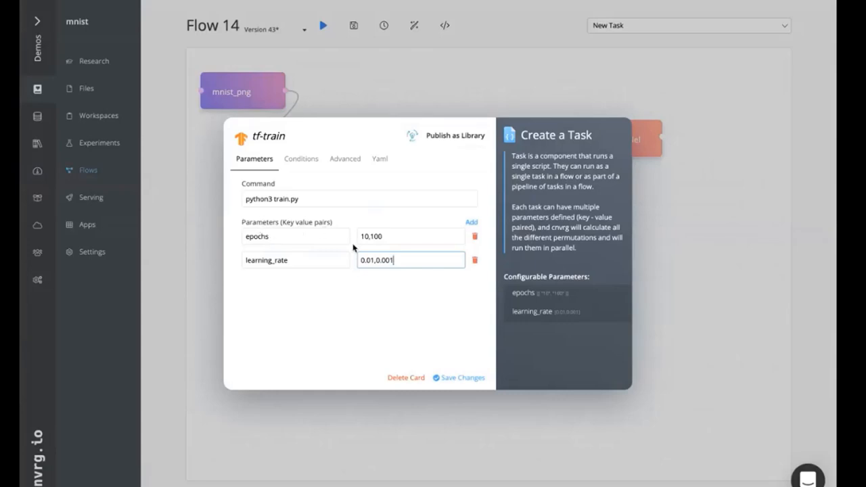
{"action": "mouse_move", "coordinate": [241, 319]}
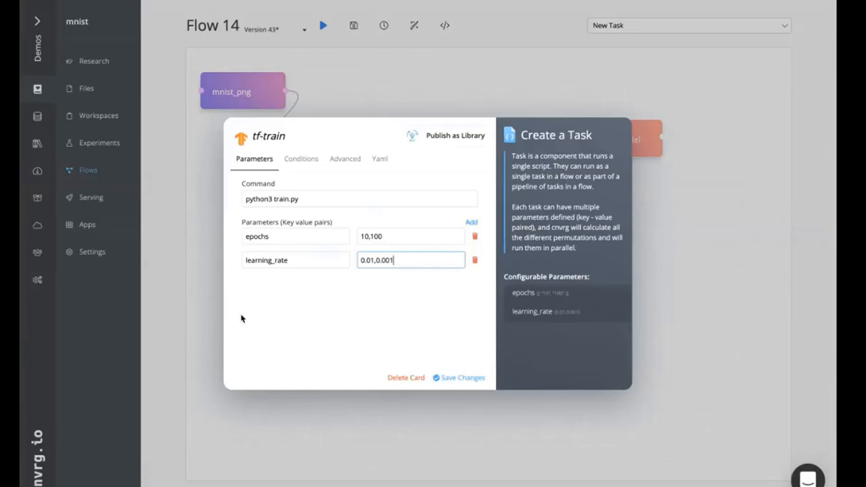
- Close the tf-train editor and move the Deploy Model block slightly right on the canvas
{"action": "left_click", "coordinate": [463, 378]}
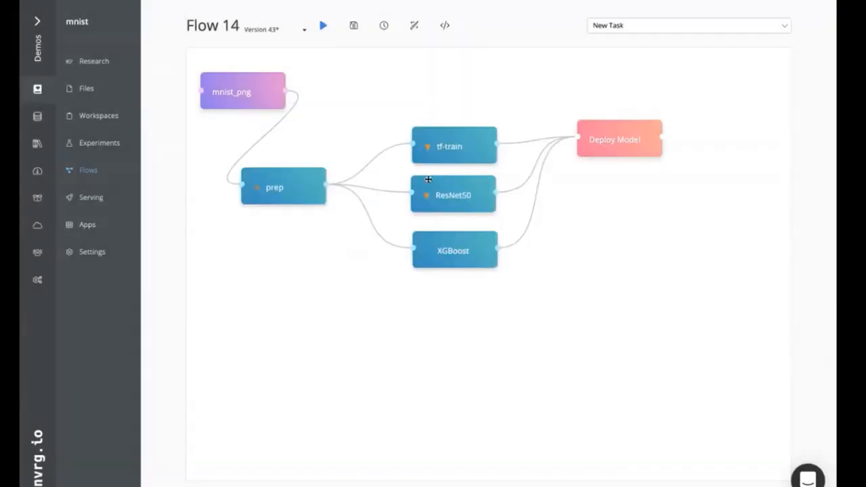
{"action": "mouse_move", "coordinate": [507, 155]}
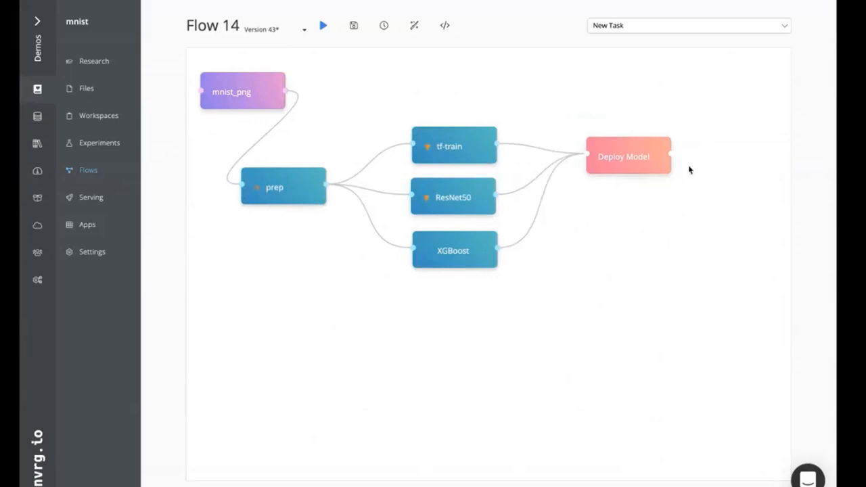
{"action": "mouse_move", "coordinate": [125, 233]}
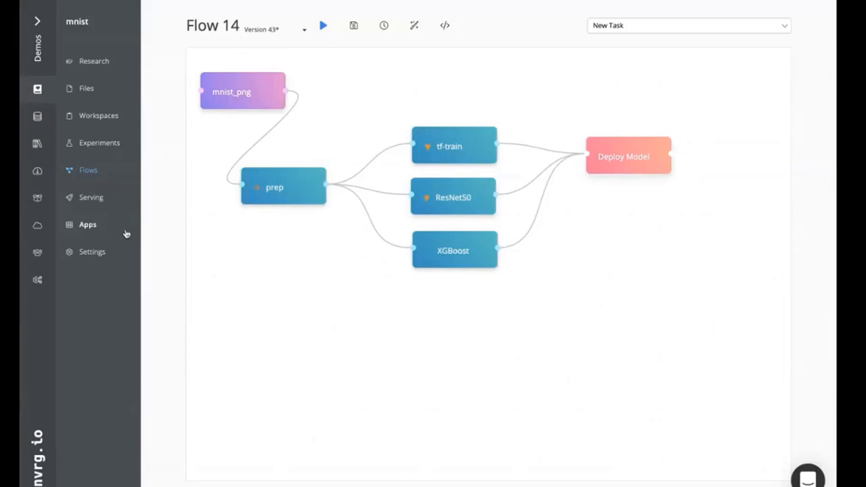
{"action": "mouse_move", "coordinate": [386, 182]}
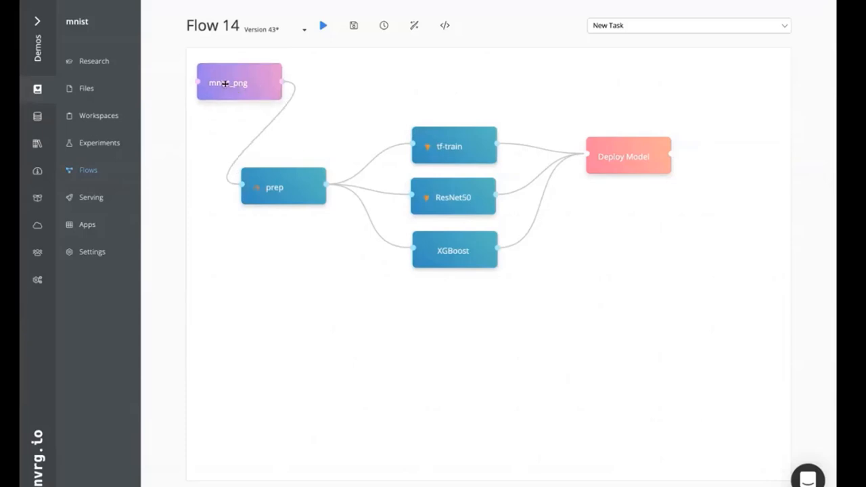
{"action": "mouse_move", "coordinate": [283, 176]}
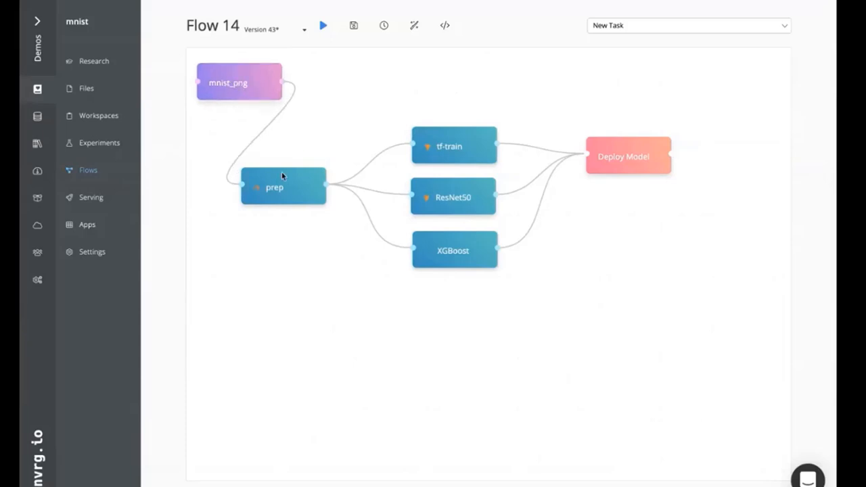
{"action": "mouse_move", "coordinate": [263, 208]}
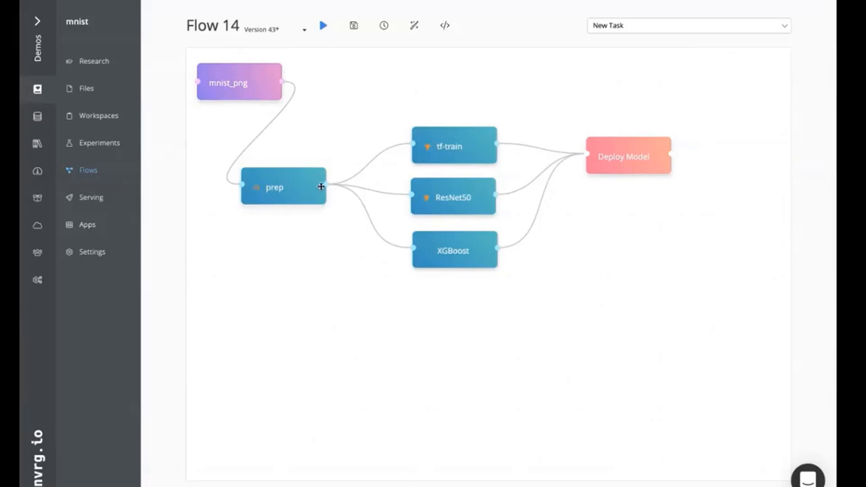
{"action": "mouse_move", "coordinate": [414, 146]}
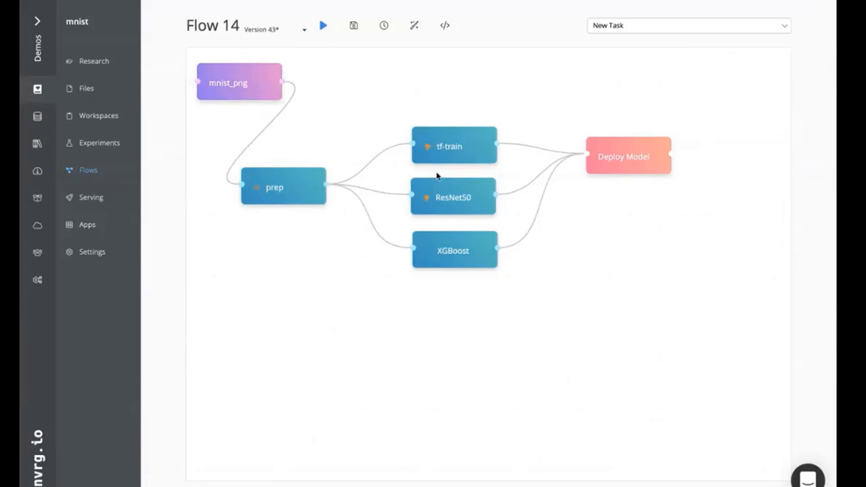
{"action": "mouse_move", "coordinate": [457, 252]}
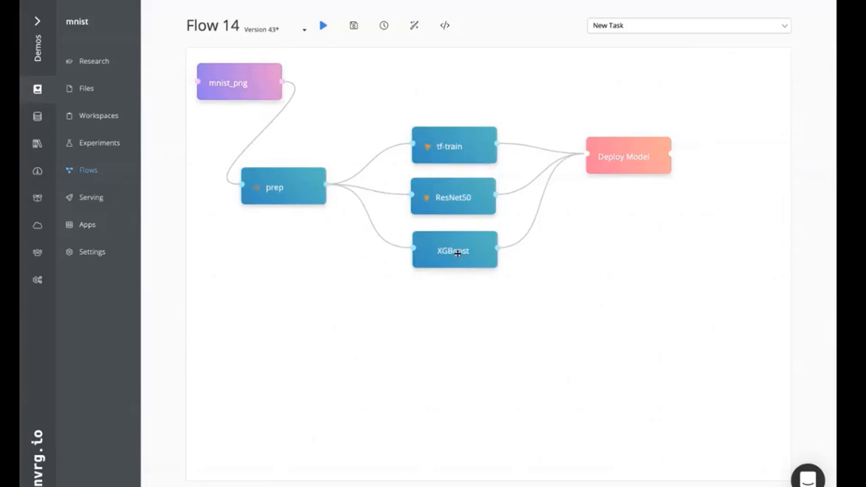
{"action": "mouse_move", "coordinate": [397, 159]}
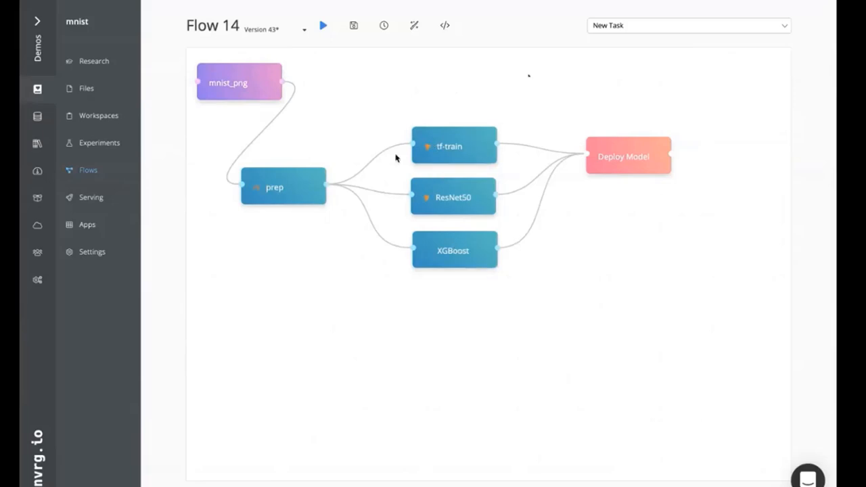
{"action": "mouse_move", "coordinate": [493, 149]}
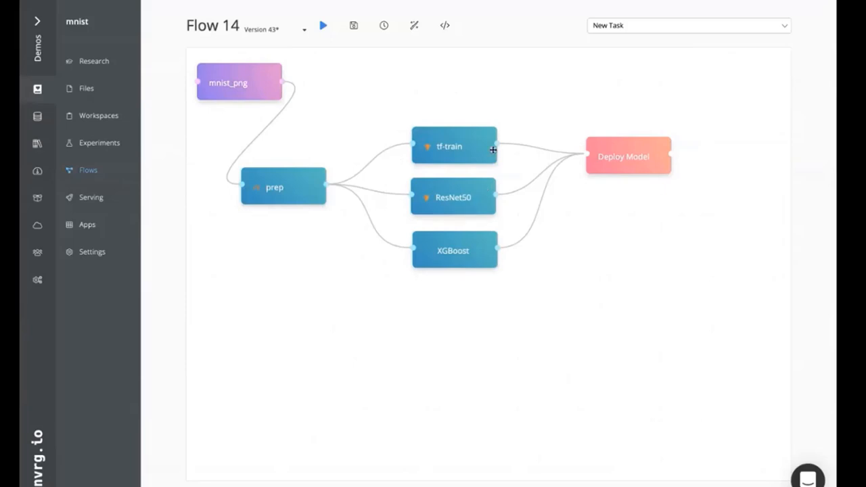
{"action": "mouse_move", "coordinate": [458, 157]}
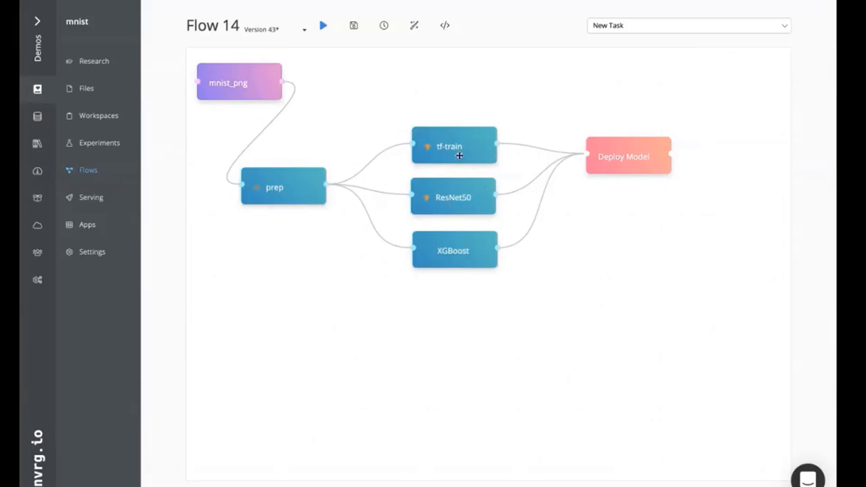
{"action": "mouse_move", "coordinate": [614, 230]}
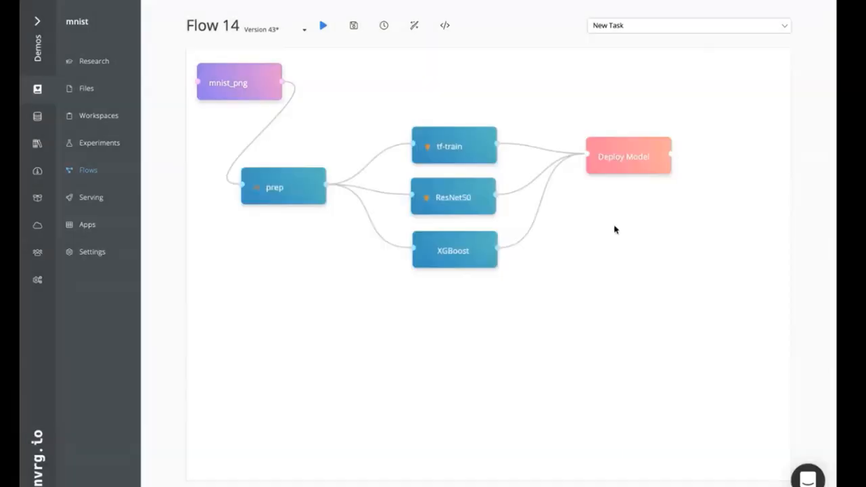
{"action": "left_click_drag", "start_coordinate": [628, 157], "coordinate": [644, 148]}
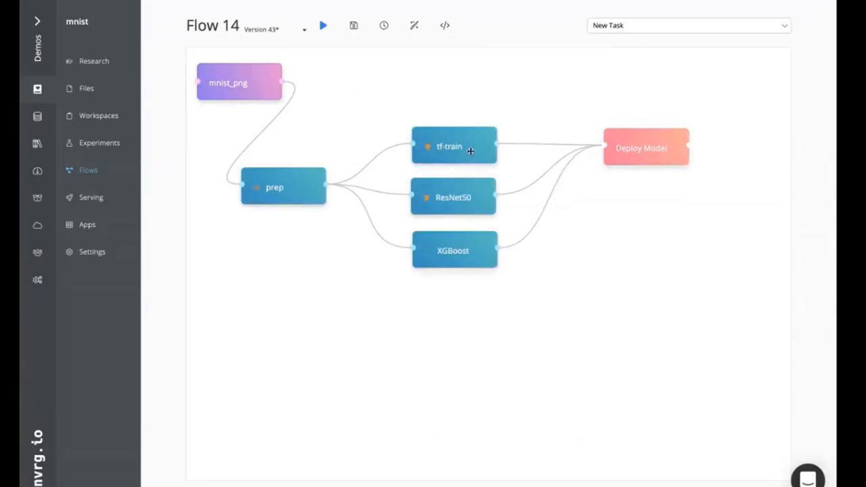
{"action": "mouse_move", "coordinate": [642, 145]}
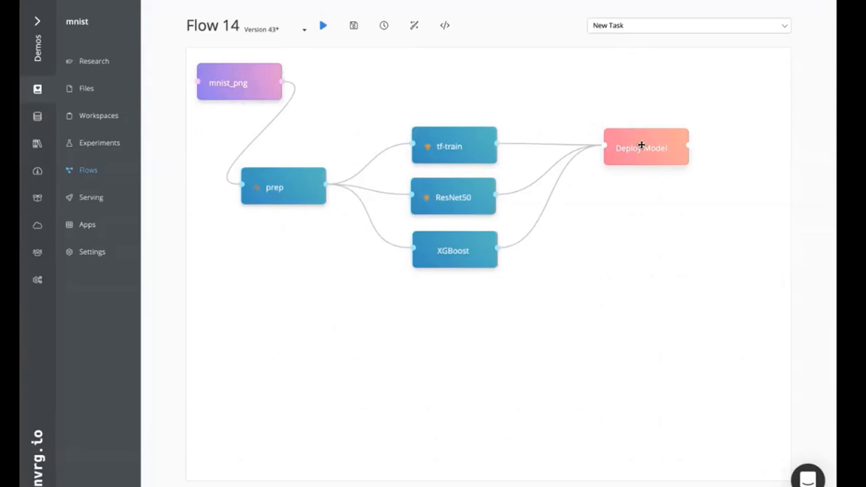
- Show Deploy Model's condition: continue when accuracy is maximum across all tasks
{"action": "left_click", "coordinate": [641, 147]}
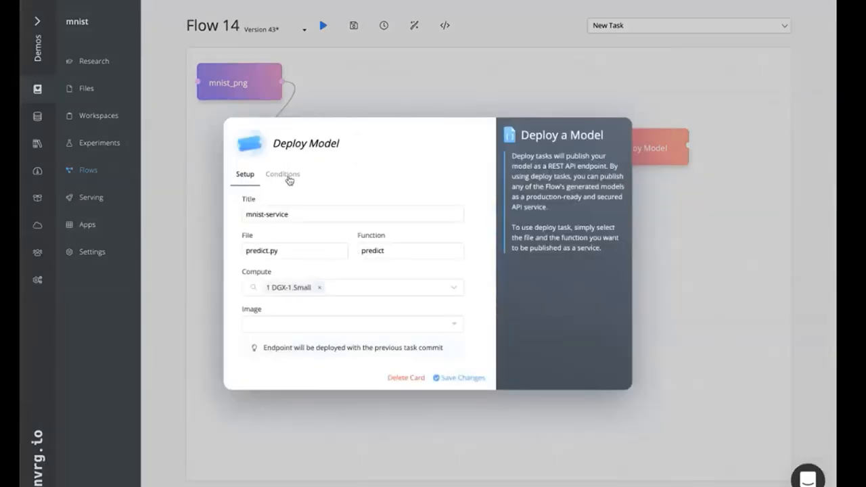
{"action": "left_click", "coordinate": [281, 174]}
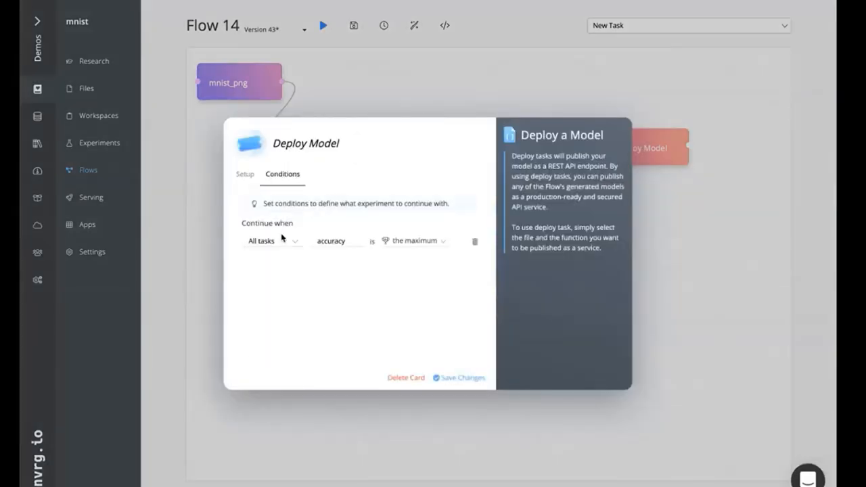
{"action": "mouse_move", "coordinate": [378, 251]}
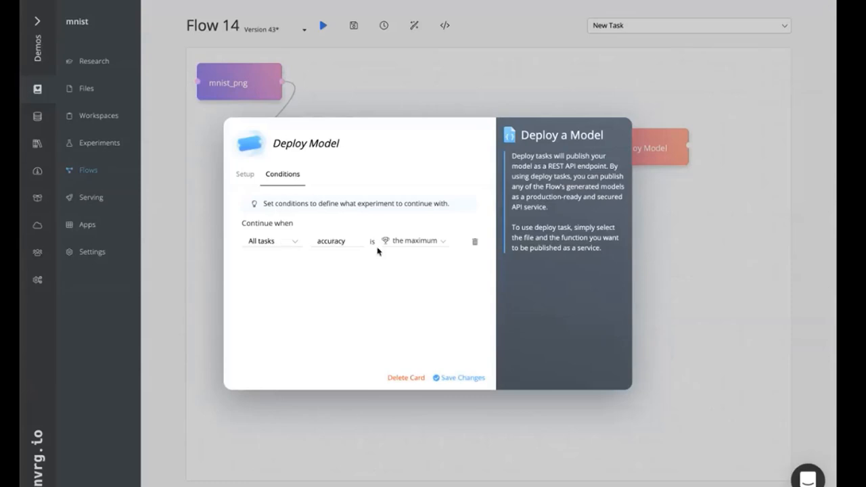
{"action": "mouse_move", "coordinate": [309, 230]}
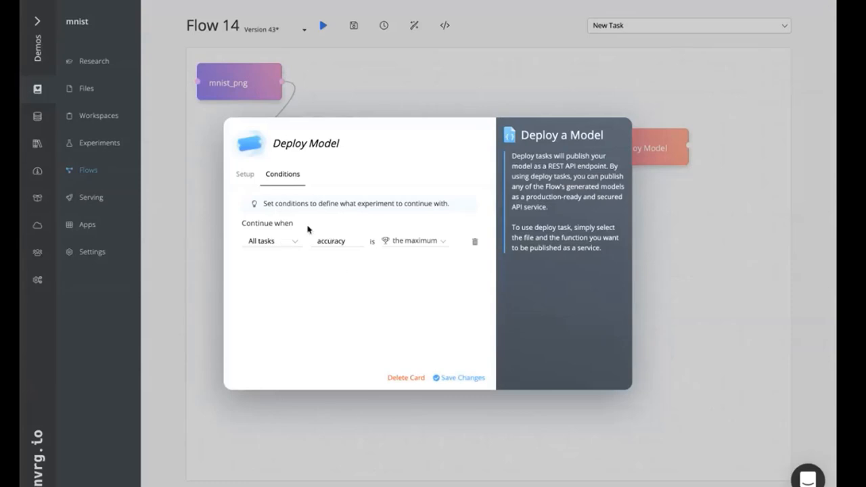
{"action": "mouse_move", "coordinate": [427, 202]}
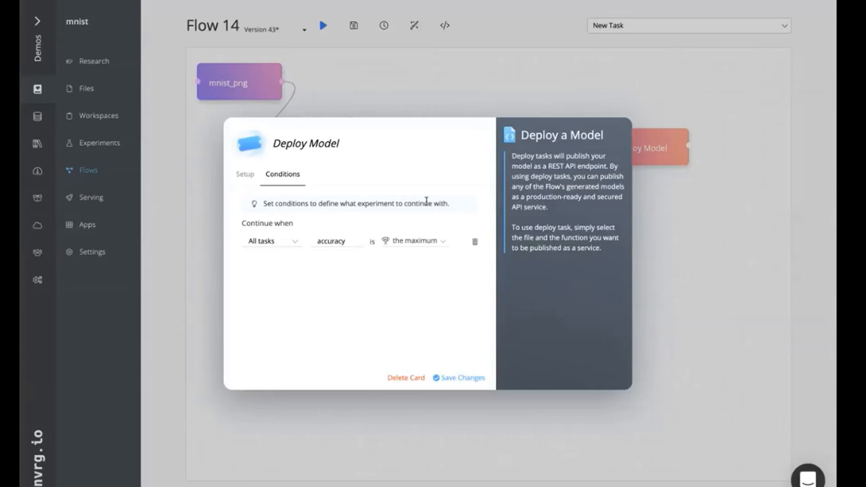
{"action": "left_click", "coordinate": [457, 377]}
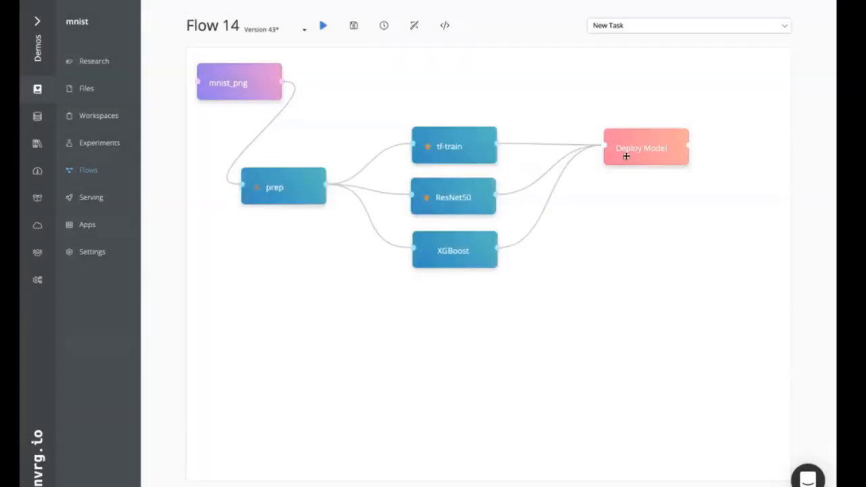
{"action": "mouse_move", "coordinate": [664, 149]}
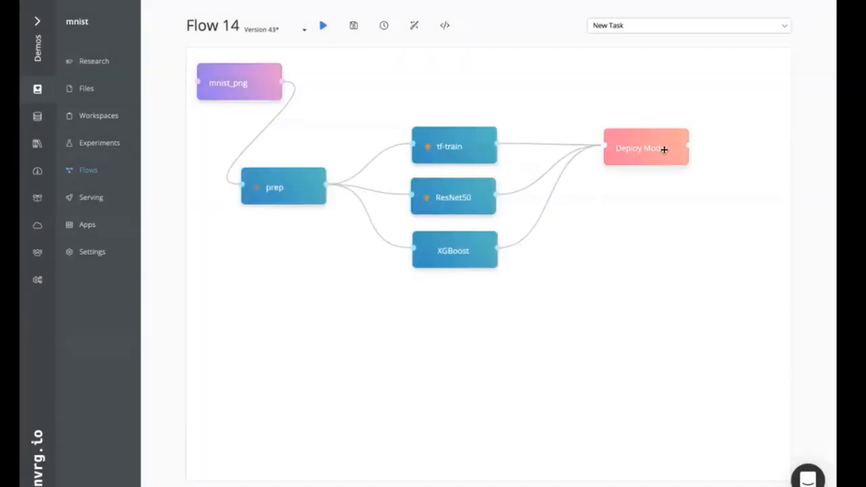
{"action": "mouse_move", "coordinate": [622, 222]}
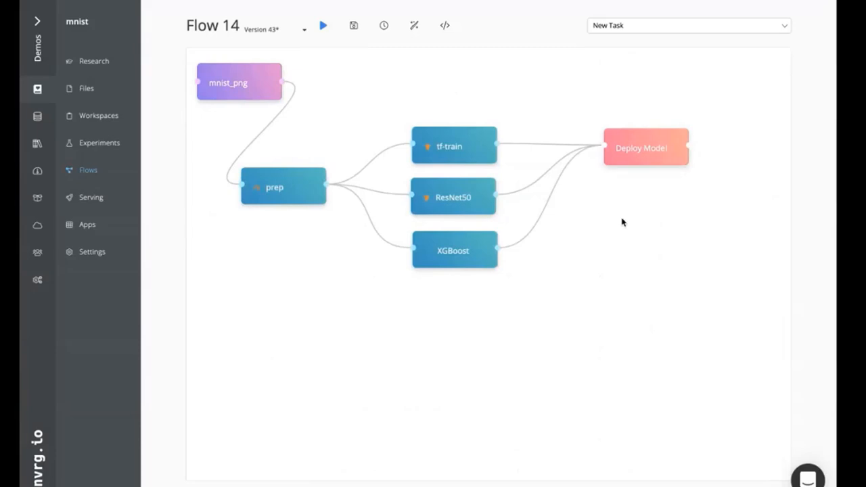
{"action": "mouse_move", "coordinate": [282, 100]}
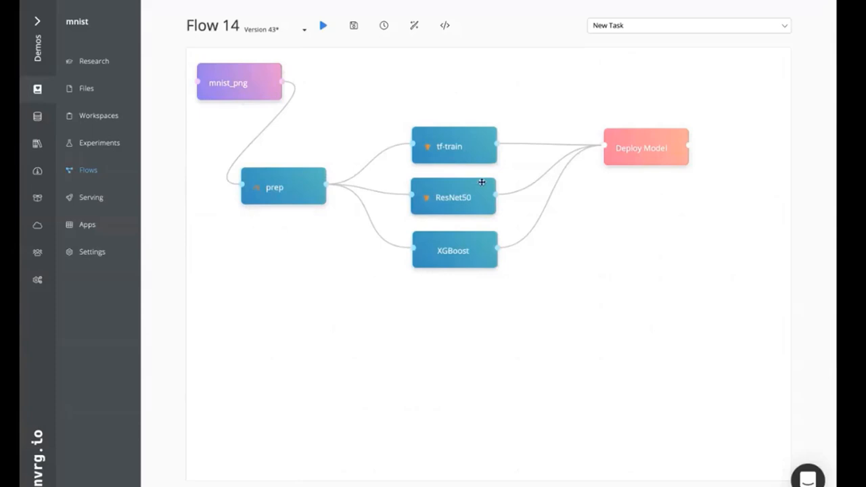
{"action": "mouse_move", "coordinate": [446, 273]}
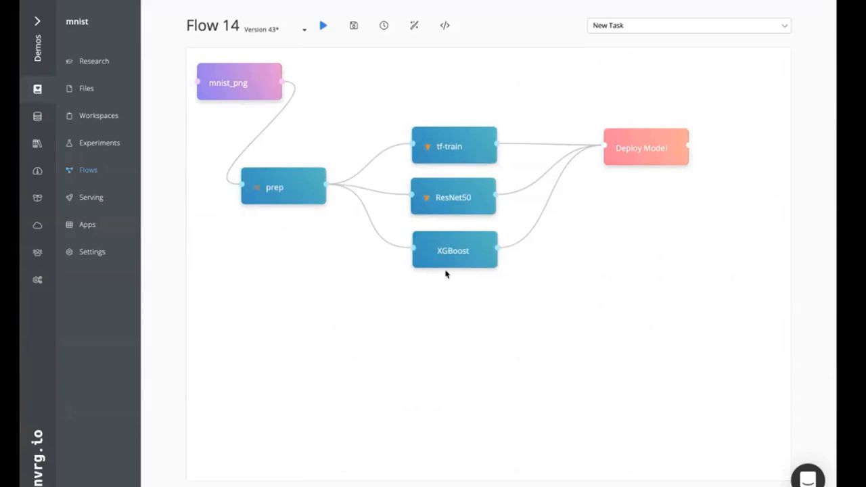
{"action": "mouse_move", "coordinate": [655, 164]}
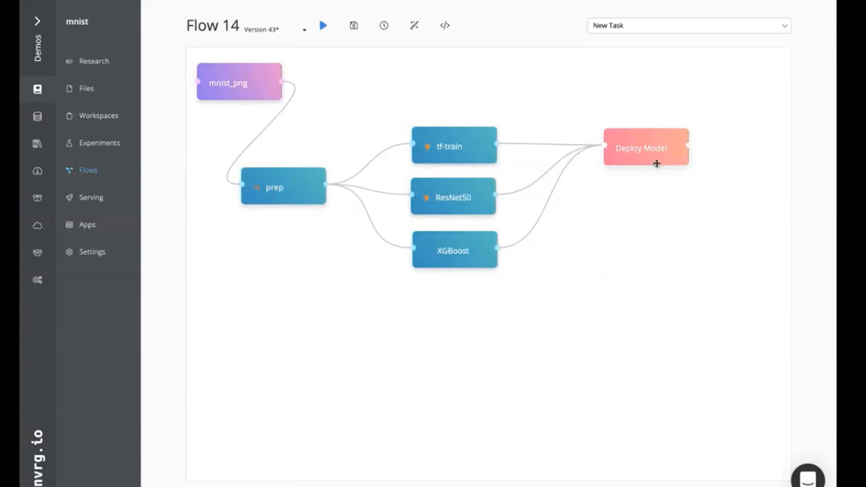
{"action": "mouse_move", "coordinate": [530, 166]}
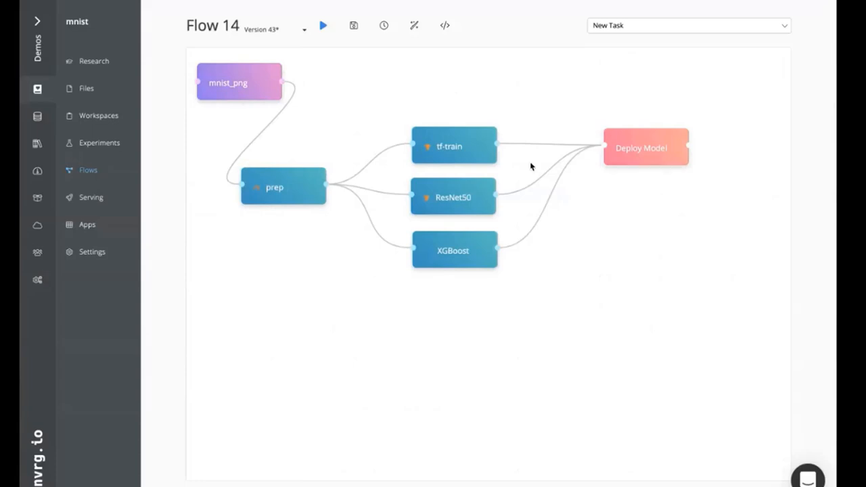
{"action": "mouse_move", "coordinate": [119, 171]}
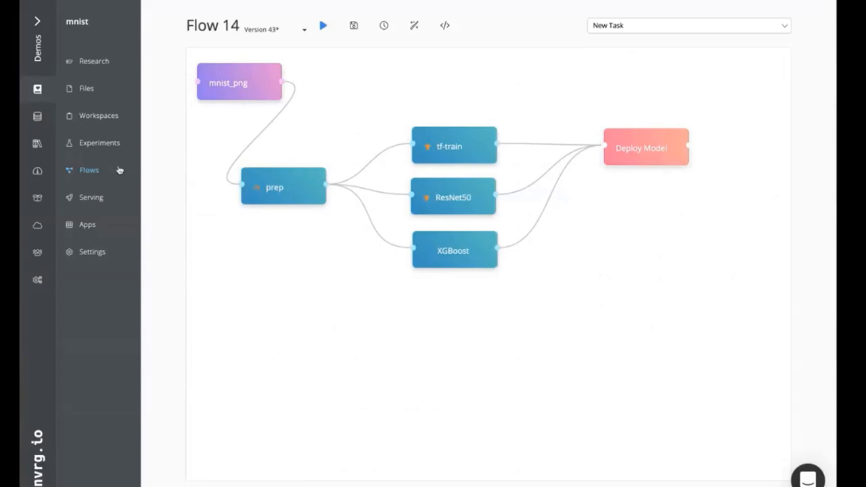
{"action": "mouse_move", "coordinate": [92, 198]}
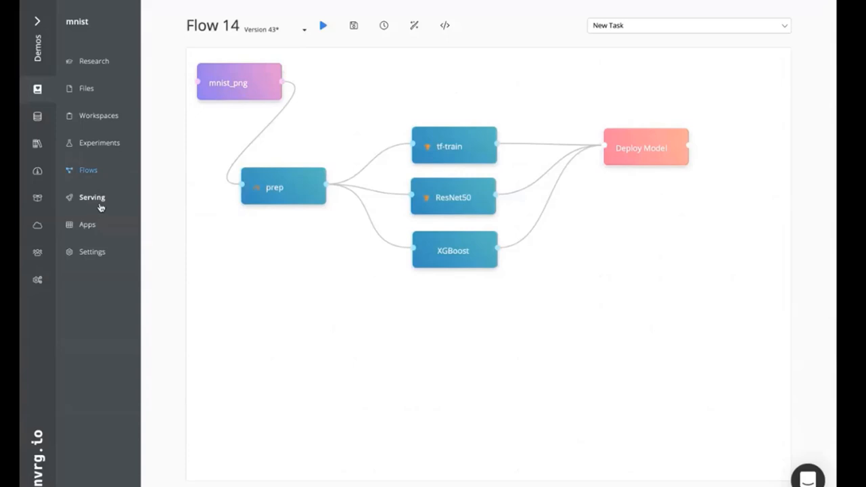
{"action": "mouse_move", "coordinate": [316, 54]}
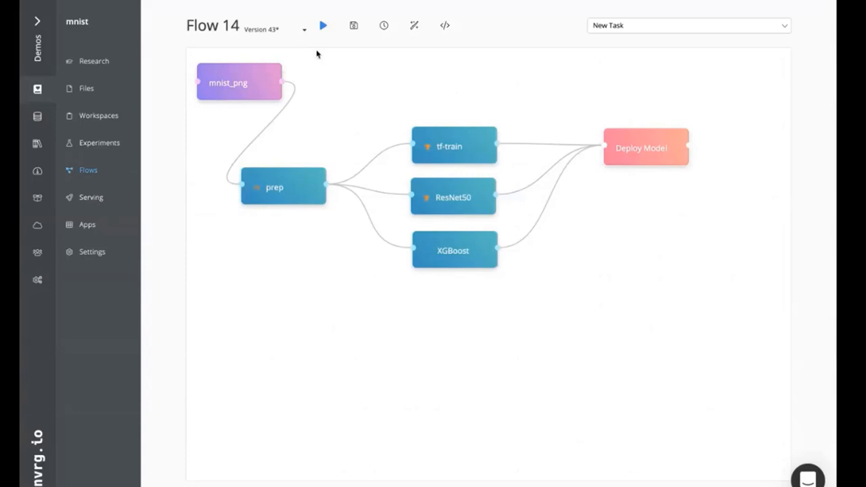
{"action": "left_click", "coordinate": [322, 25]}
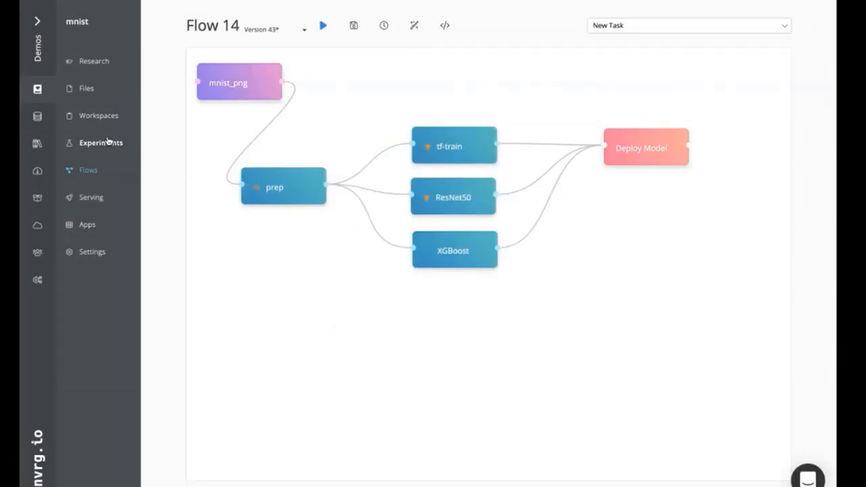
- Go to the mnist project's Experiments list
{"action": "left_click", "coordinate": [100, 142]}
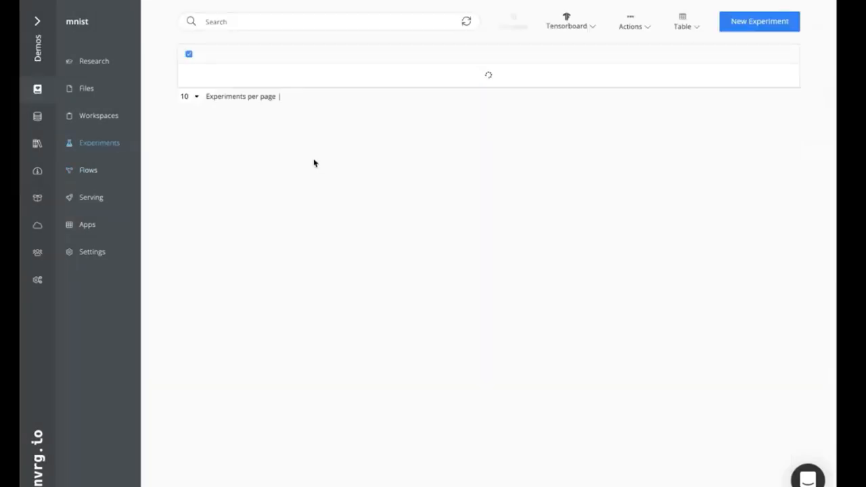
{"action": "mouse_move", "coordinate": [203, 108]}
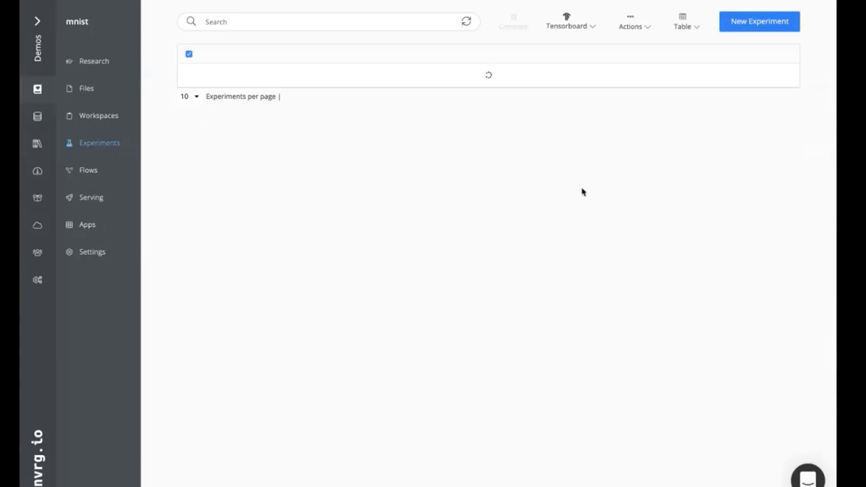
{"action": "mouse_move", "coordinate": [641, 276]}
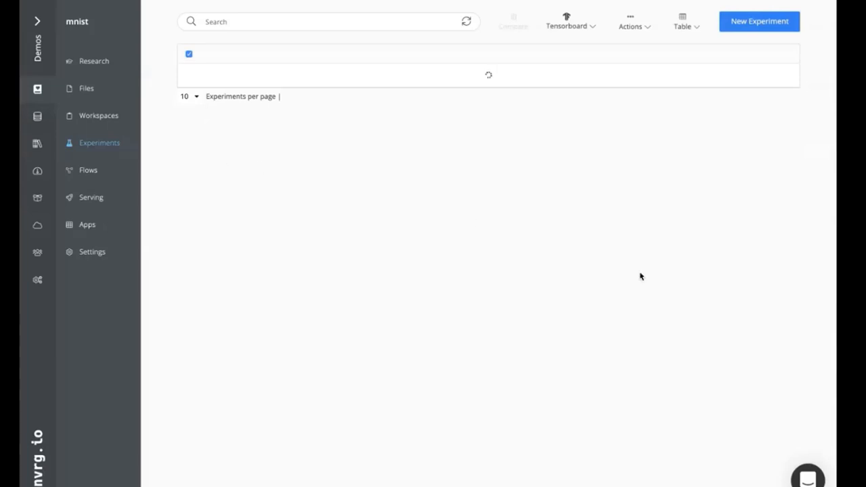
{"action": "mouse_move", "coordinate": [287, 111]}
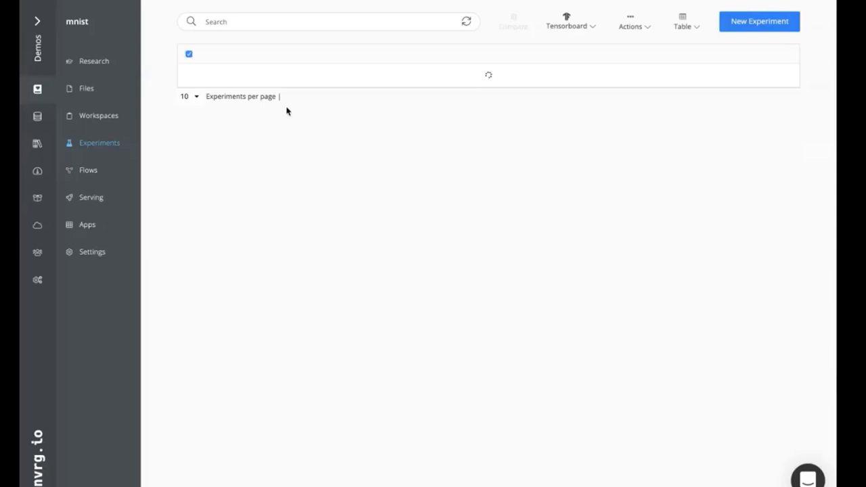
{"action": "mouse_move", "coordinate": [225, 108]}
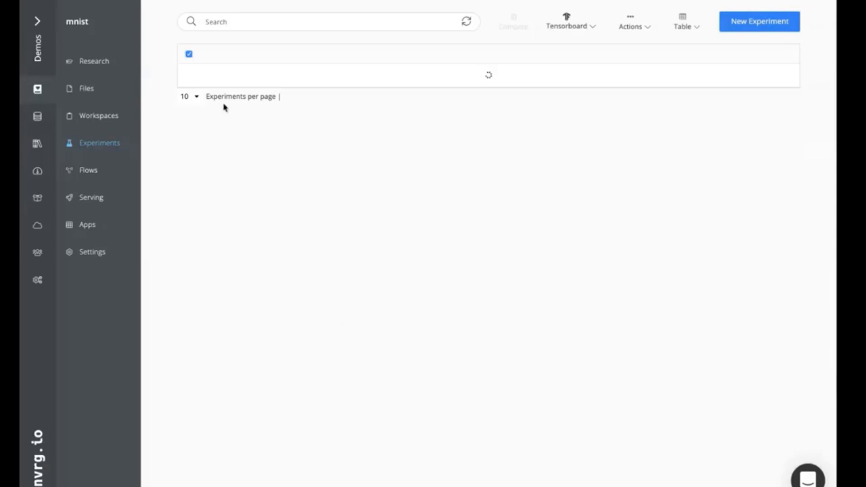
{"action": "mouse_move", "coordinate": [185, 103]}
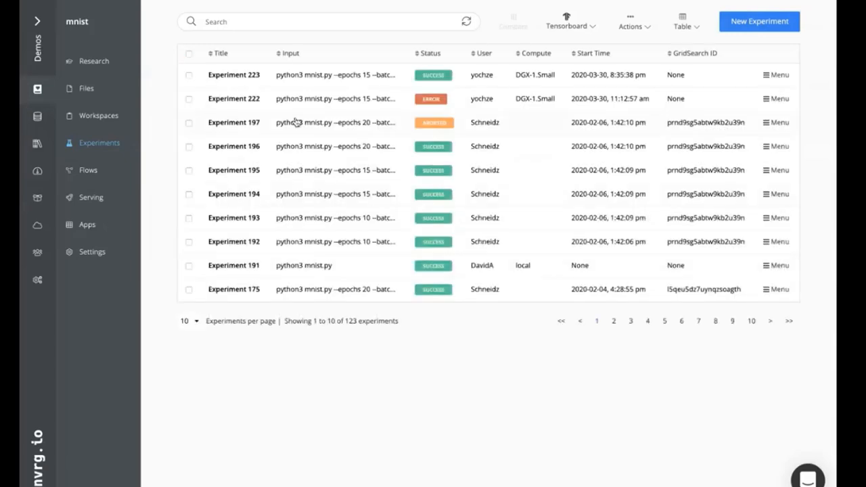
{"action": "mouse_move", "coordinate": [233, 170]}
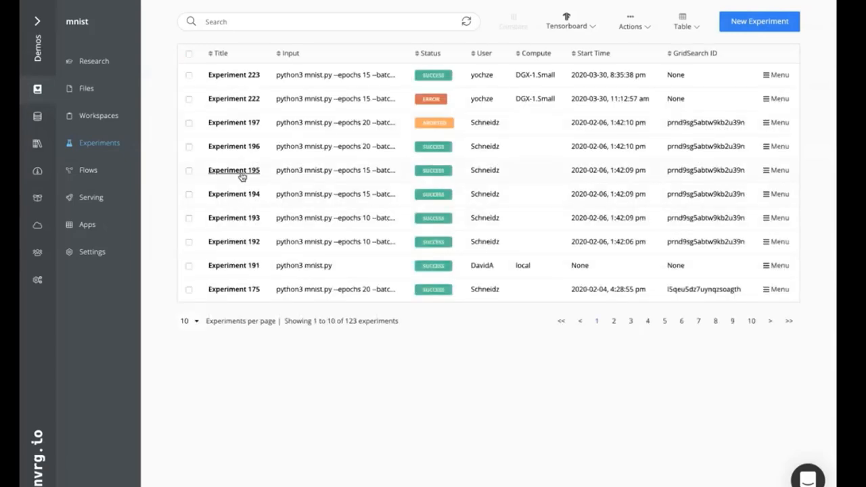
- Open Experiment 195 and scroll through its loss, val_accuracy and accuracy charts to the output log
{"action": "left_click", "coordinate": [233, 171]}
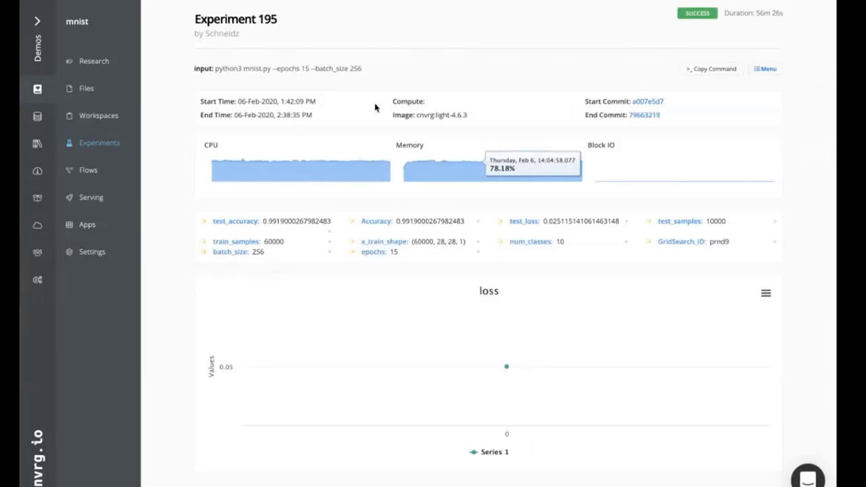
{"action": "mouse_move", "coordinate": [300, 135]}
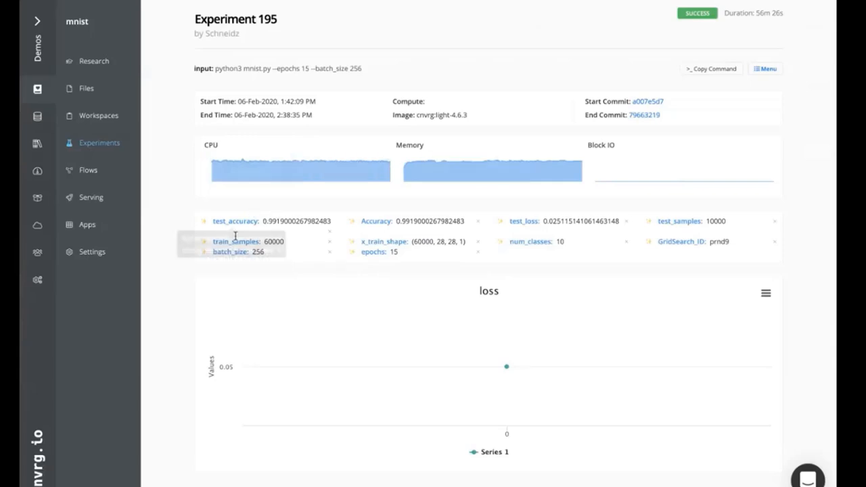
{"action": "mouse_move", "coordinate": [547, 238]}
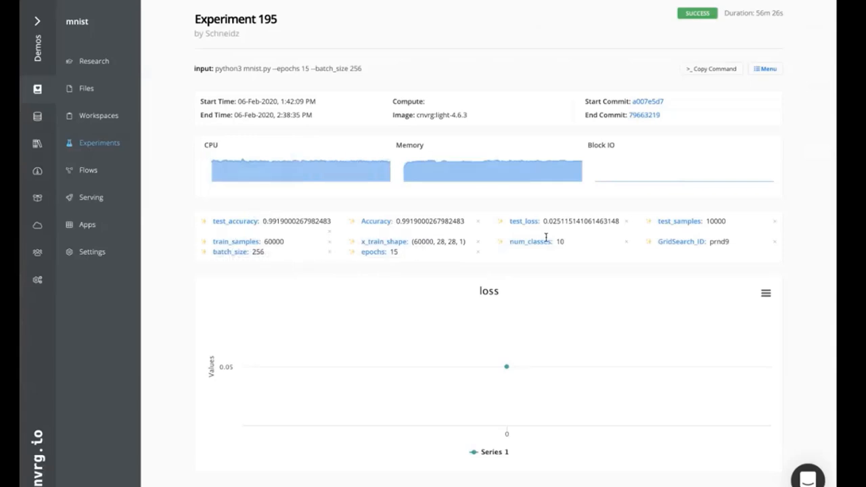
{"action": "mouse_move", "coordinate": [227, 71]}
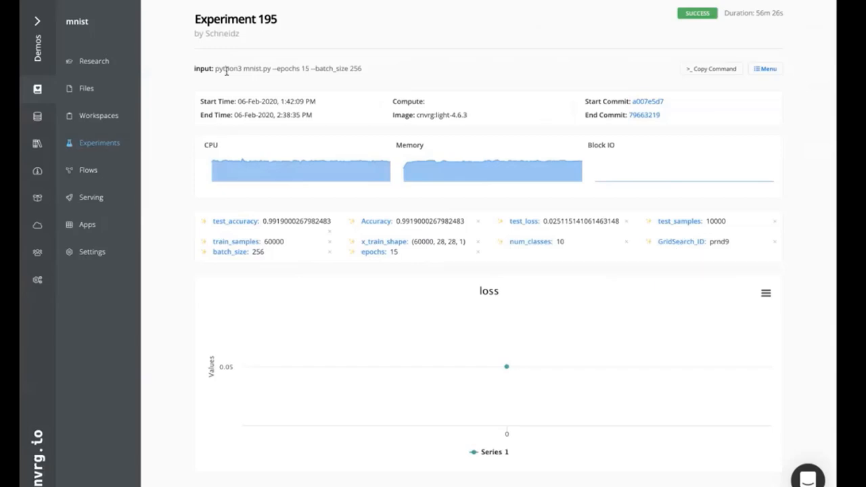
{"action": "mouse_move", "coordinate": [479, 92]}
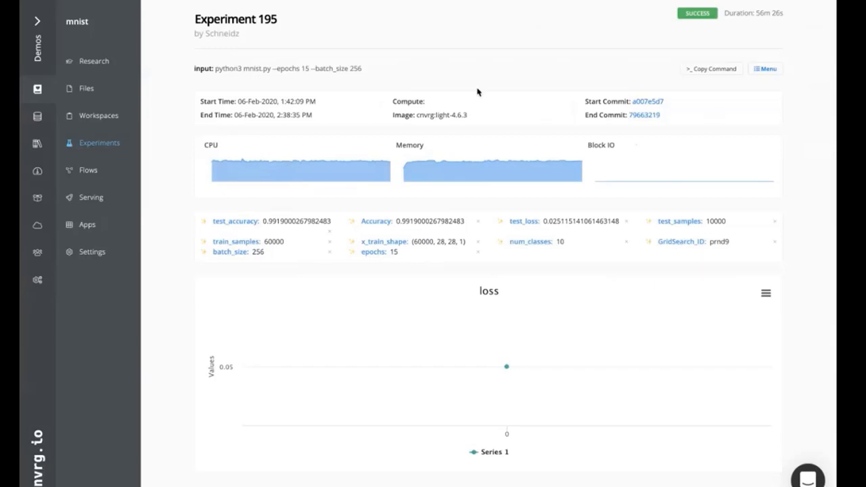
{"action": "scroll", "scroll_direction": "down", "scroll_amount": 3}
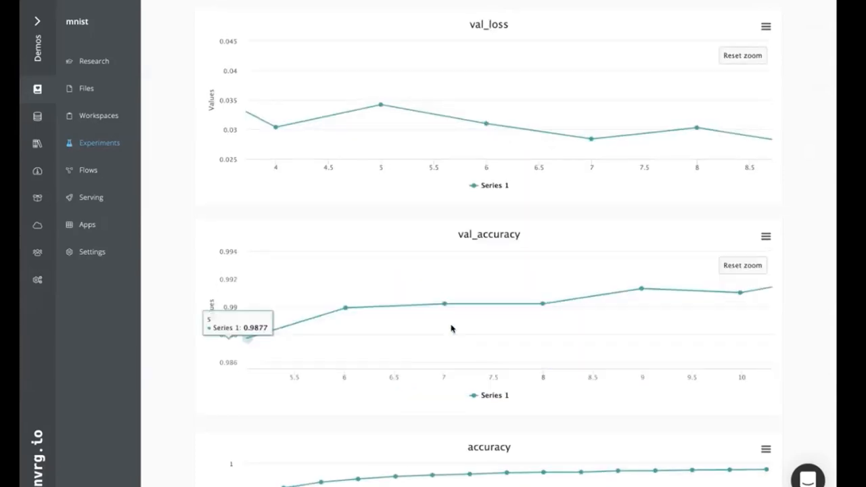
{"action": "scroll", "scroll_direction": "down", "scroll_amount": 3}
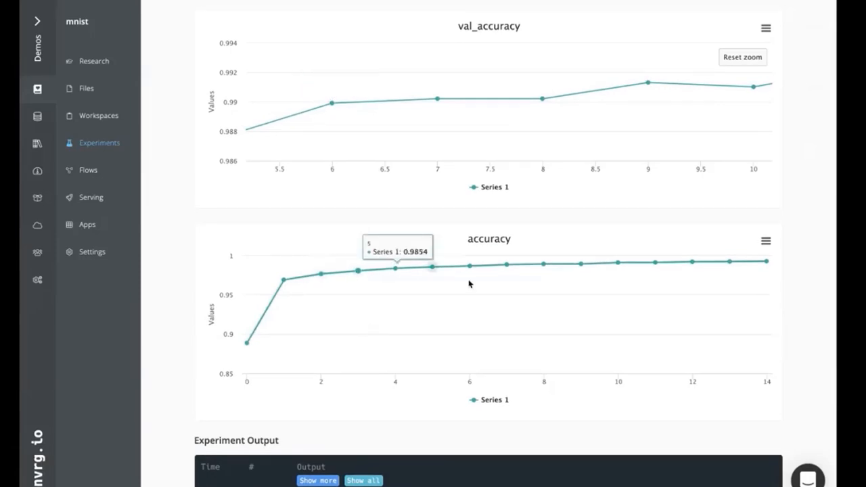
{"action": "mouse_move", "coordinate": [248, 341]}
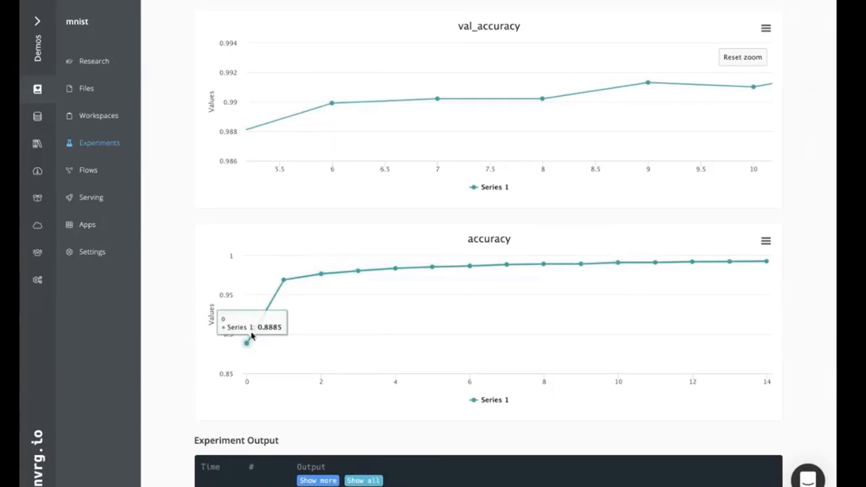
{"action": "scroll", "scroll_direction": "down", "scroll_amount": 3}
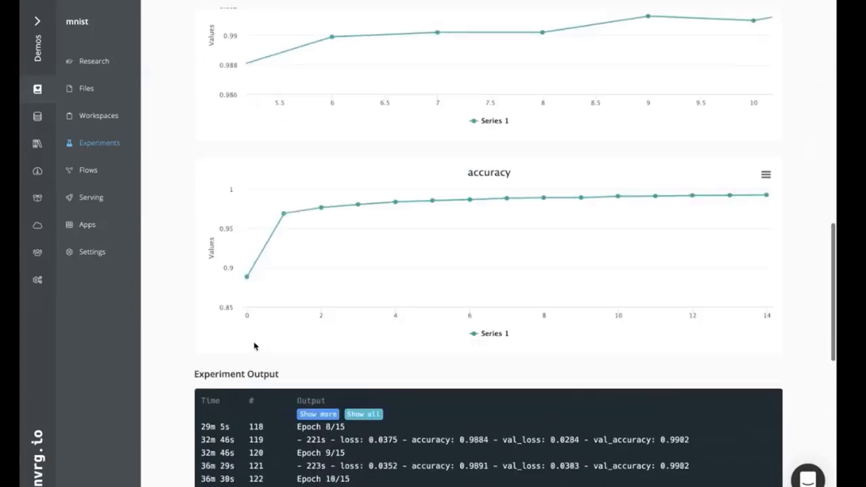
{"action": "mouse_move", "coordinate": [246, 274]}
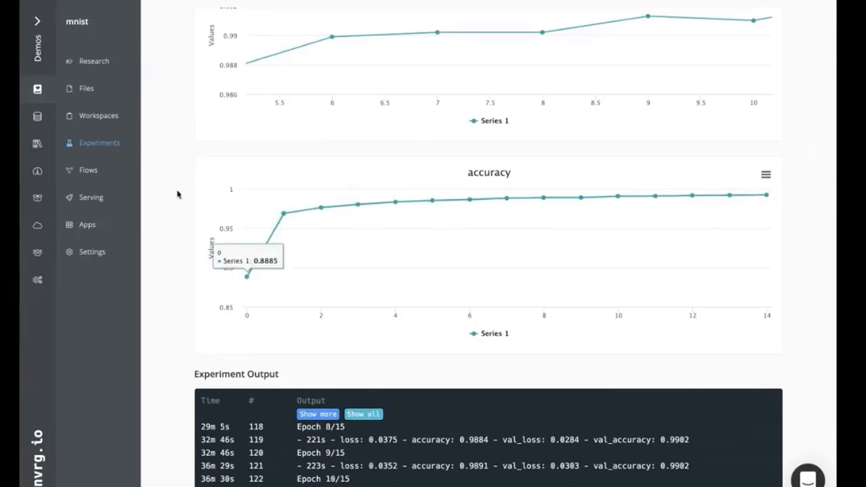
- Add Experiment 175 to the selection and compare val_loss and val_accuracy with 193, 194, 195
{"action": "left_click", "coordinate": [100, 143]}
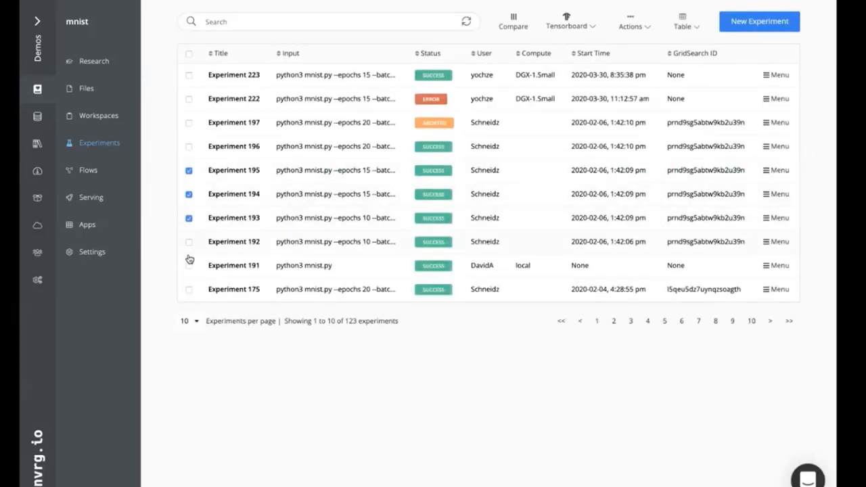
{"action": "left_click", "coordinate": [190, 289]}
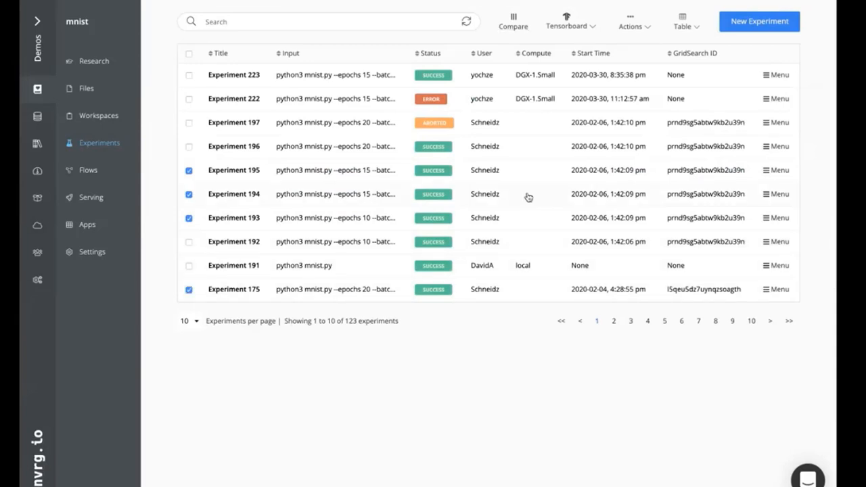
{"action": "left_click", "coordinate": [513, 22]}
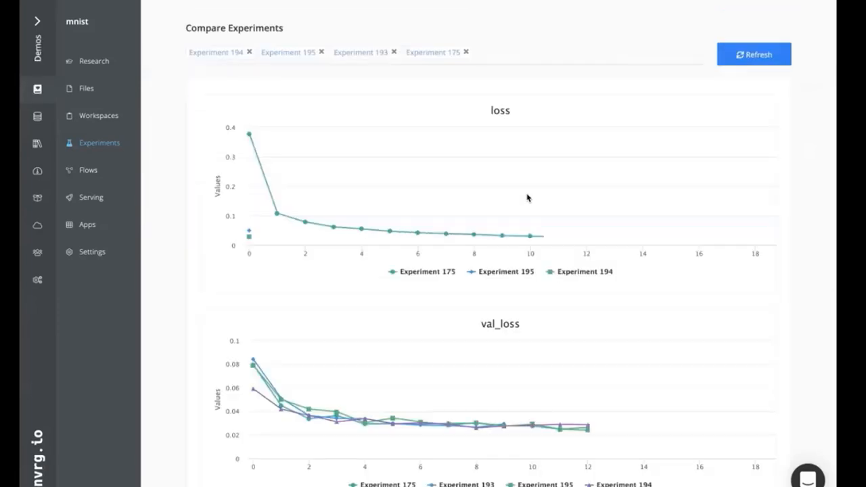
{"action": "scroll", "scroll_direction": "down", "scroll_amount": 3}
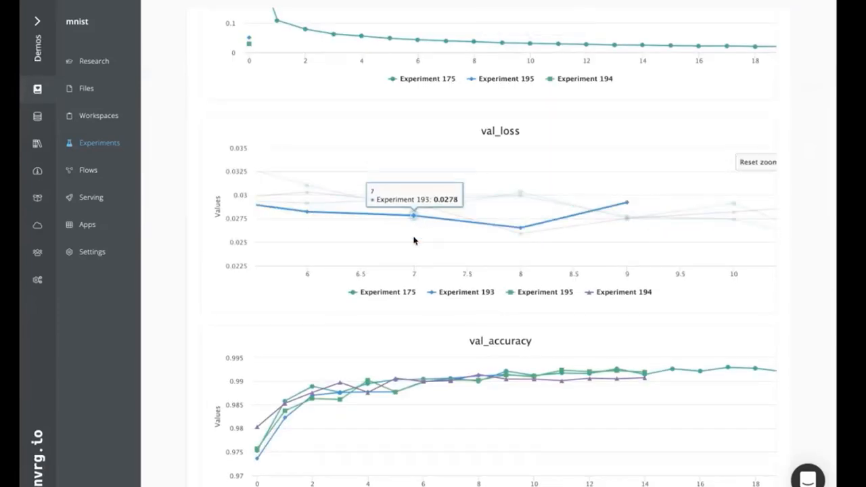
{"action": "mouse_move", "coordinate": [94, 200]}
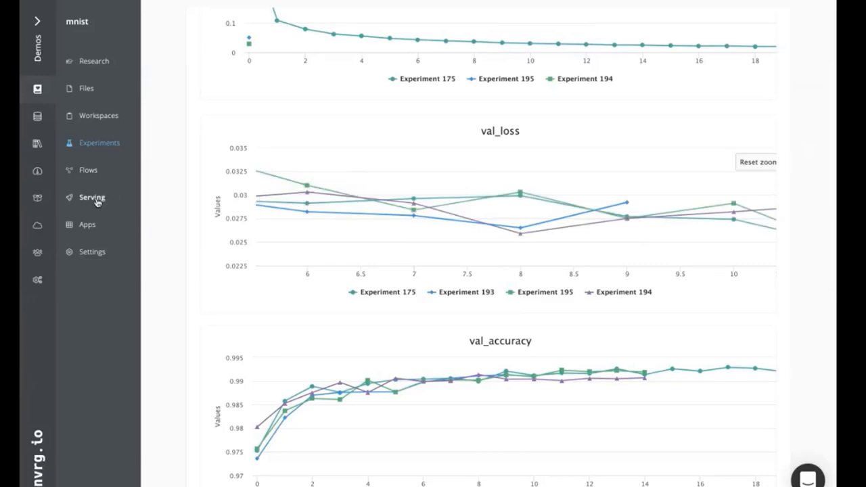
- Go to Serving and open the running prod-mnist endpoint's requests-per-minute charts
{"action": "left_click", "coordinate": [92, 197]}
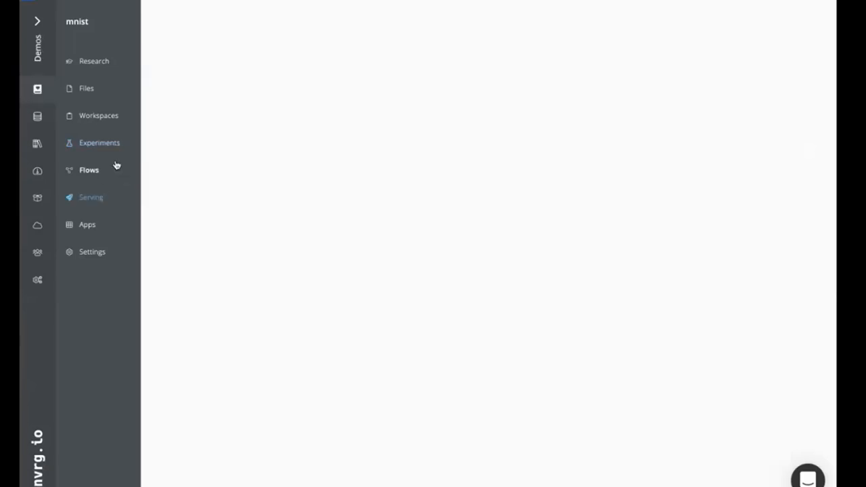
{"action": "left_click", "coordinate": [91, 198]}
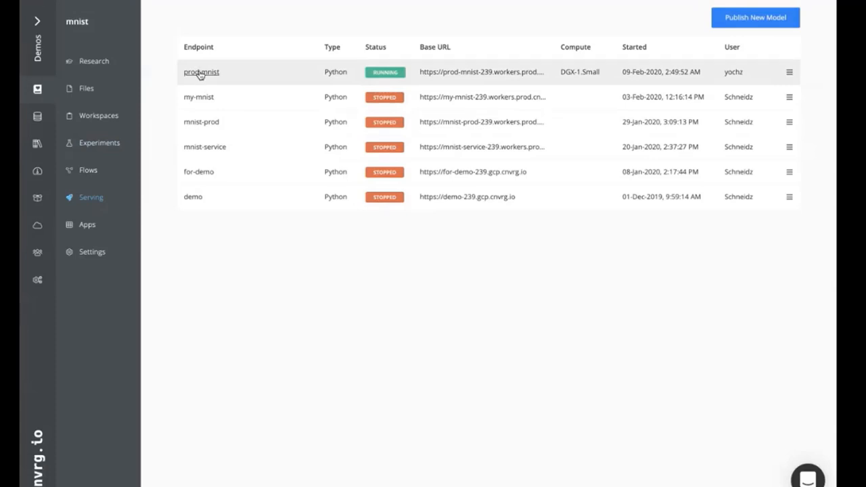
{"action": "mouse_move", "coordinate": [208, 154]}
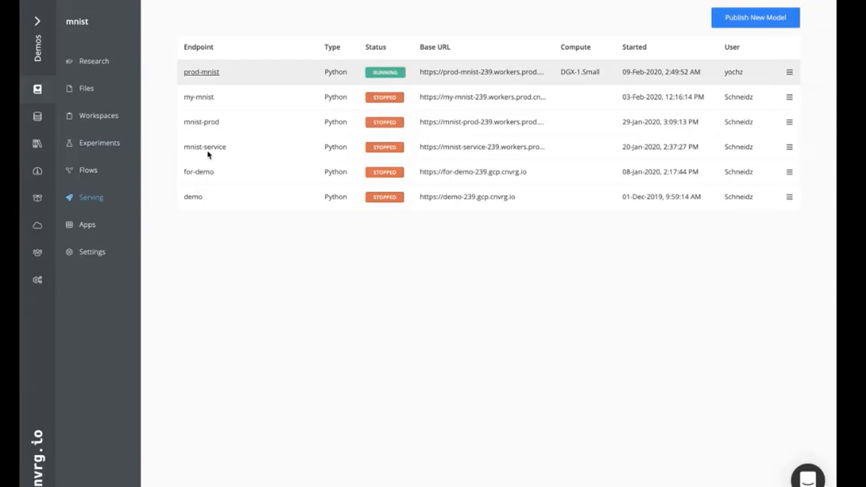
{"action": "left_click", "coordinate": [201, 72]}
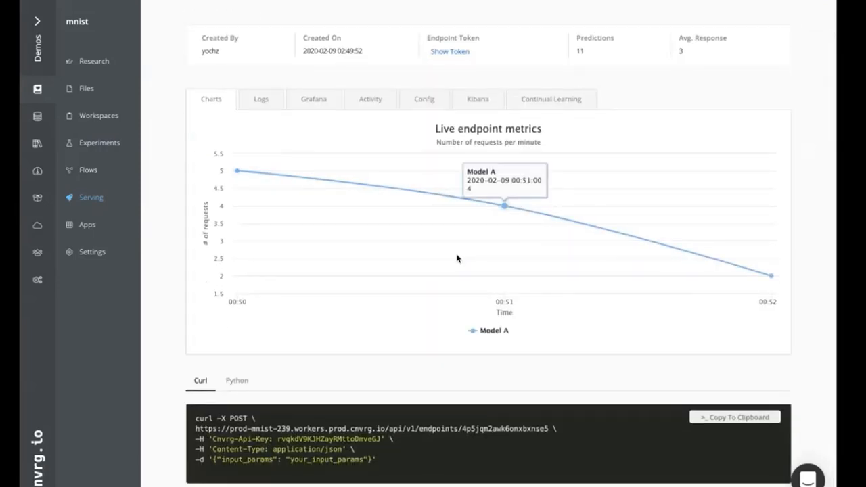
{"action": "mouse_move", "coordinate": [457, 259]}
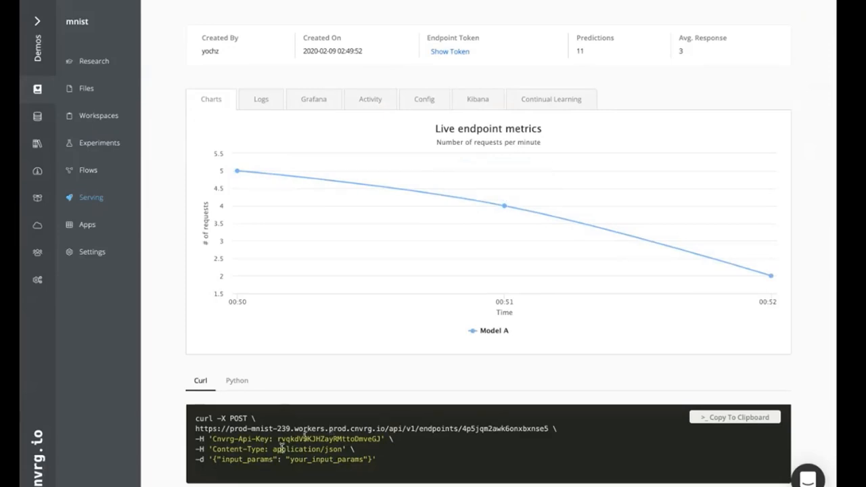
{"action": "mouse_move", "coordinate": [341, 468]}
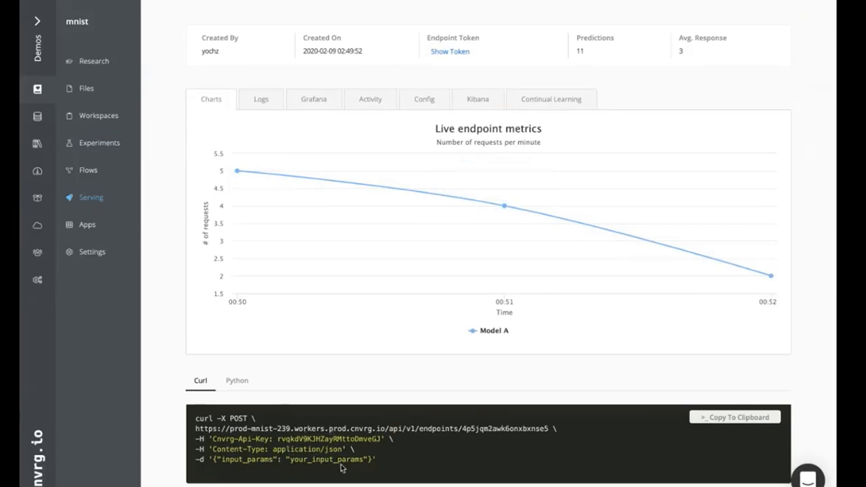
{"action": "mouse_move", "coordinate": [238, 171]}
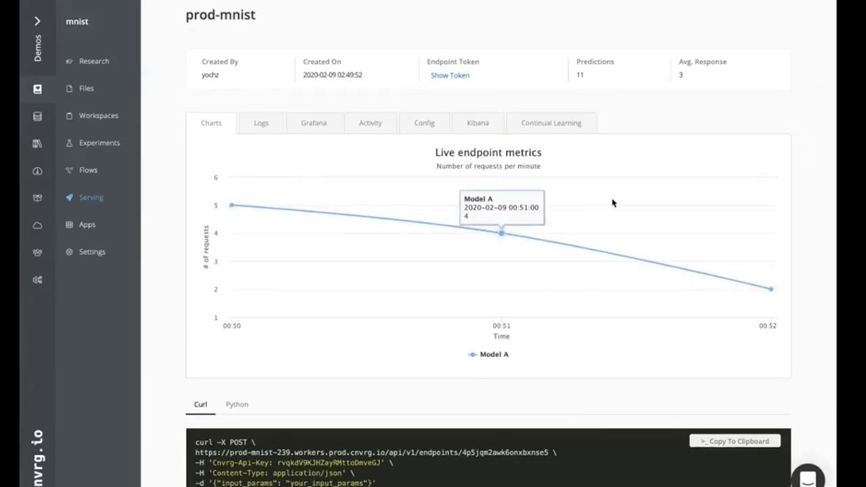
{"action": "mouse_move", "coordinate": [406, 306]}
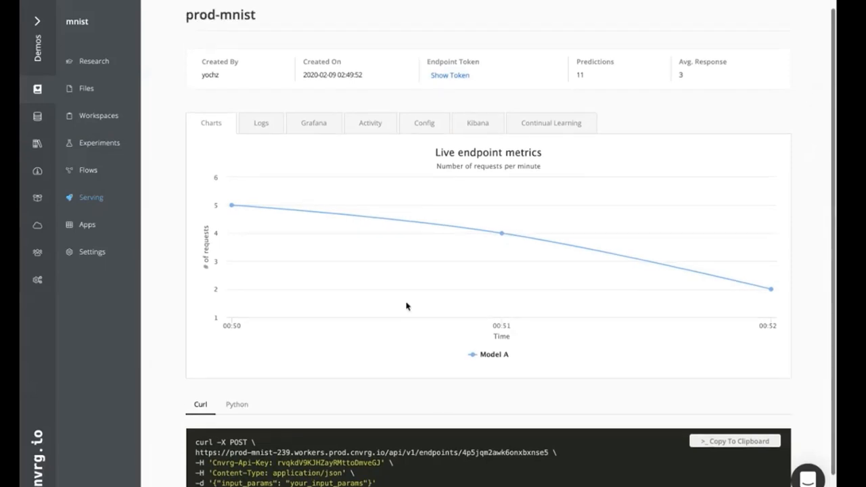
{"action": "mouse_move", "coordinate": [232, 204]}
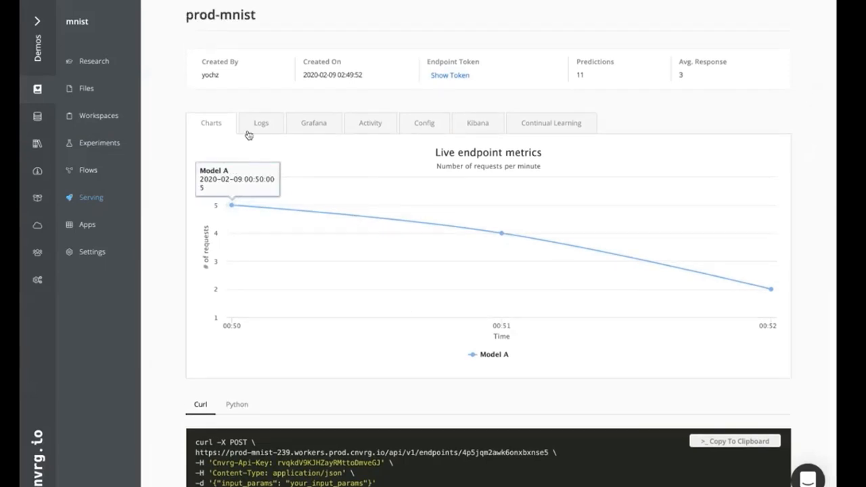
- Scroll through the prod-mnist endpoint's prediction logs
{"action": "left_click", "coordinate": [260, 122]}
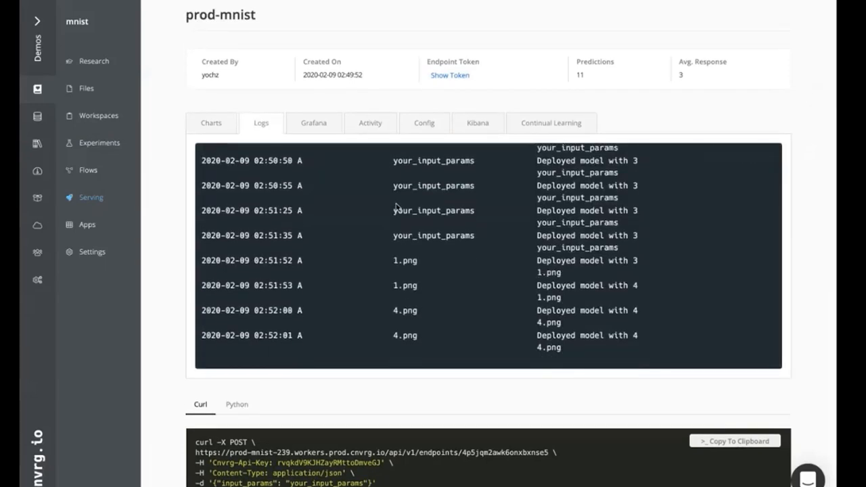
{"action": "scroll", "scroll_direction": "up", "scroll_amount": 3}
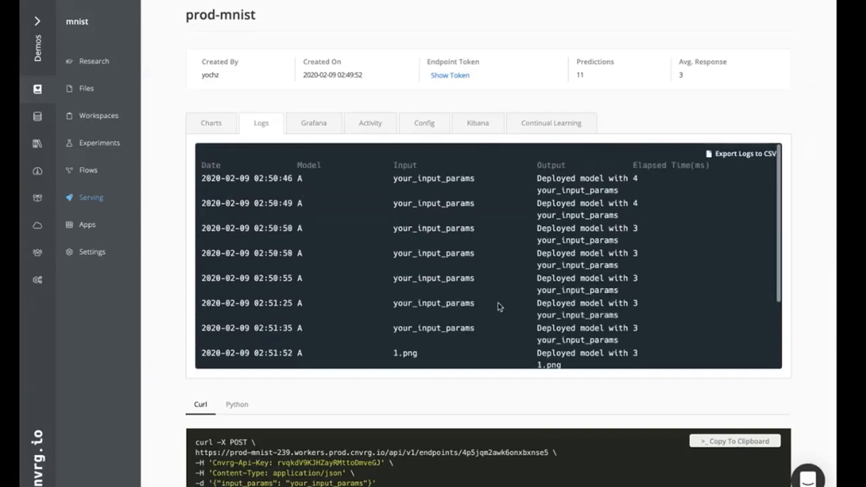
{"action": "mouse_move", "coordinate": [400, 283]}
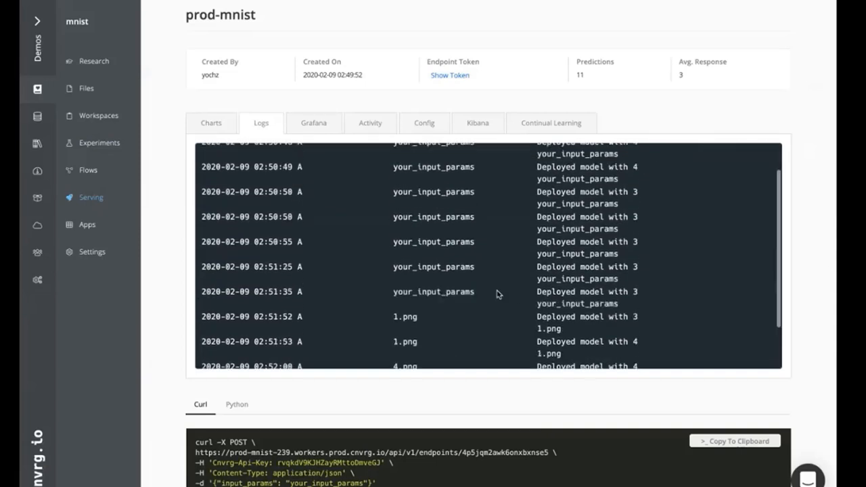
{"action": "scroll", "scroll_direction": "up", "scroll_amount": 3}
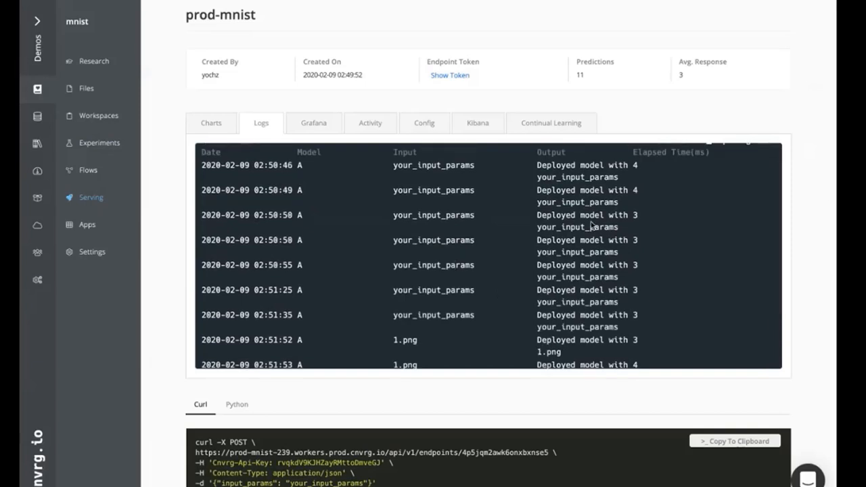
{"action": "scroll", "scroll_direction": "down", "scroll_amount": 3}
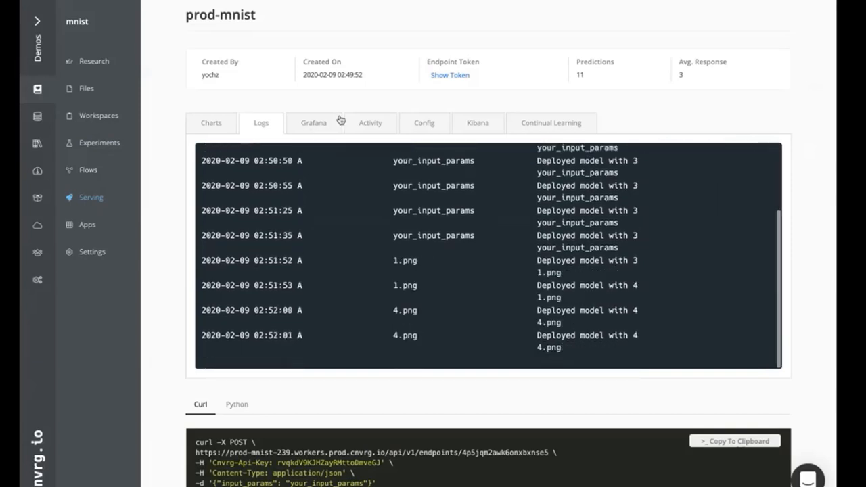
- Review the deployment Activity history, then the Config showing 1 to 1 pods and Model B
{"action": "left_click", "coordinate": [371, 122]}
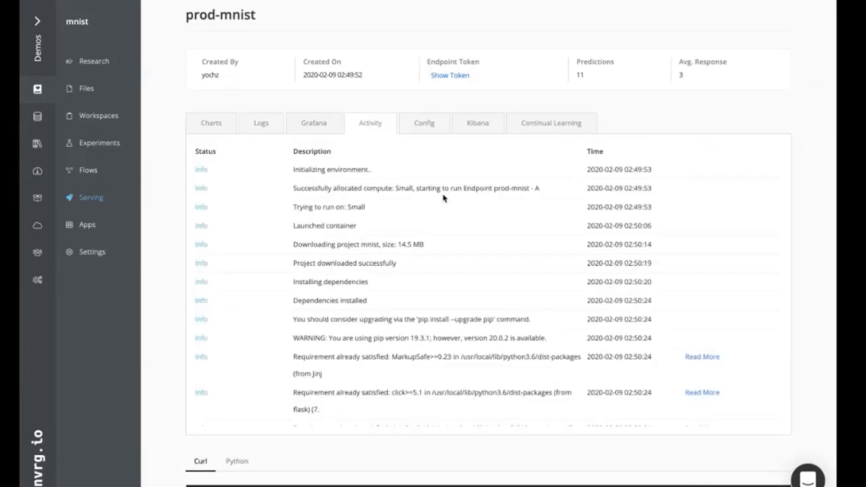
{"action": "left_click", "coordinate": [425, 122]}
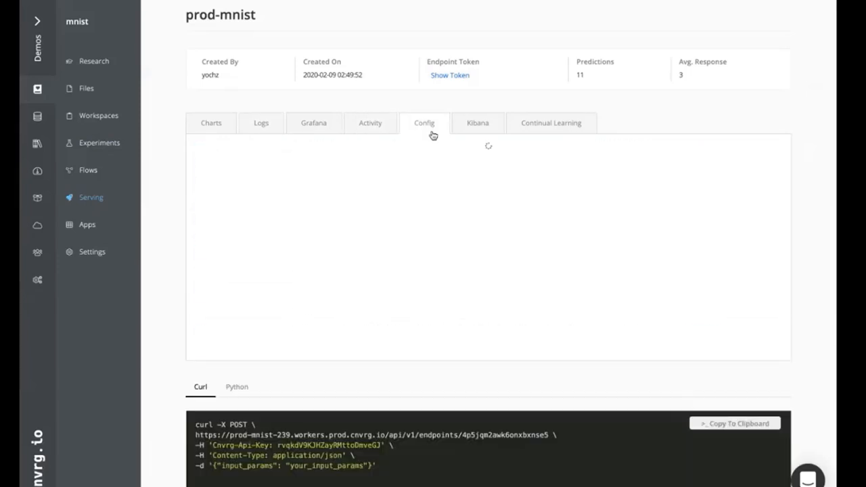
{"action": "left_click", "coordinate": [425, 122]}
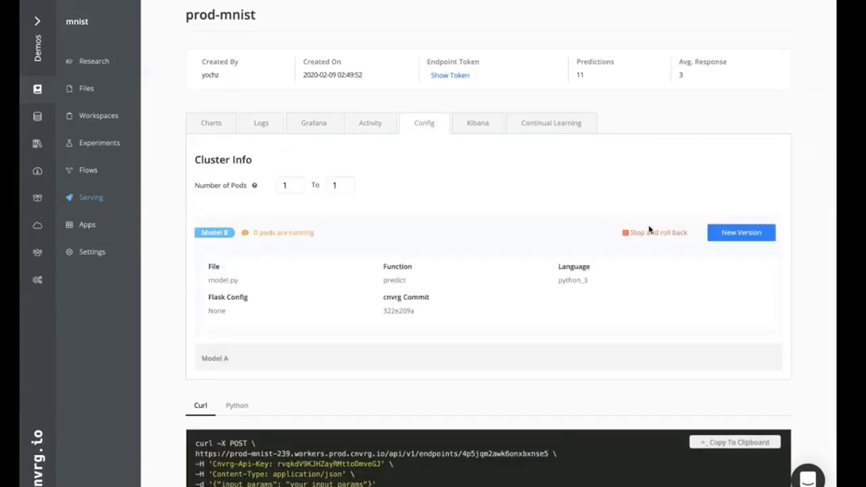
{"action": "mouse_move", "coordinate": [576, 238]}
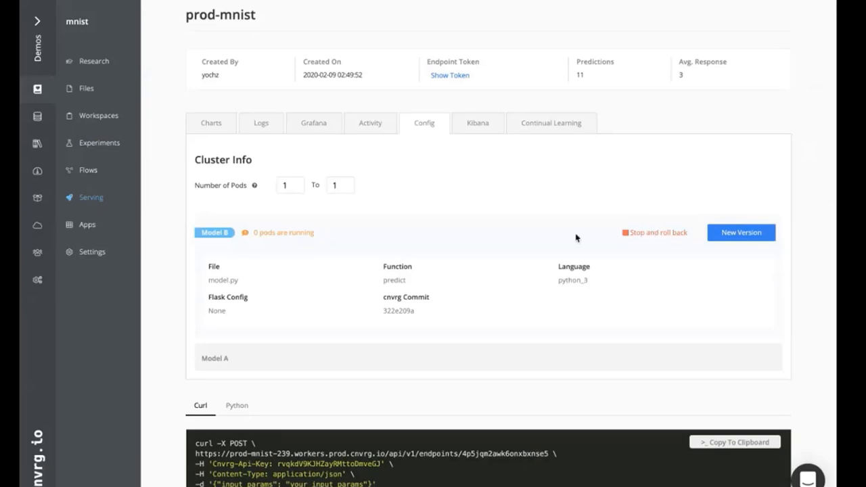
{"action": "mouse_move", "coordinate": [381, 239]}
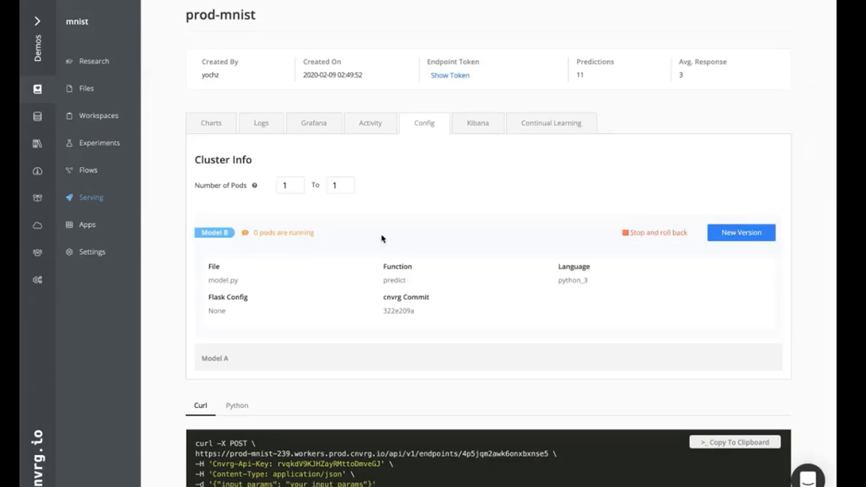
{"action": "mouse_move", "coordinate": [454, 270]}
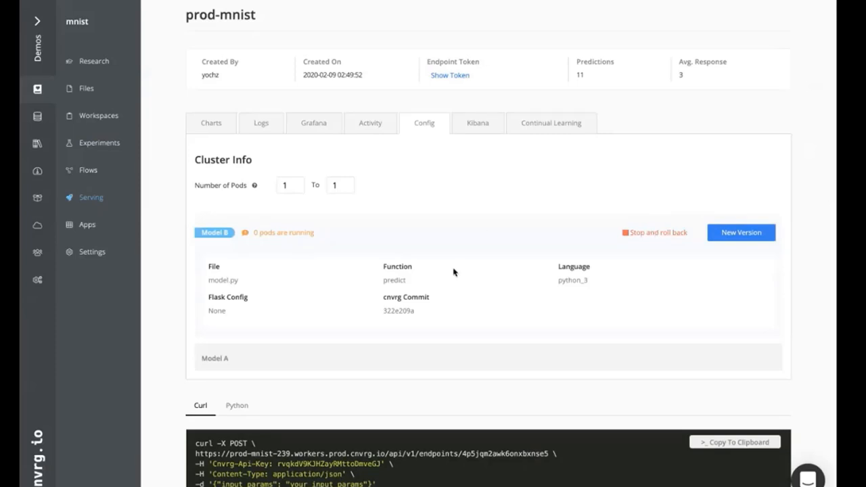
{"action": "mouse_move", "coordinate": [269, 260]}
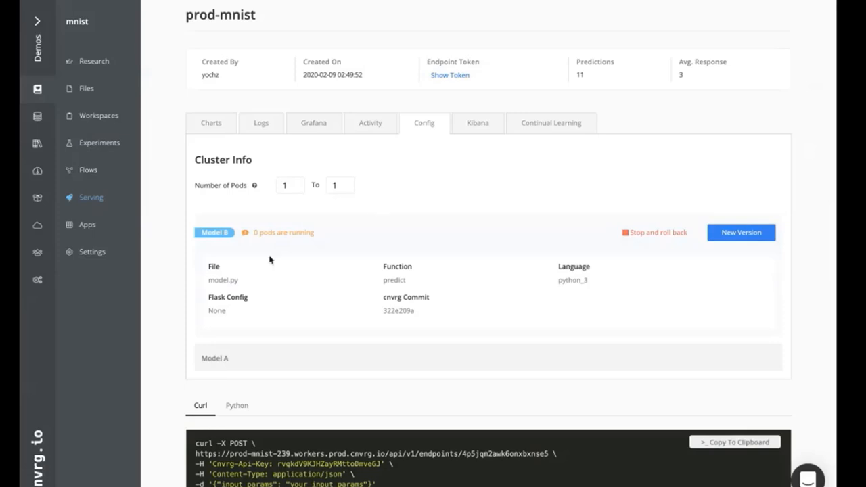
{"action": "mouse_move", "coordinate": [314, 122]}
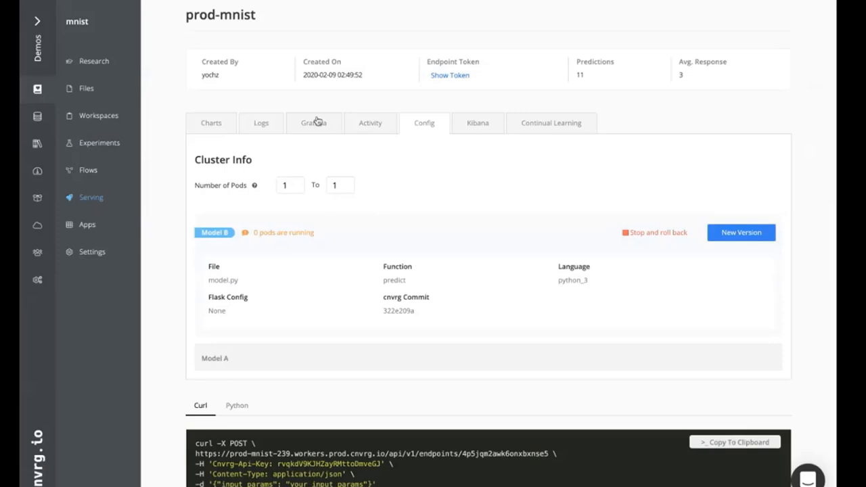
- Bring up the Kibana log dashboard for the prod-mnist endpoint
{"action": "left_click", "coordinate": [477, 121]}
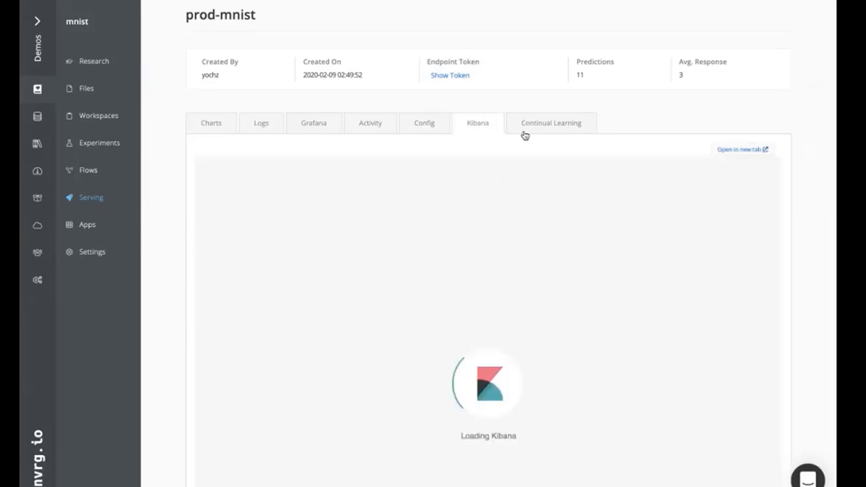
{"action": "mouse_move", "coordinate": [427, 222]}
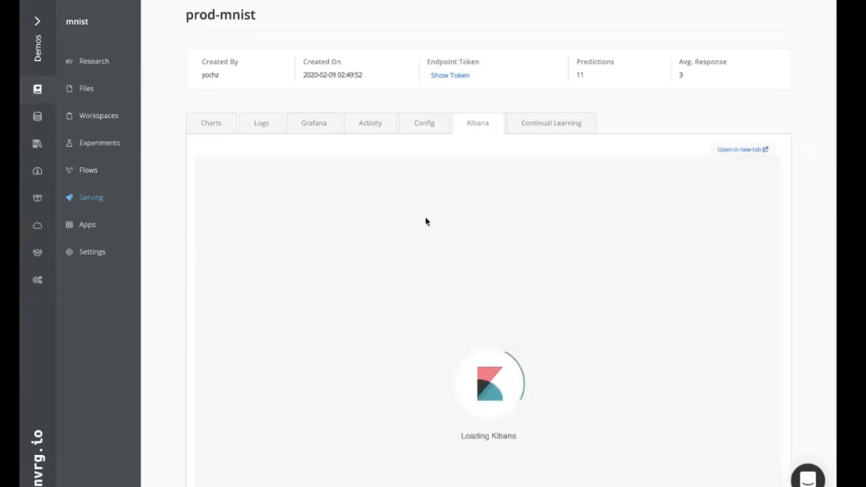
{"action": "mouse_move", "coordinate": [295, 131]}
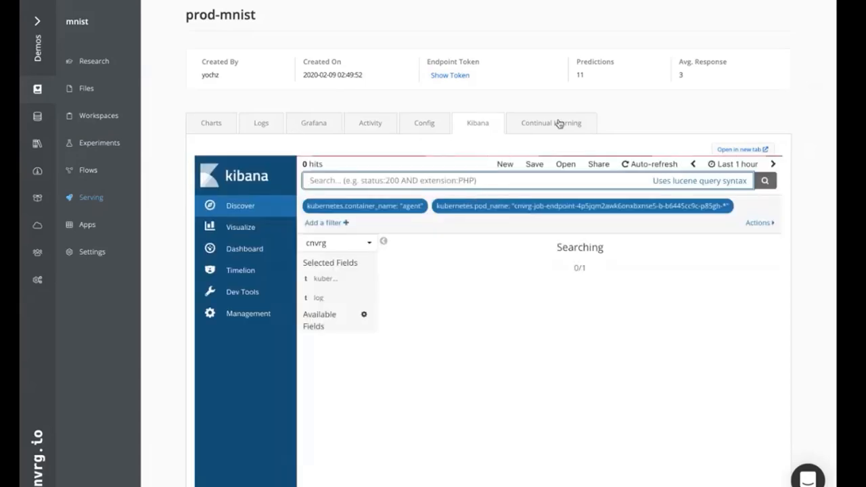
{"action": "left_click", "coordinate": [551, 122]}
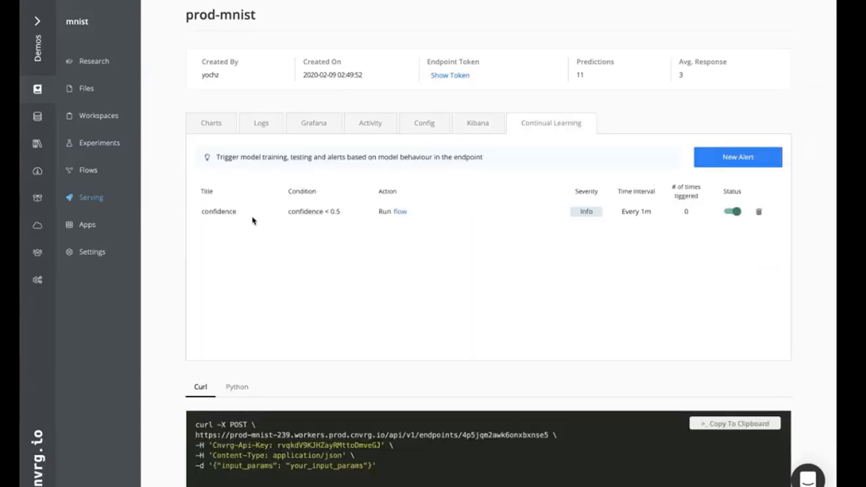
{"action": "mouse_move", "coordinate": [548, 272]}
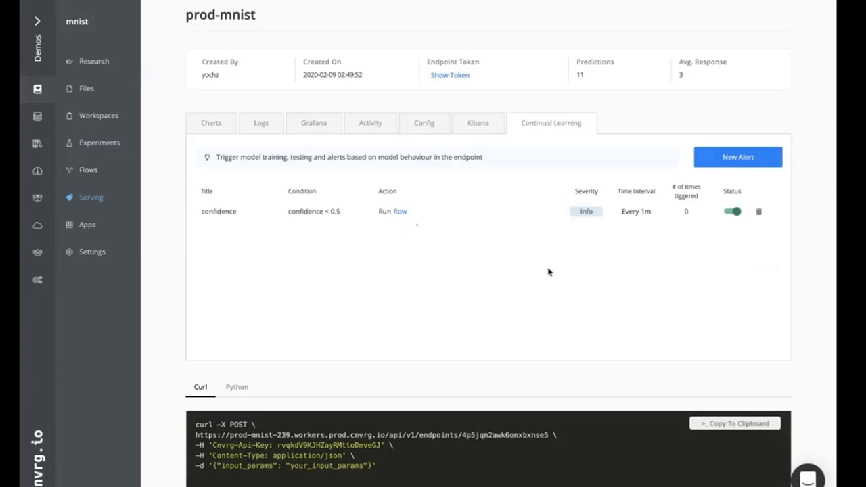
{"action": "mouse_move", "coordinate": [651, 187]}
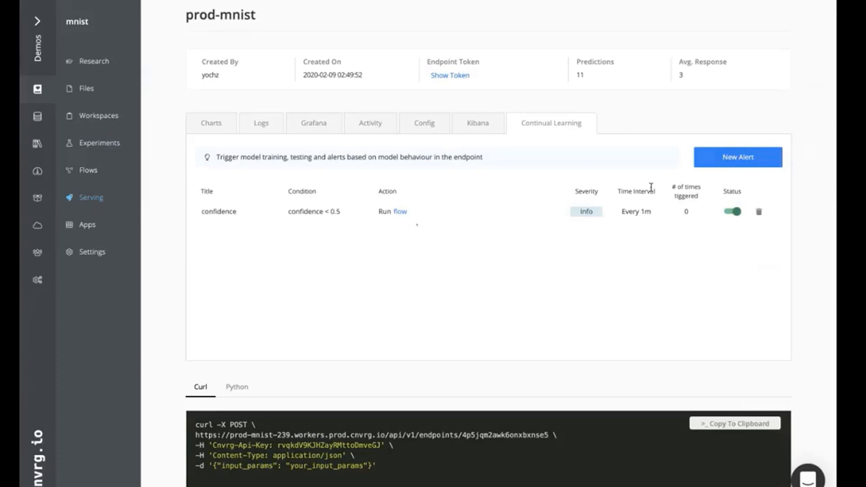
{"action": "mouse_move", "coordinate": [379, 211]}
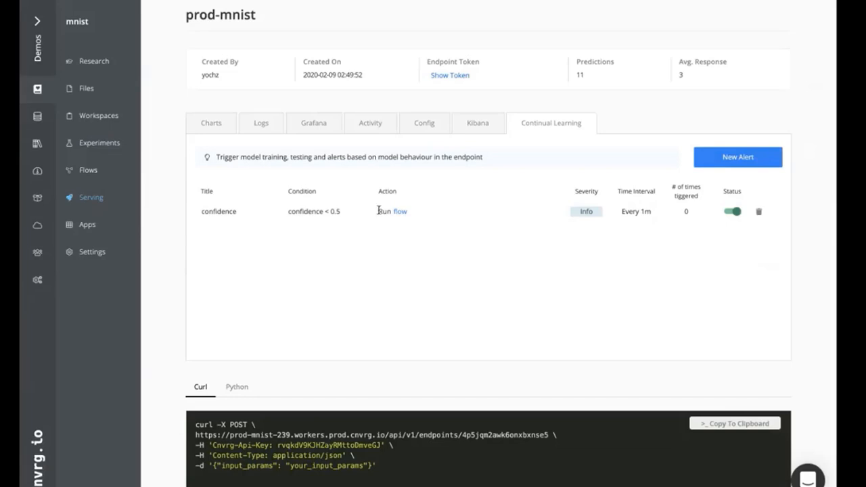
{"action": "mouse_move", "coordinate": [312, 206]}
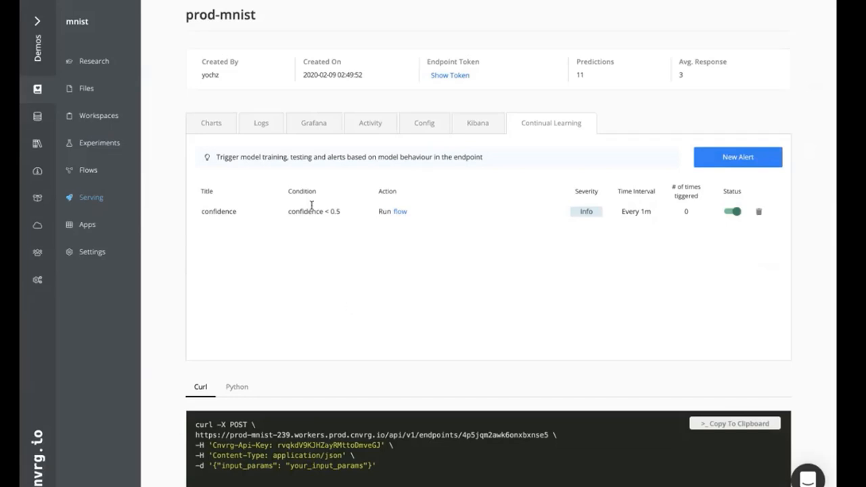
{"action": "mouse_move", "coordinate": [396, 217]}
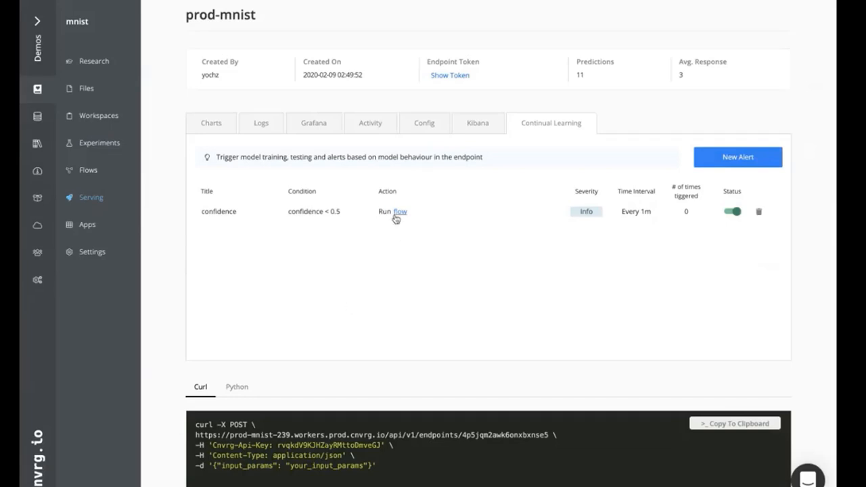
{"action": "mouse_move", "coordinate": [311, 321]}
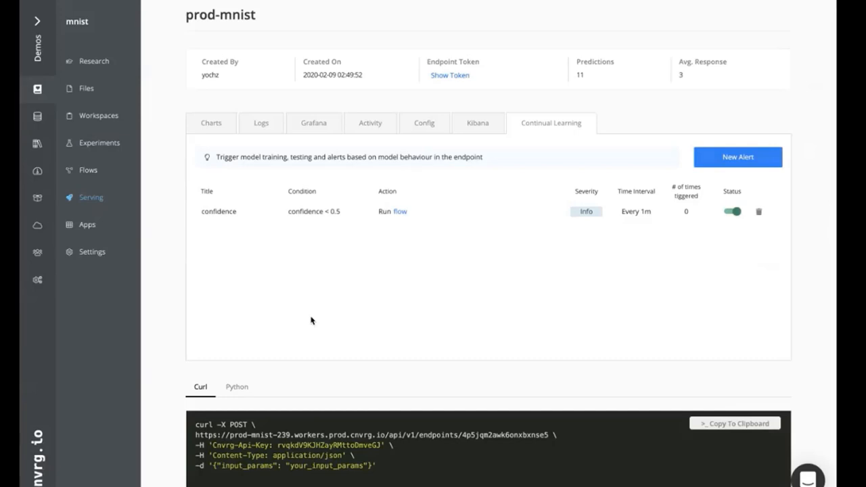
{"action": "mouse_move", "coordinate": [298, 300]}
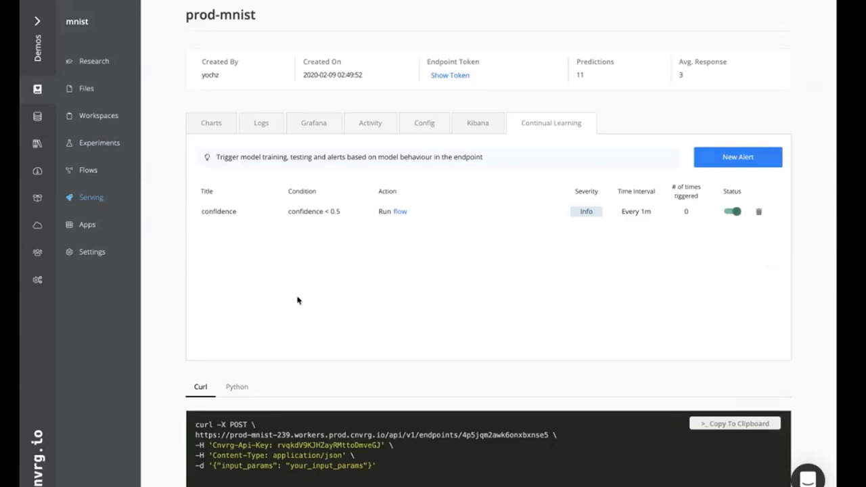
{"action": "mouse_move", "coordinate": [262, 222]}
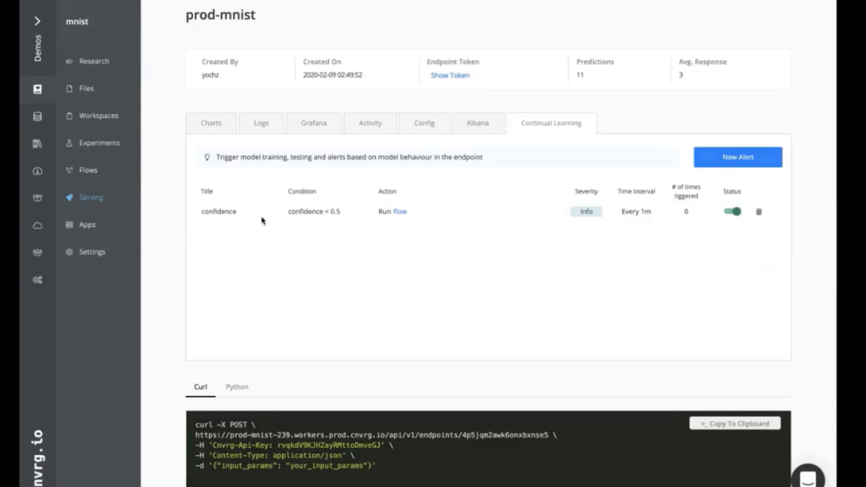
{"action": "mouse_move", "coordinate": [736, 152]}
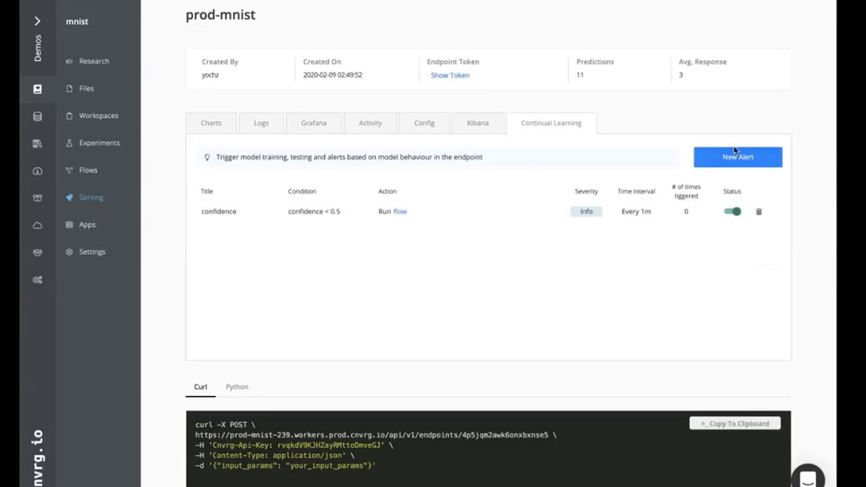
- Start a blank New Alert on the prod-mnist Continual Learning page
{"action": "left_click", "coordinate": [737, 157]}
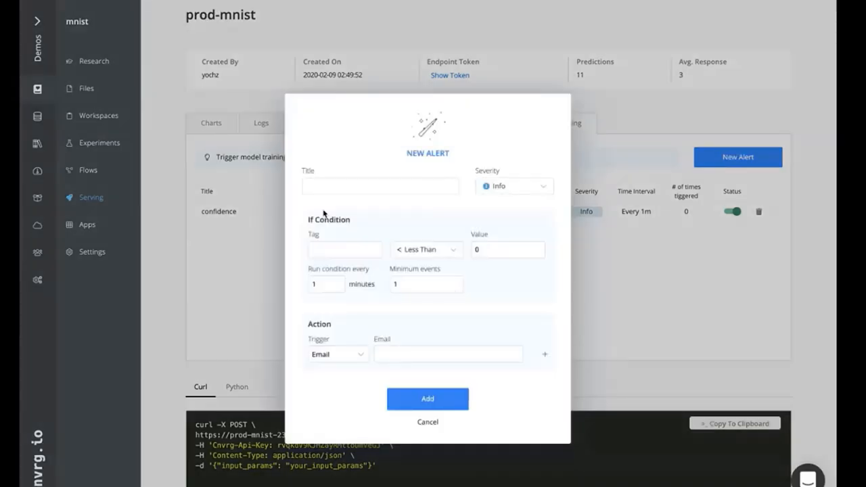
{"action": "mouse_move", "coordinate": [344, 198]}
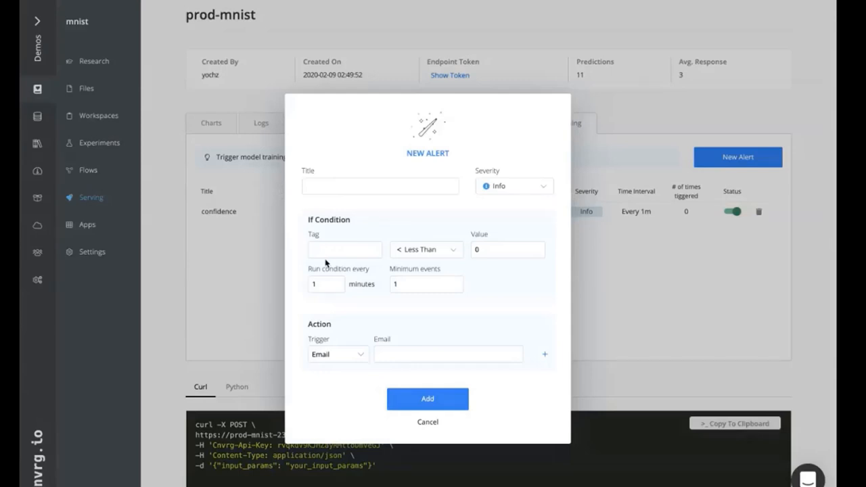
{"action": "mouse_move", "coordinate": [360, 363]}
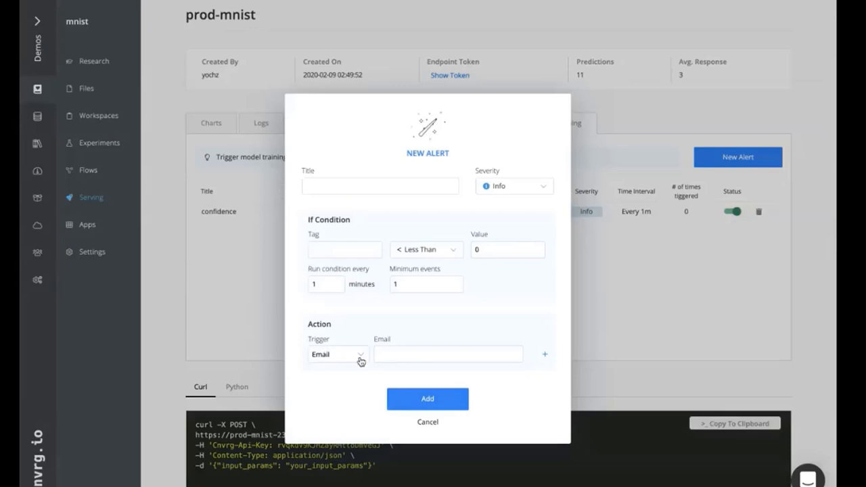
{"action": "mouse_move", "coordinate": [386, 333]}
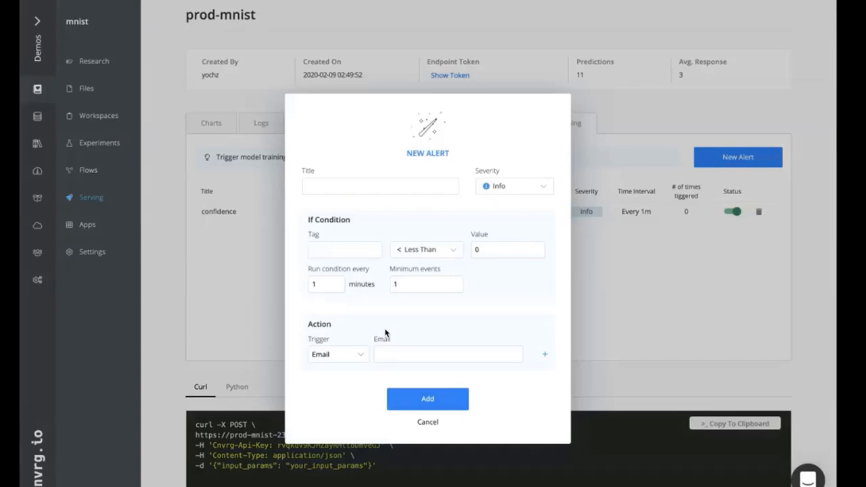
- Set the alert condition to tag 'confidence' Less Than 0.5
{"action": "left_click", "coordinate": [345, 249]}
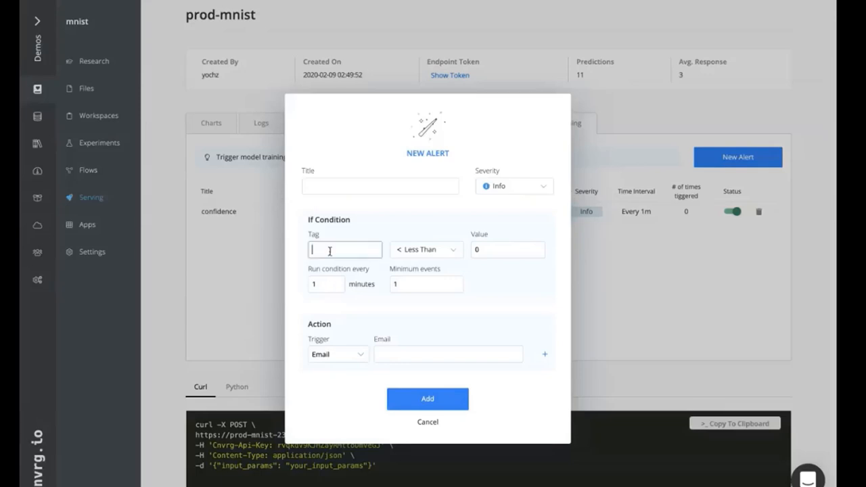
{"action": "type", "text": "confidence"}
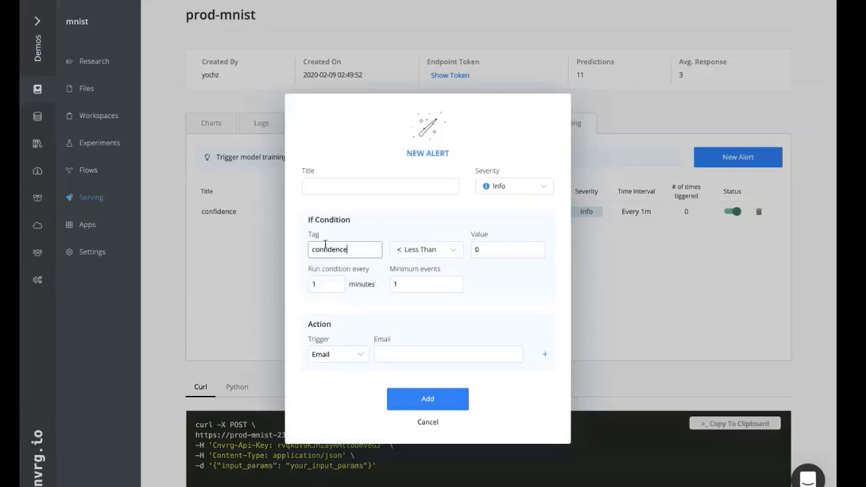
{"action": "mouse_move", "coordinate": [396, 238]}
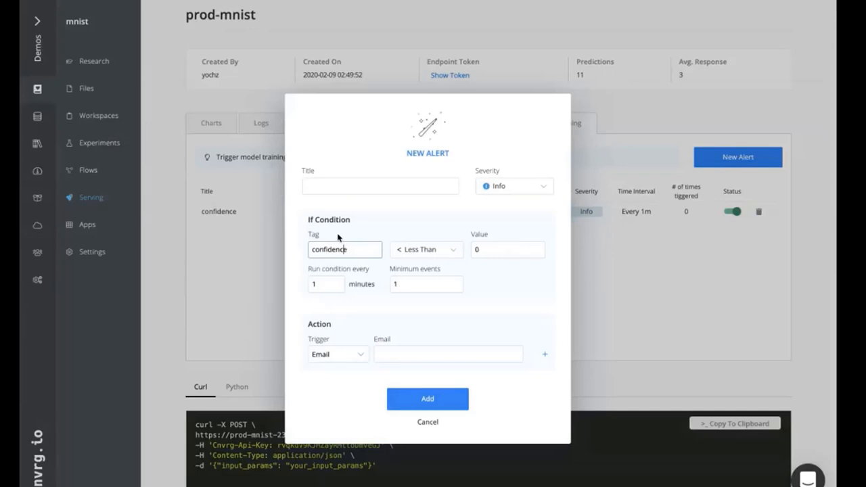
{"action": "type", "text": "0.5"}
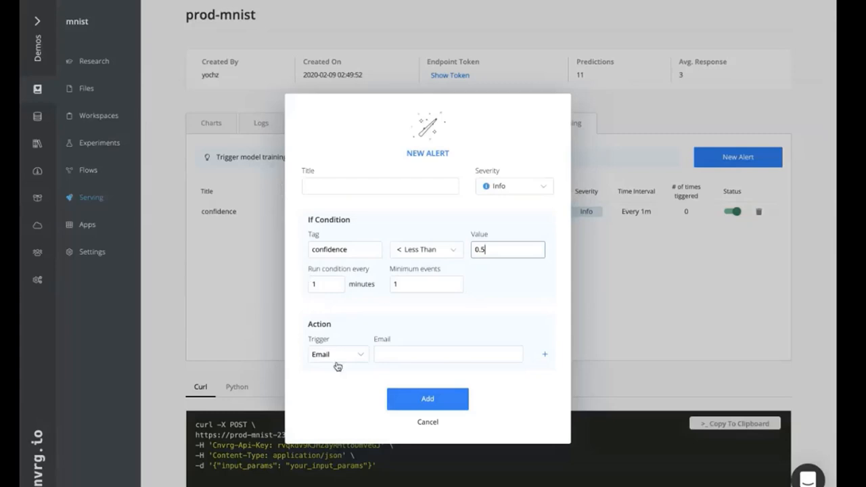
- Make the alert's action trigger the 'Retrain and Redeploy' flow instead of an email
{"action": "left_click", "coordinate": [337, 354]}
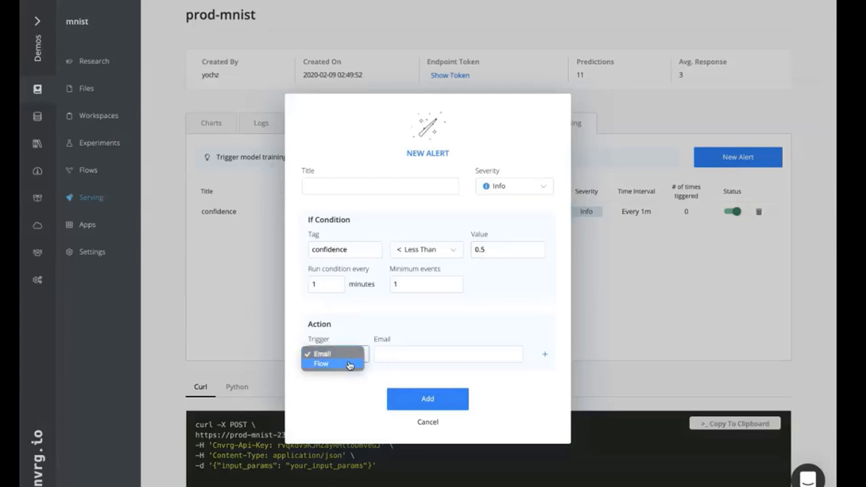
{"action": "left_click", "coordinate": [320, 363]}
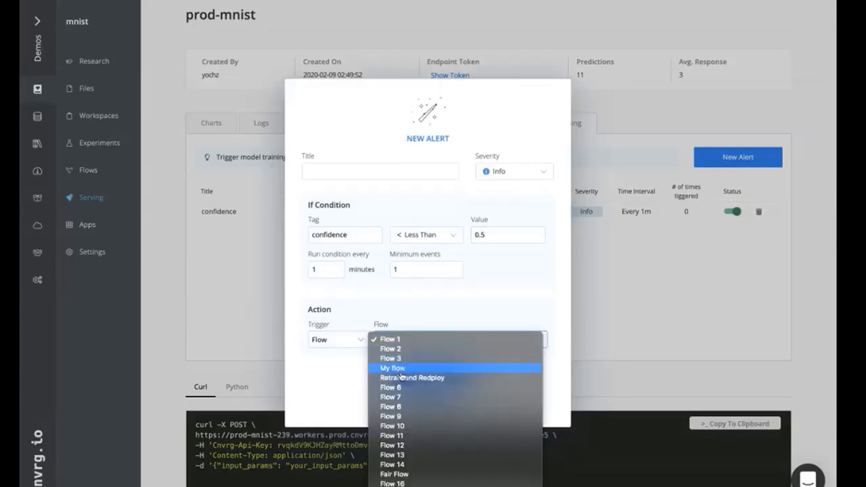
{"action": "left_click", "coordinate": [411, 377]}
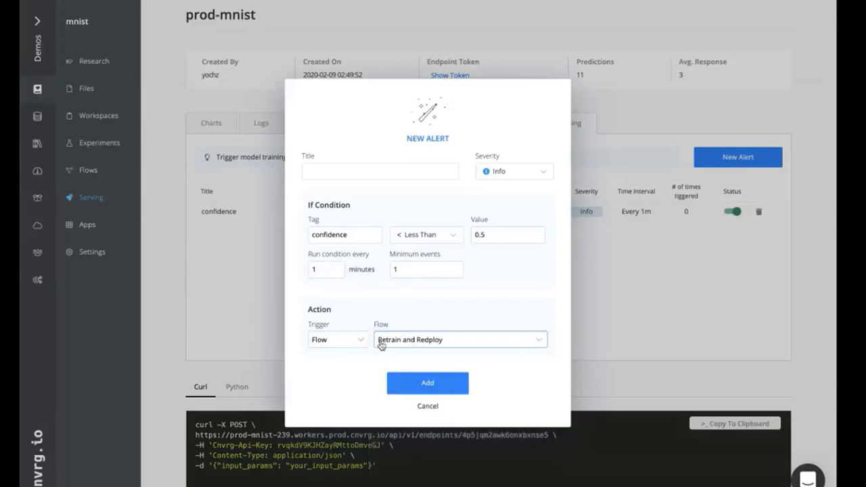
{"action": "mouse_move", "coordinate": [414, 207]}
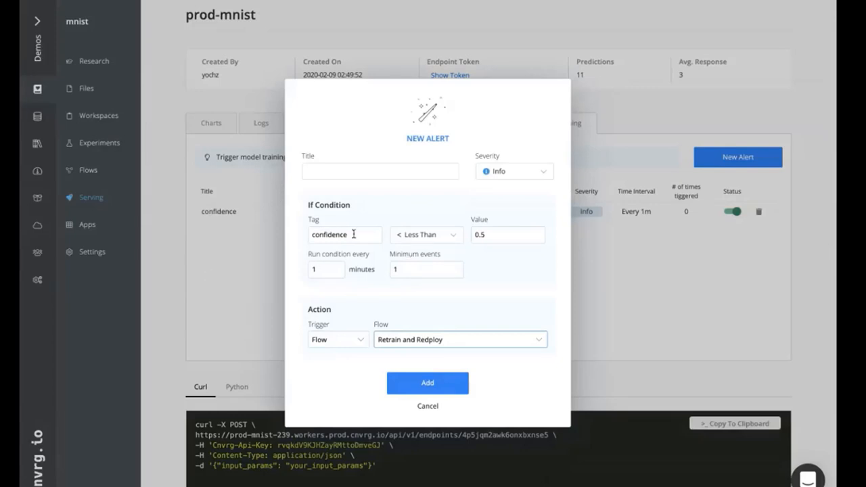
{"action": "mouse_move", "coordinate": [472, 157]}
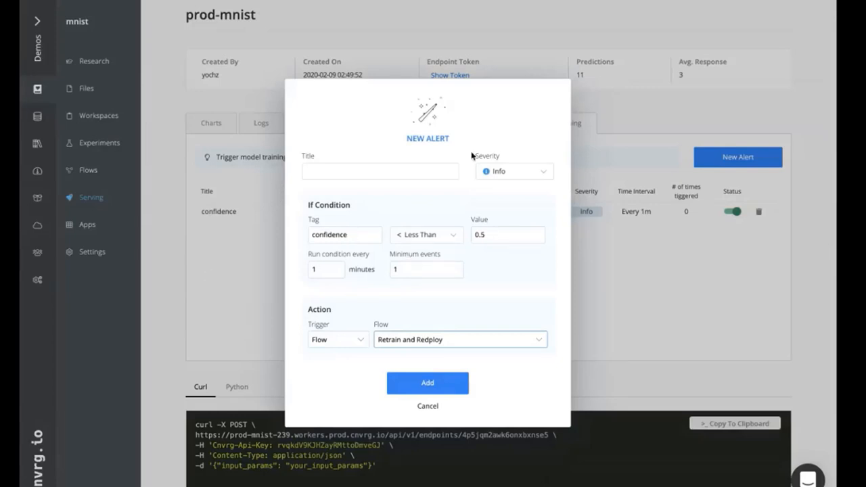
{"action": "mouse_move", "coordinate": [590, 192]}
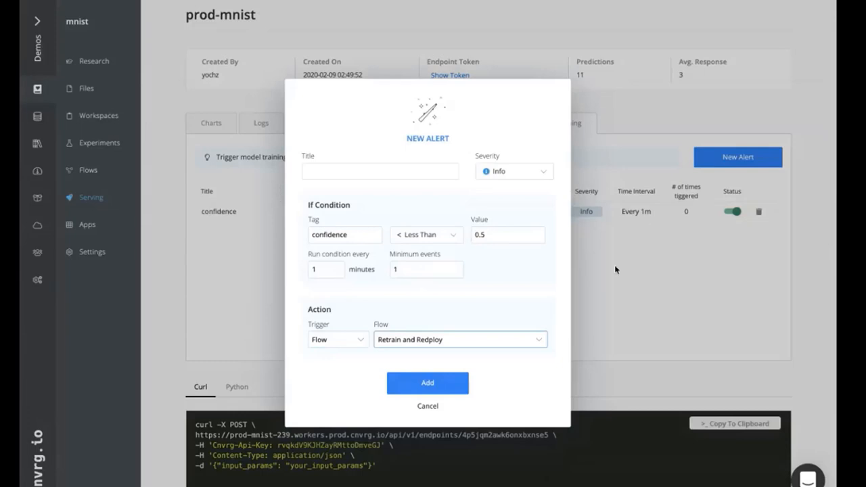
{"action": "mouse_move", "coordinate": [414, 318]}
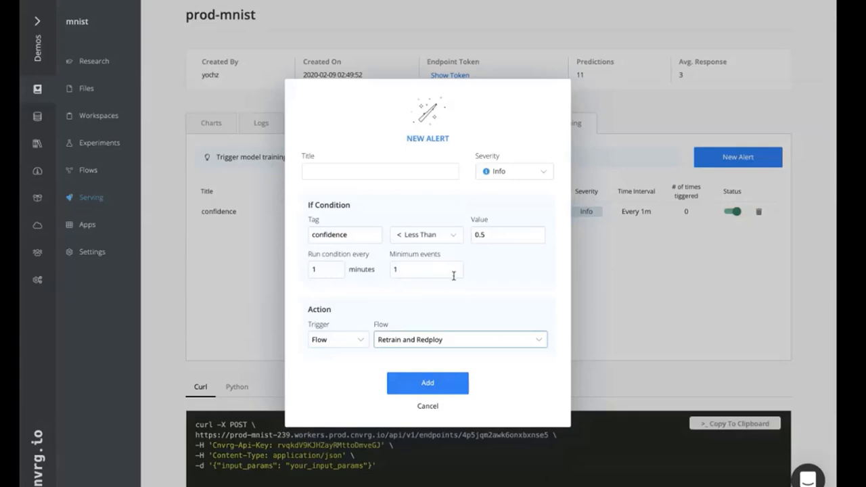
{"action": "mouse_move", "coordinate": [464, 297]}
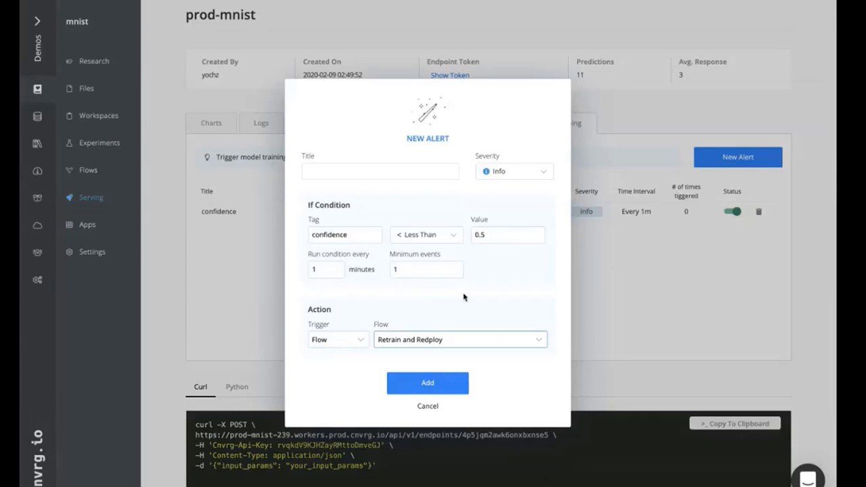
{"action": "mouse_move", "coordinate": [479, 300]}
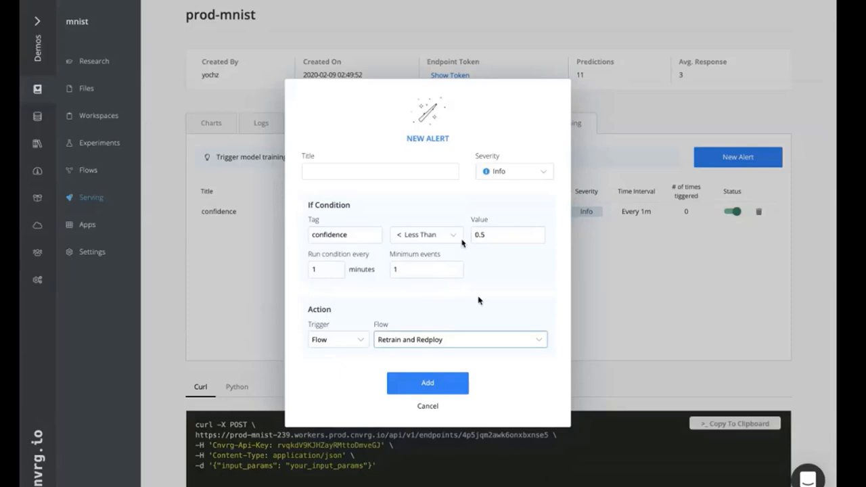
{"action": "mouse_move", "coordinate": [455, 262]}
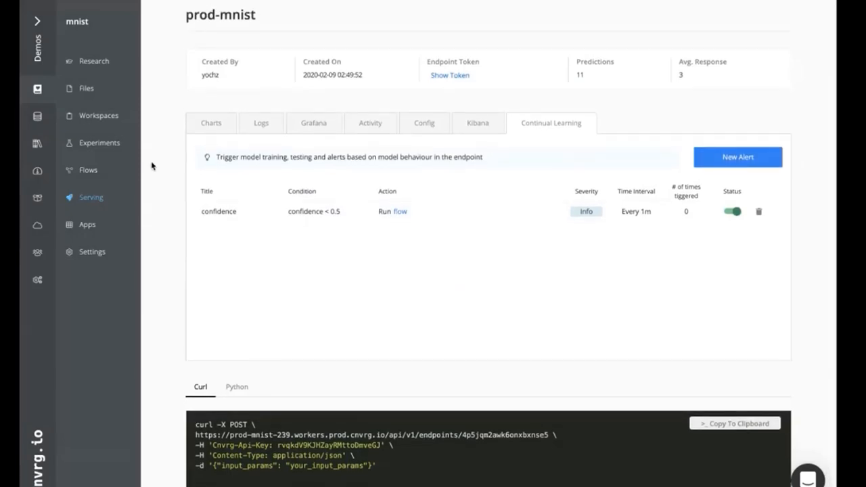
{"action": "mouse_move", "coordinate": [387, 192]}
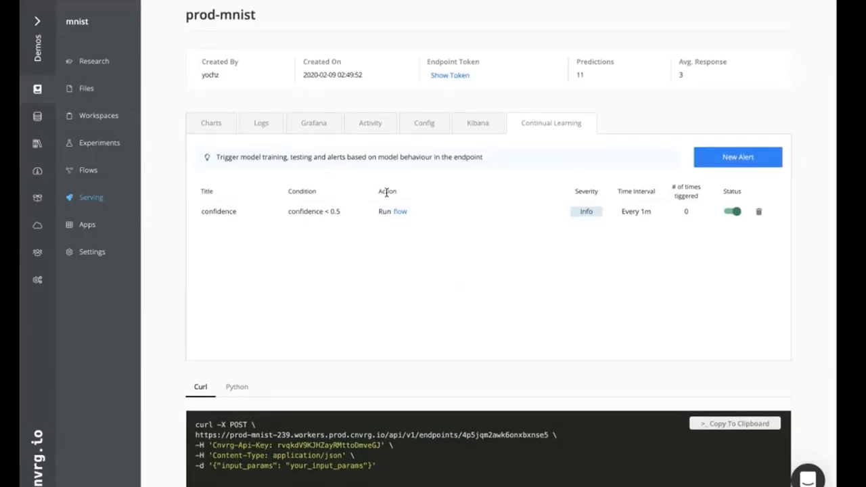
{"action": "mouse_move", "coordinate": [353, 157]}
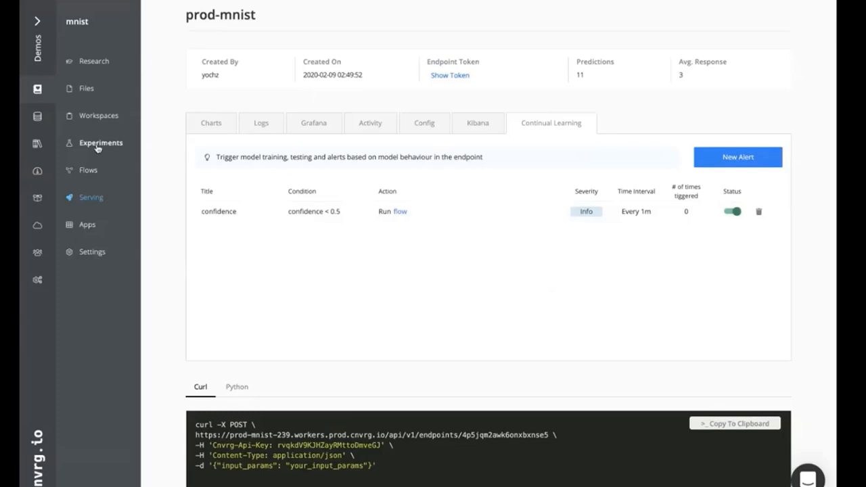
{"action": "mouse_move", "coordinate": [123, 95]}
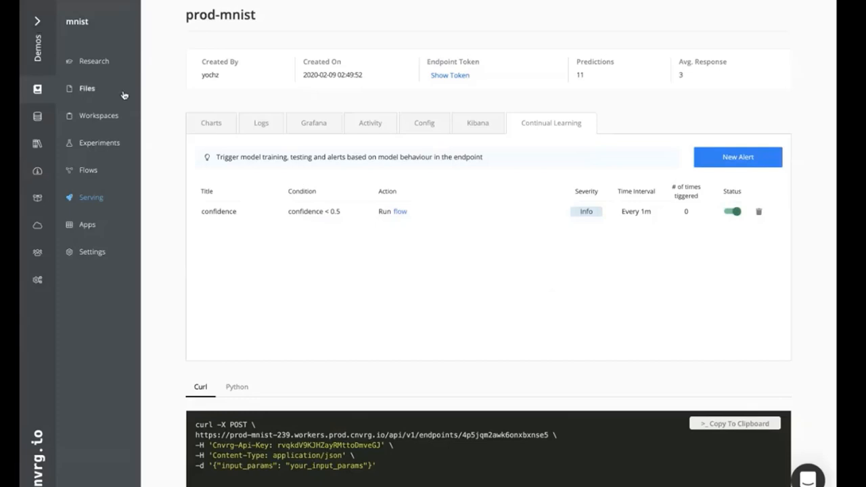
{"action": "mouse_move", "coordinate": [200, 80]}
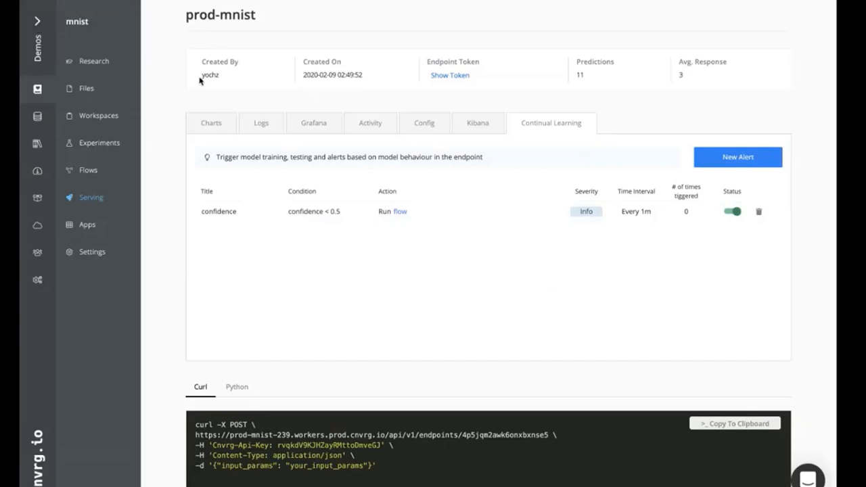
{"action": "mouse_move", "coordinate": [249, 124]}
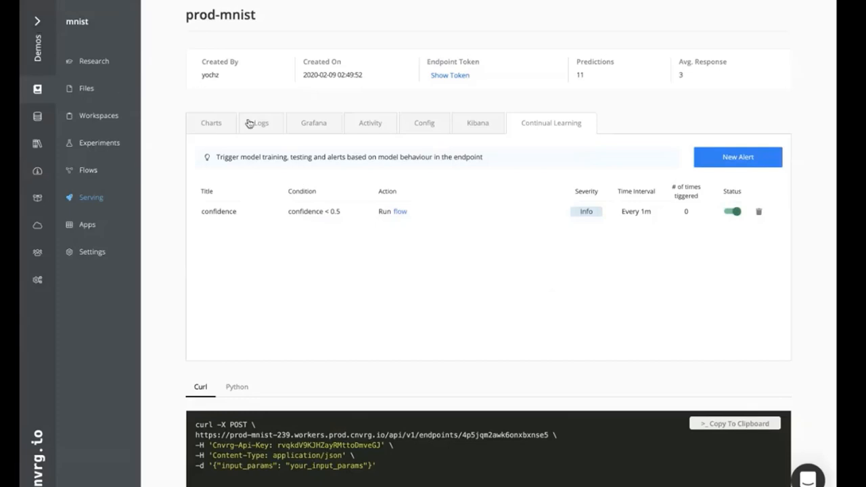
{"action": "mouse_move", "coordinate": [81, 182]}
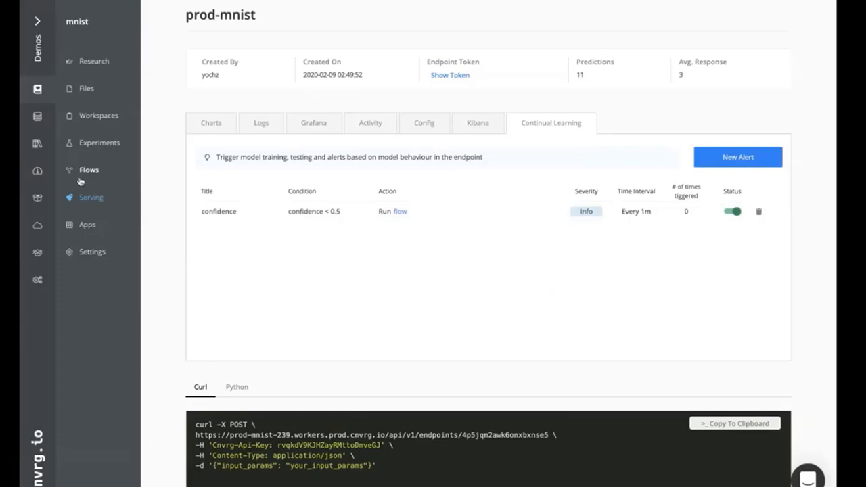
- Go to the mnist project's Your Flows list
{"action": "left_click", "coordinate": [89, 170]}
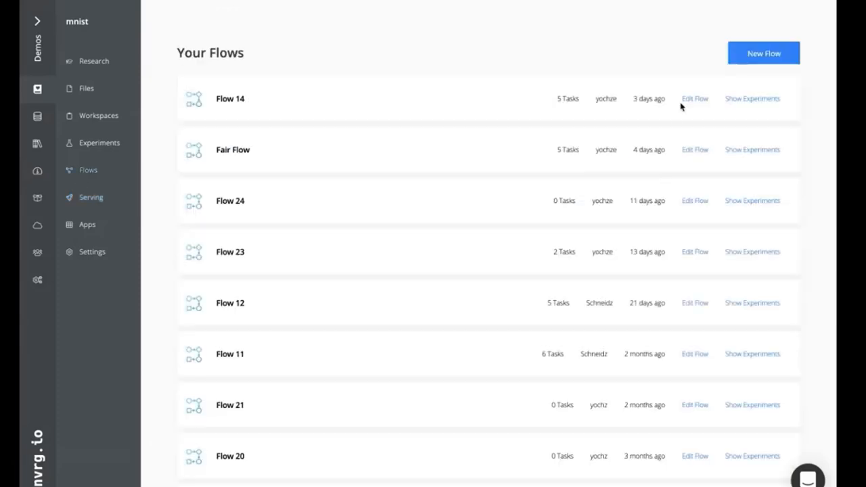
{"action": "mouse_move", "coordinate": [696, 100]}
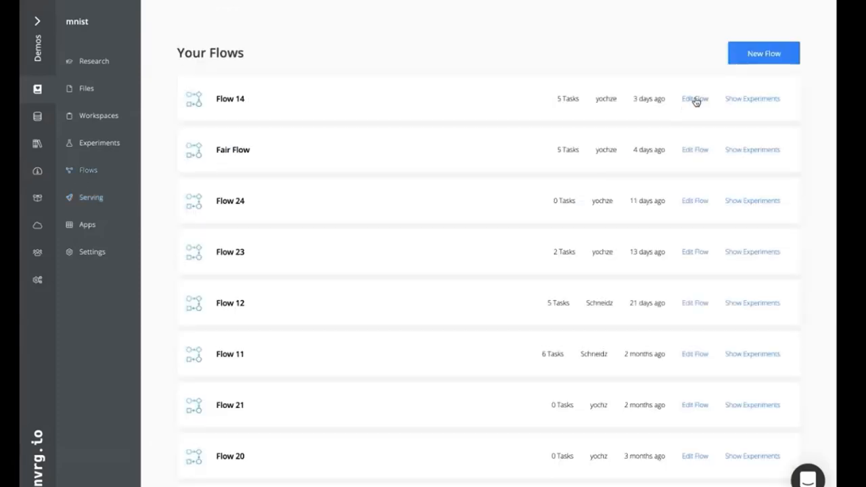
{"action": "mouse_move", "coordinate": [644, 155]}
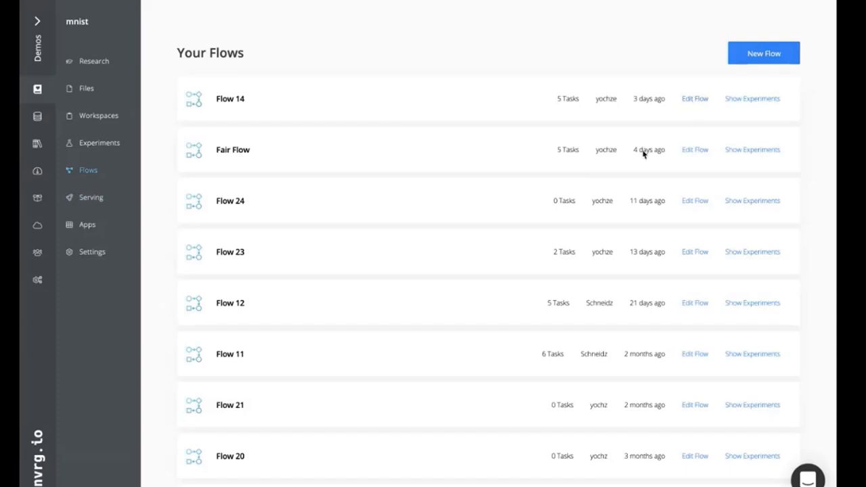